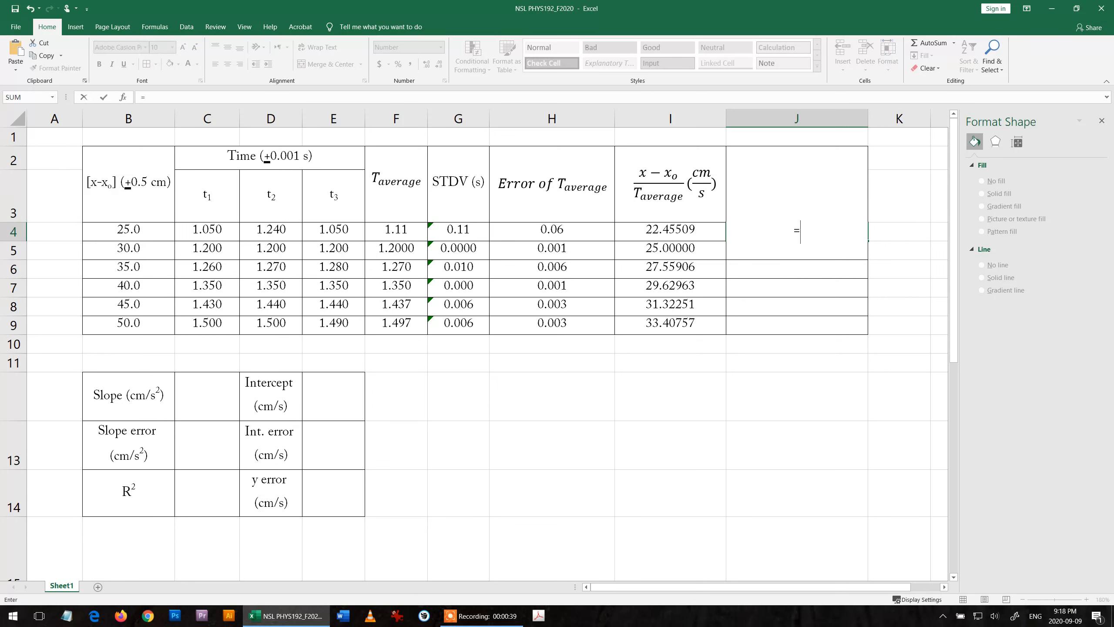
- Enter =I4*((0.5/B4)^2+(H4/F4)^2)^0.5 in J4 as the first velocity's propagated error
{"action": "left_click", "coordinate": [669, 229]}
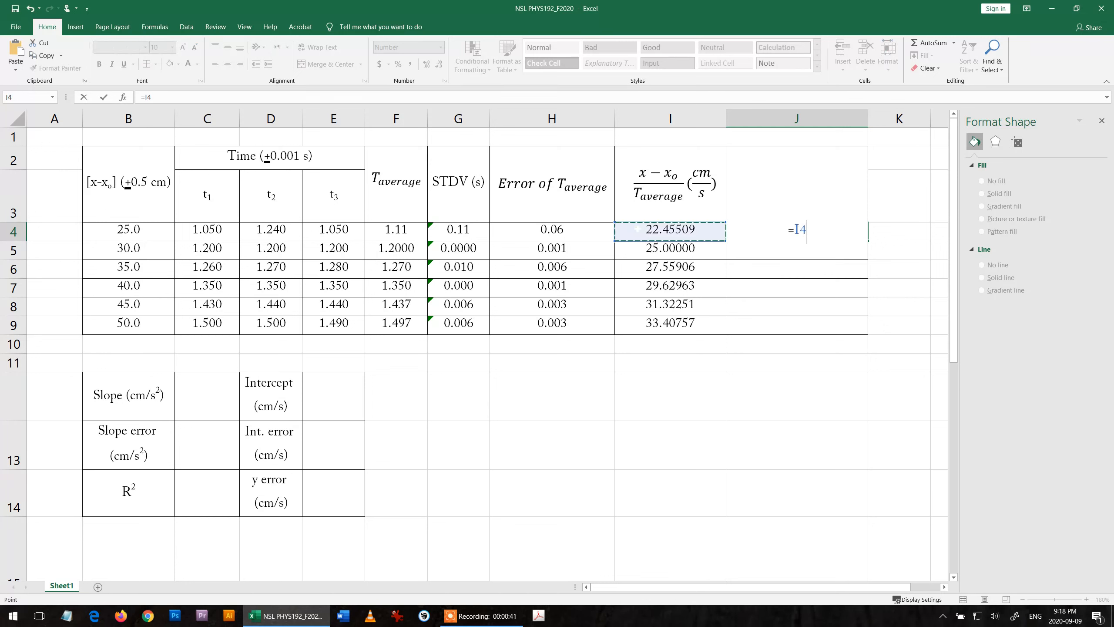
{"action": "type", "text": "*"}
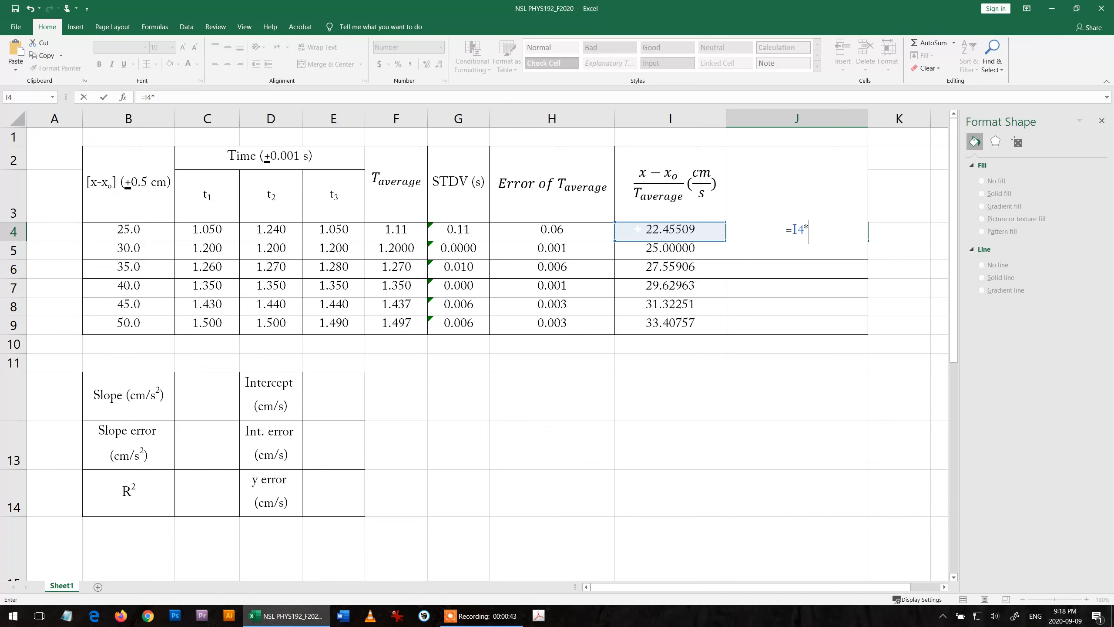
{"action": "type", "text": "()"}
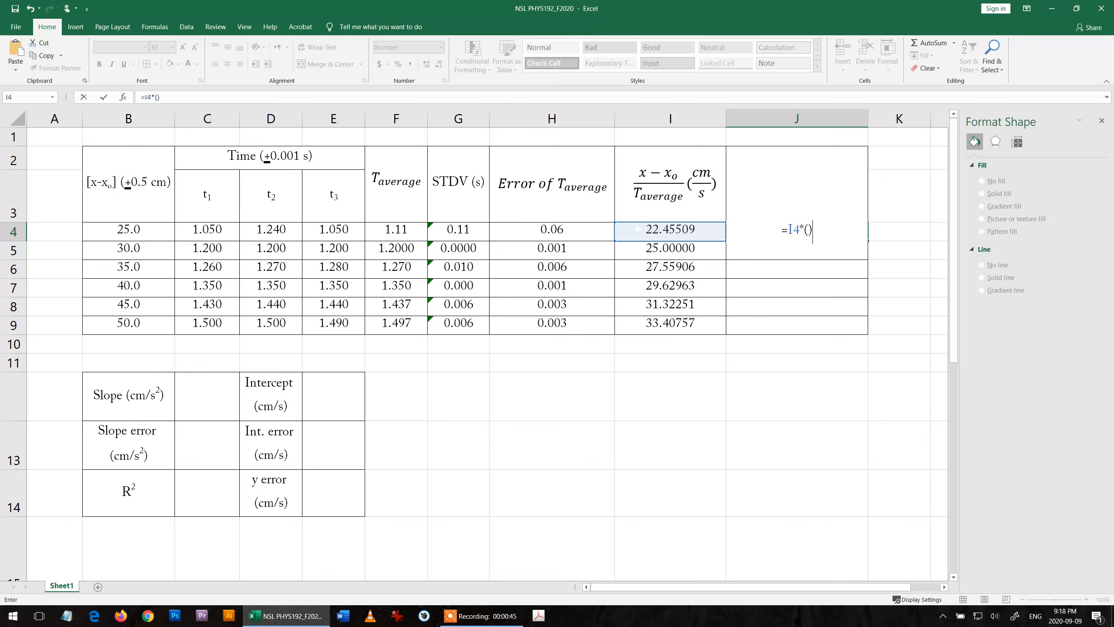
{"action": "type", "text": "^0.5"}
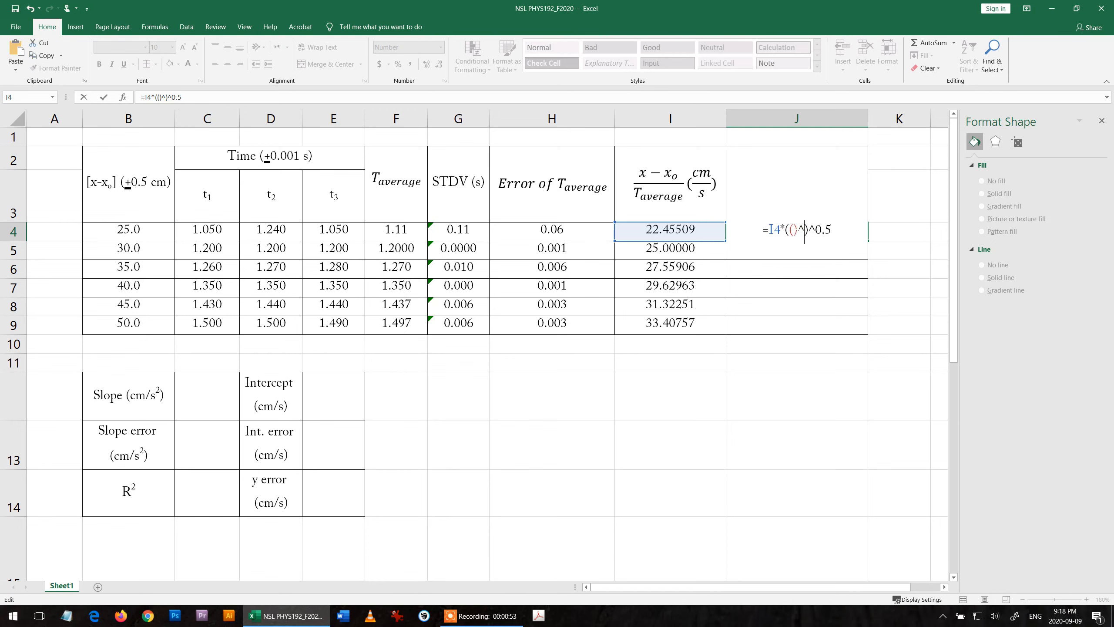
{"action": "type", "text": "2+"}
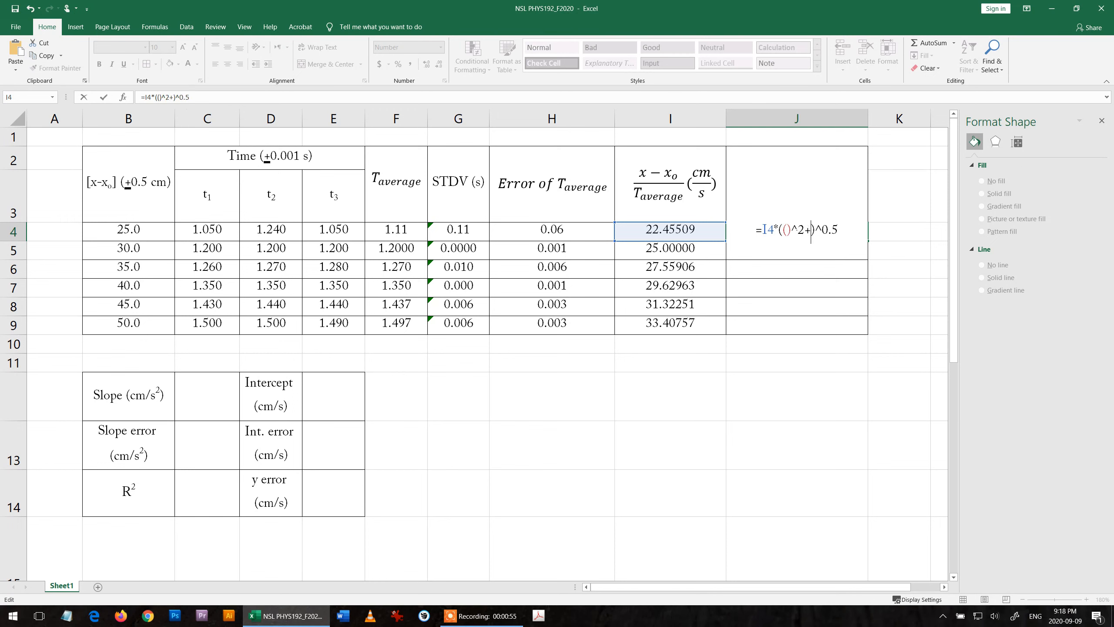
{"action": "type", "text": "()^2"}
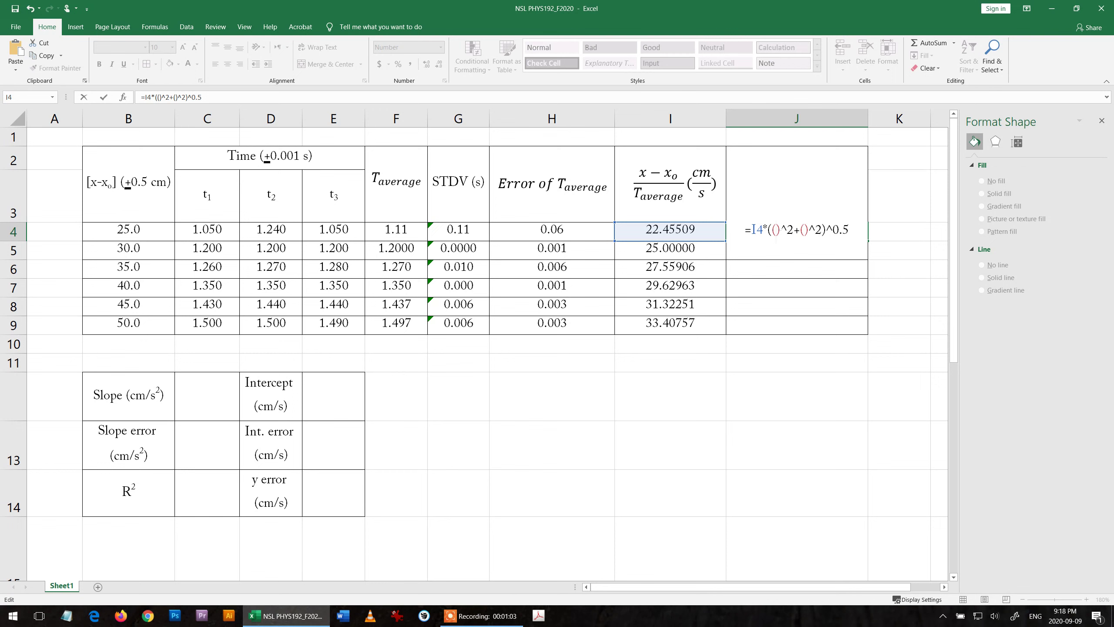
{"action": "type", "text": "0.5"}
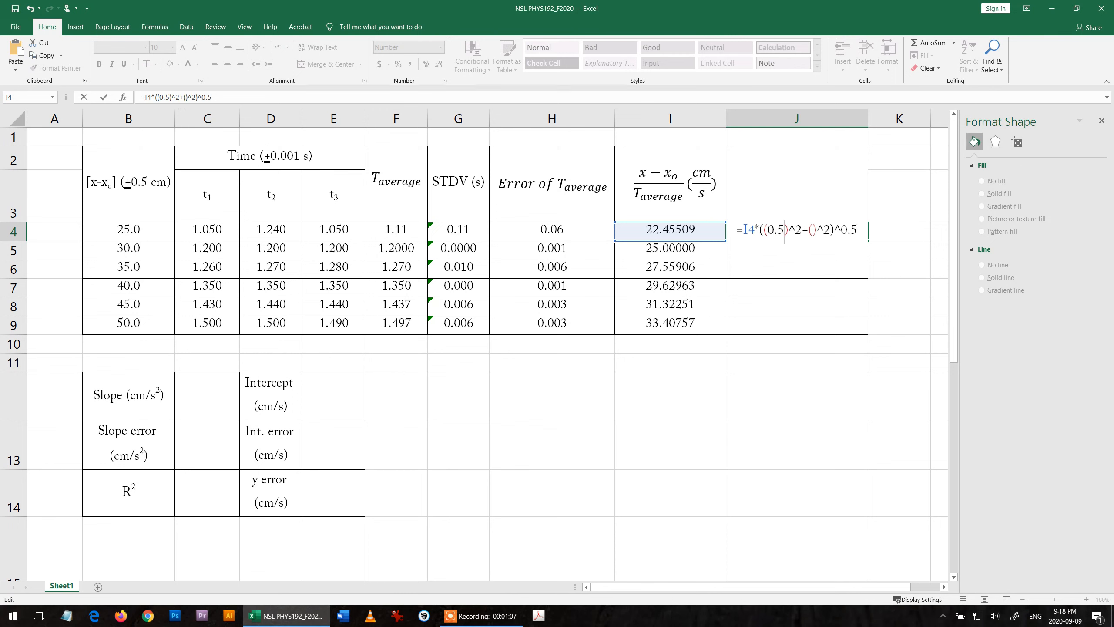
{"action": "type", "text": "/"}
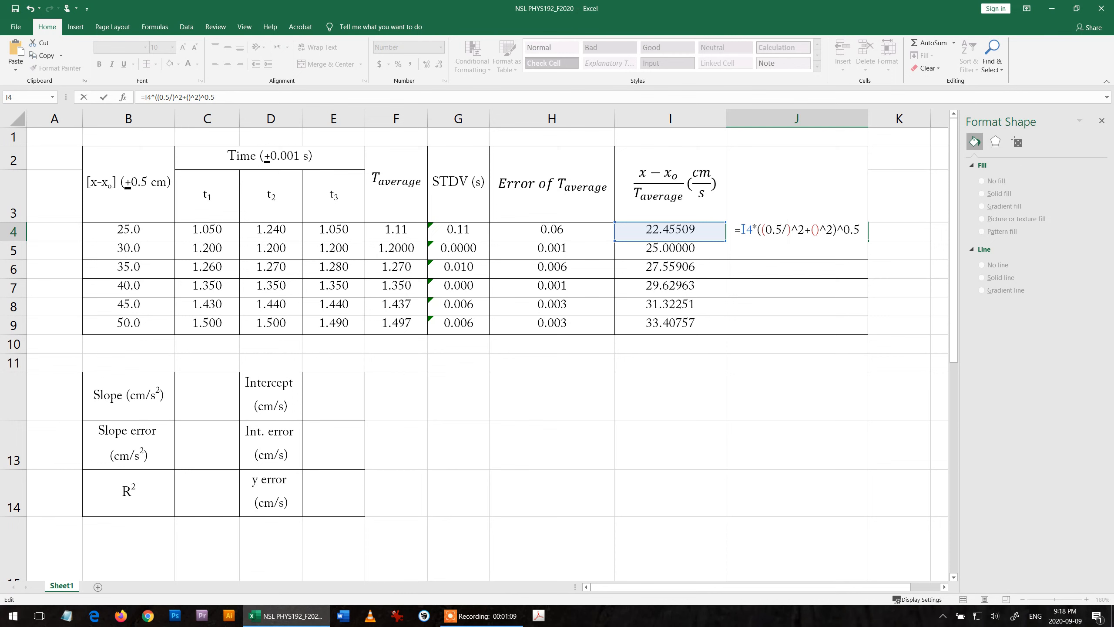
{"action": "left_click", "coordinate": [128, 230]}
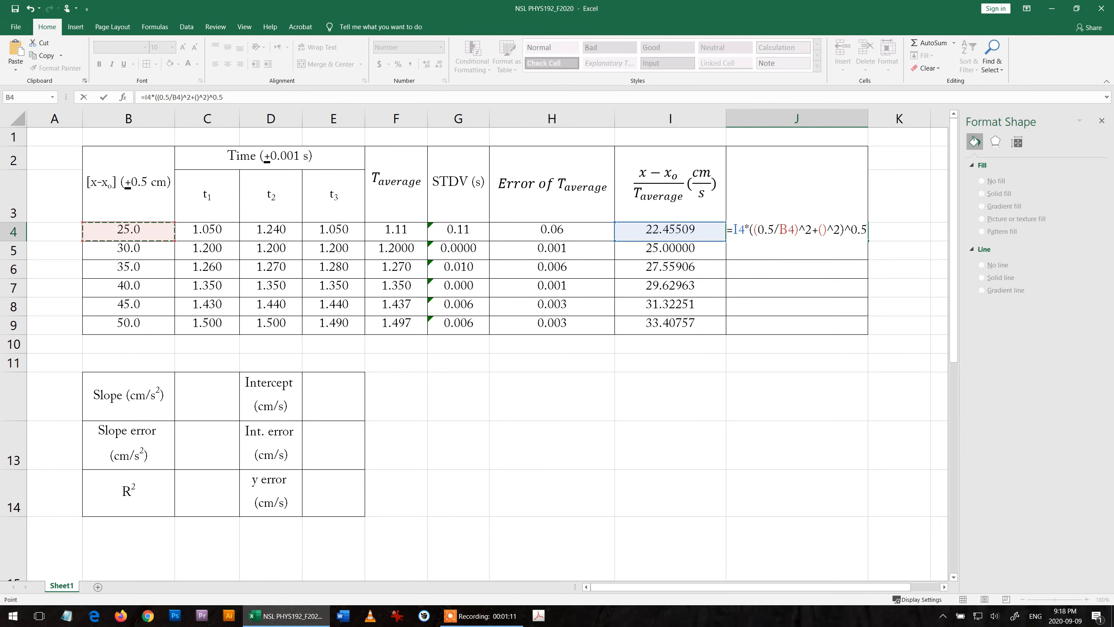
{"action": "left_click", "coordinate": [822, 230]}
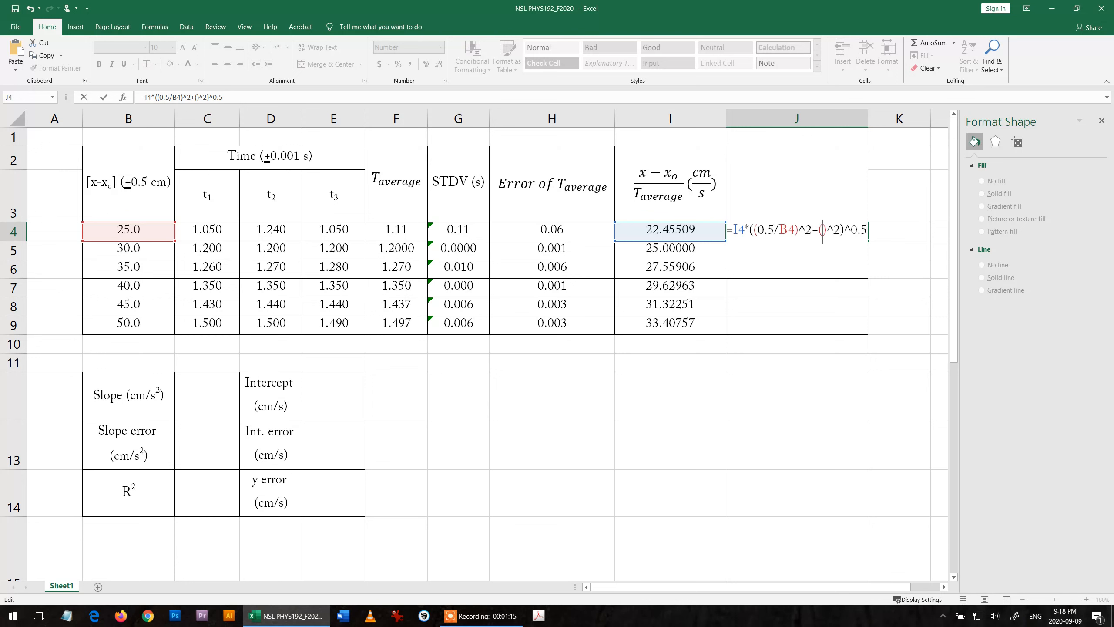
{"action": "left_click", "coordinate": [550, 229]}
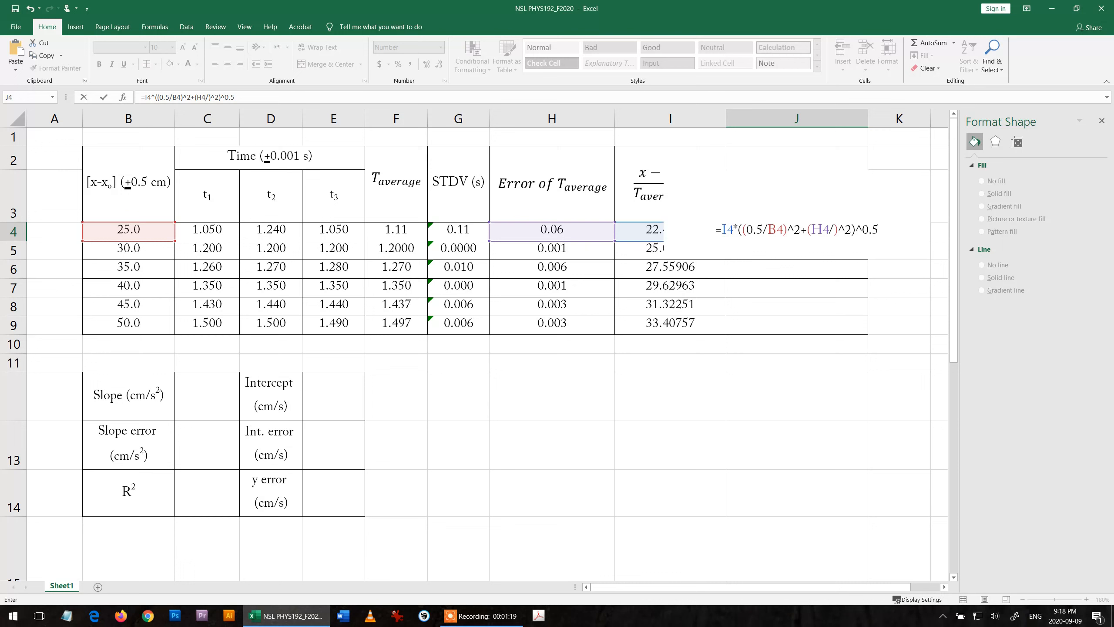
{"action": "left_click", "coordinate": [396, 230]}
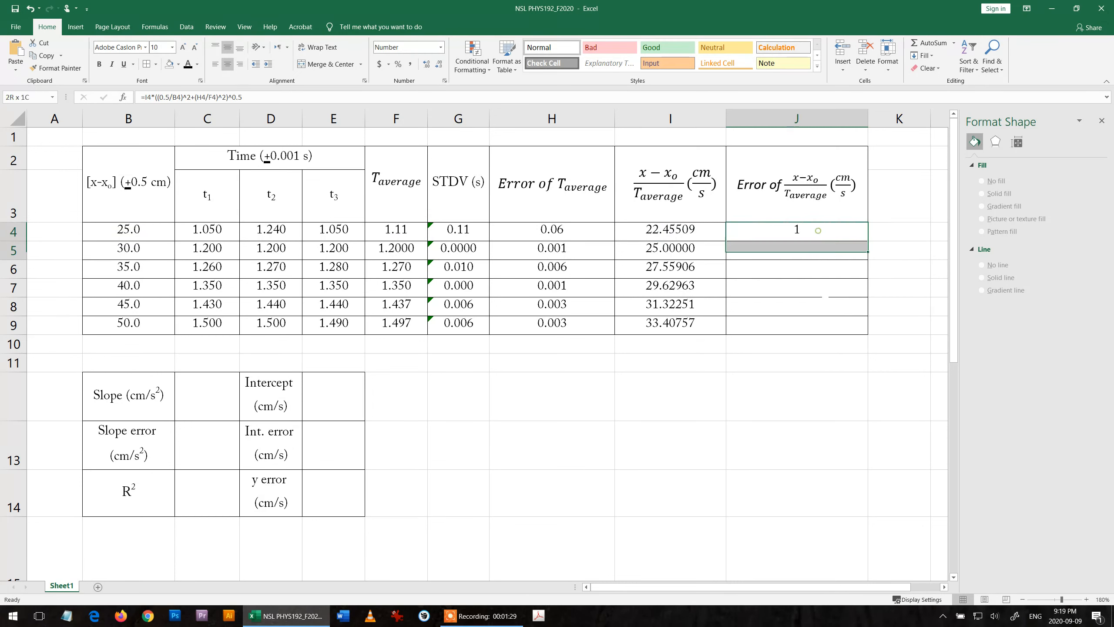
- Format J4:J9 as Number with five decimal places
{"action": "right_click", "coordinate": [796, 229]}
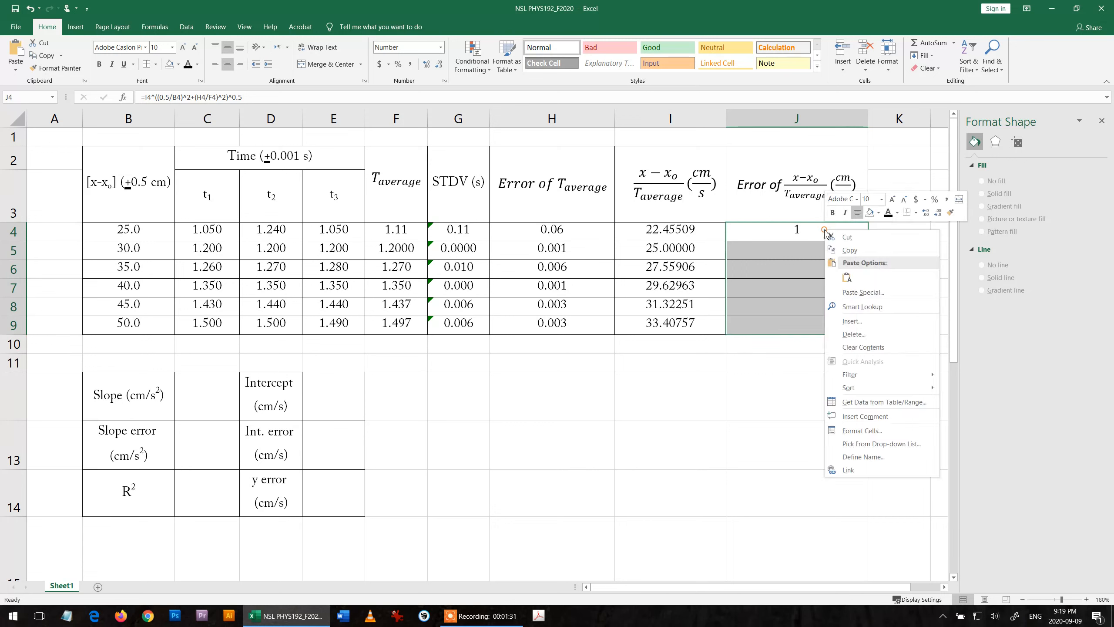
{"action": "left_click", "coordinate": [862, 430]}
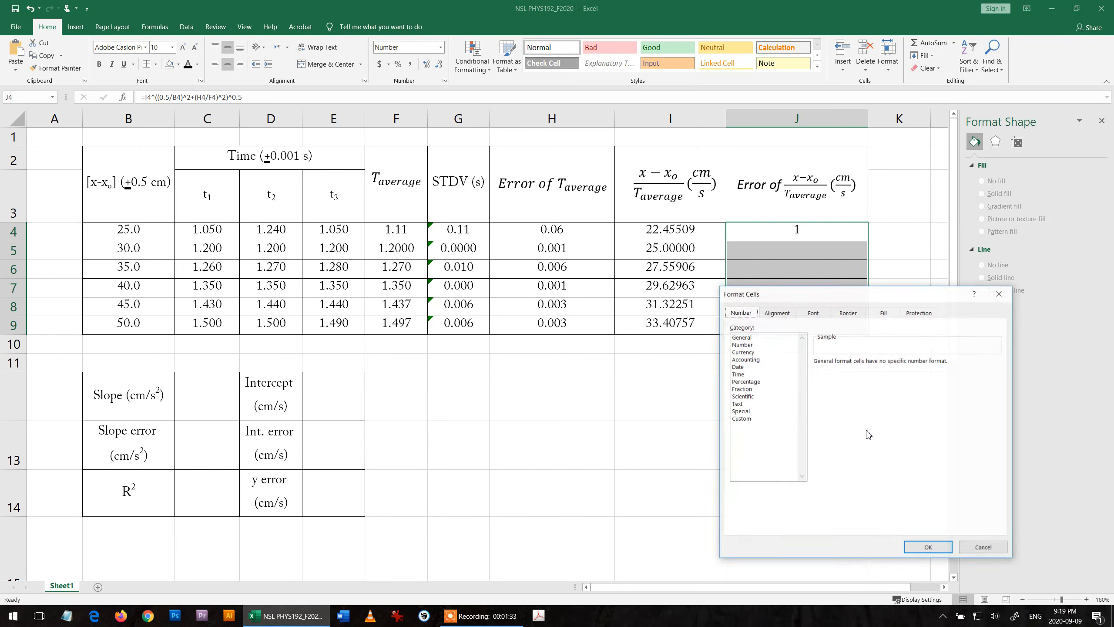
{"action": "left_click", "coordinate": [741, 344]}
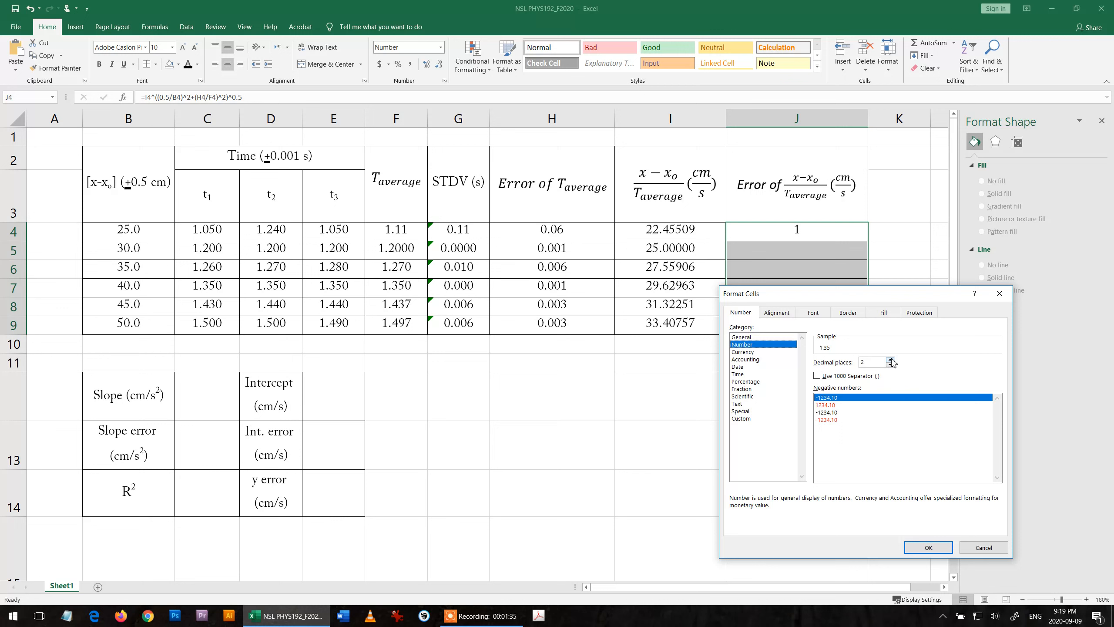
{"action": "left_click", "coordinate": [891, 360]}
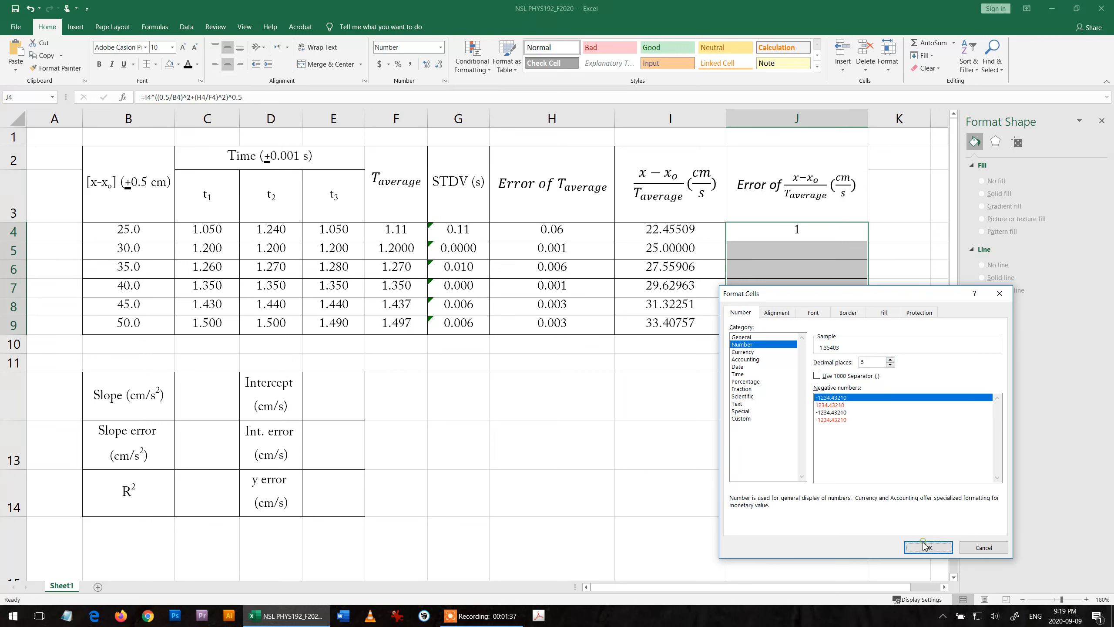
{"action": "left_click", "coordinate": [928, 547]}
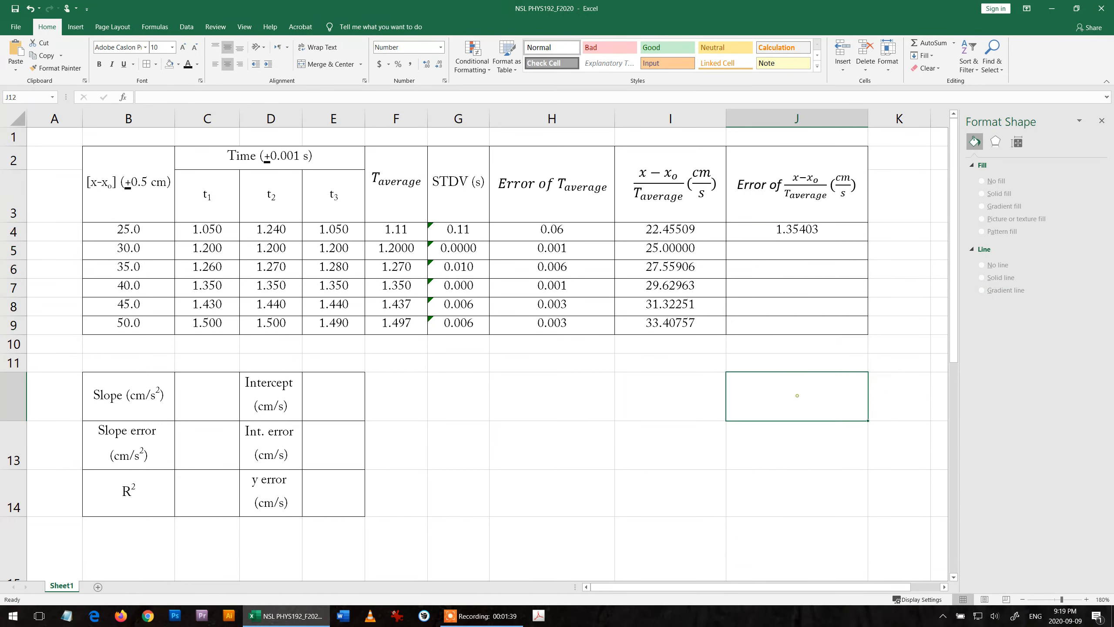
- Fill the J4 error formula down to J9 and show J4 with zero decimals
{"action": "left_click", "coordinate": [796, 230]}
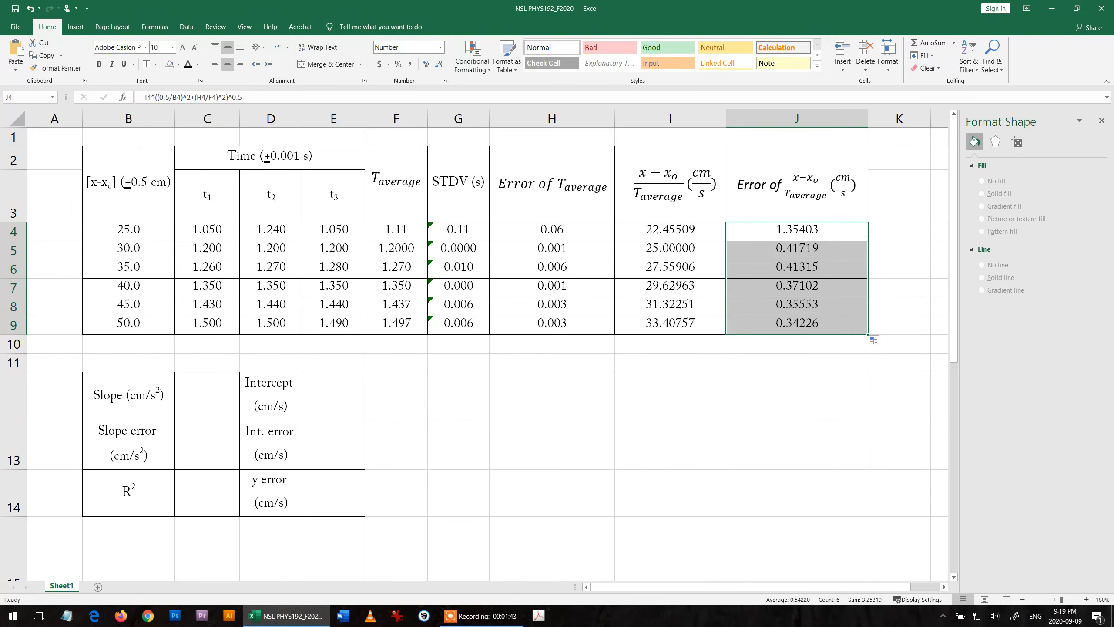
{"action": "left_click", "coordinate": [796, 395]}
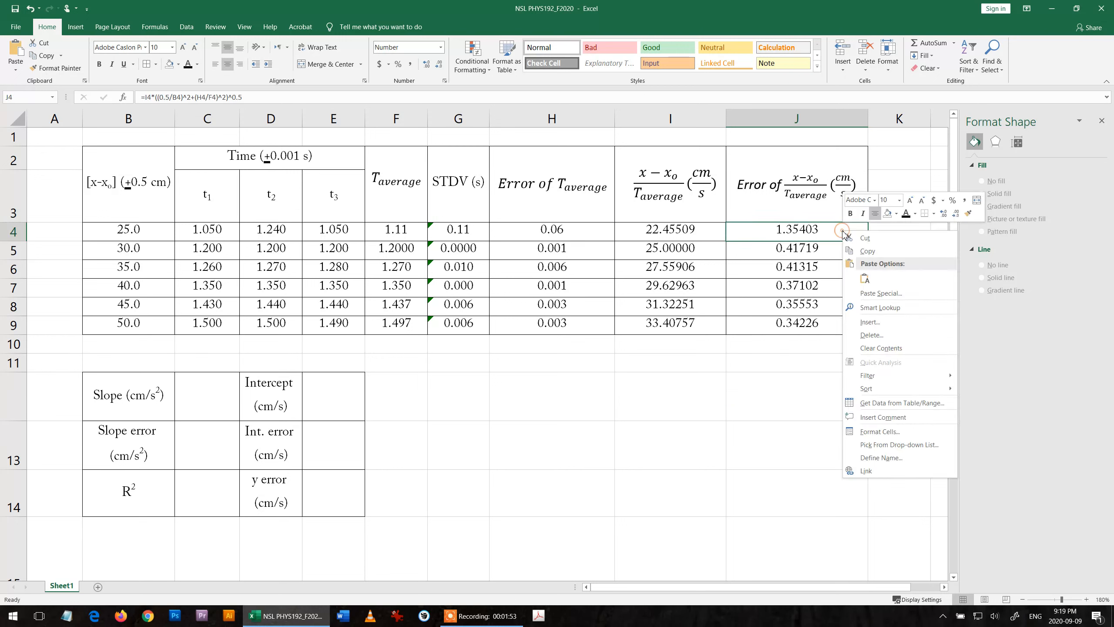
{"action": "left_click", "coordinate": [880, 432]}
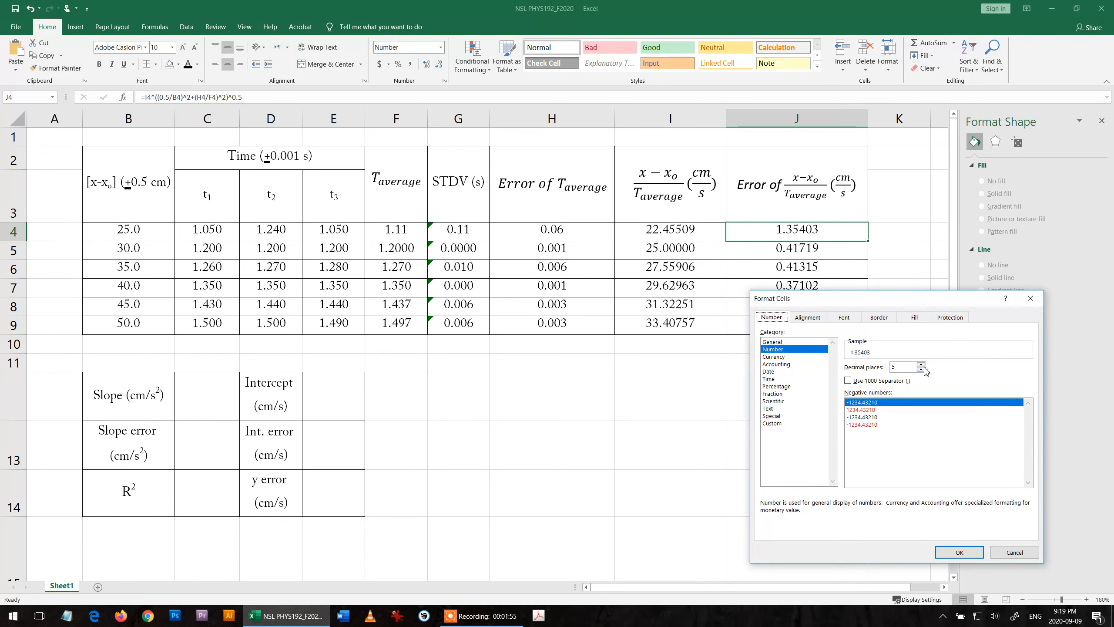
{"action": "left_click", "coordinate": [922, 370]}
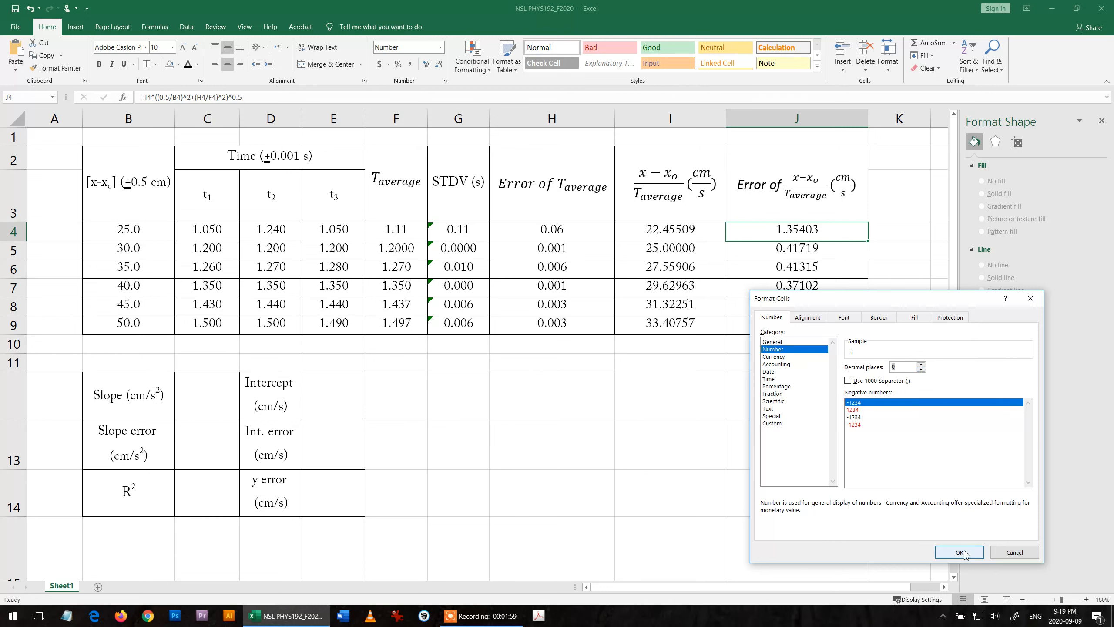
{"action": "left_click", "coordinate": [959, 552]}
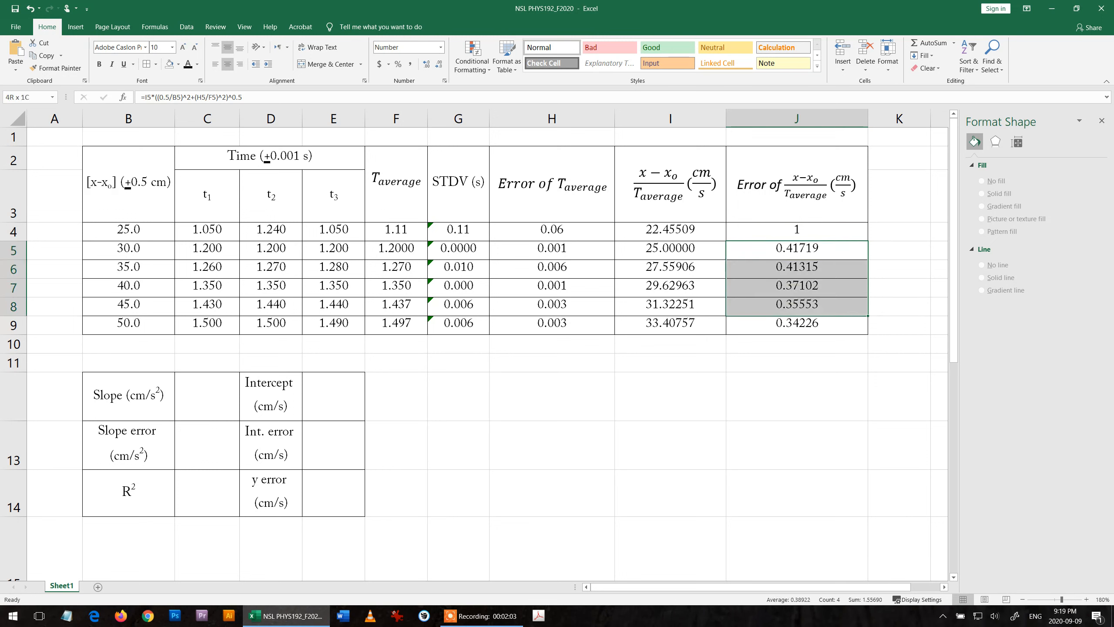
- Show J5:J9 with one decimal and paint that formatting onto velocity column I4:I9
{"action": "right_click", "coordinate": [796, 323]}
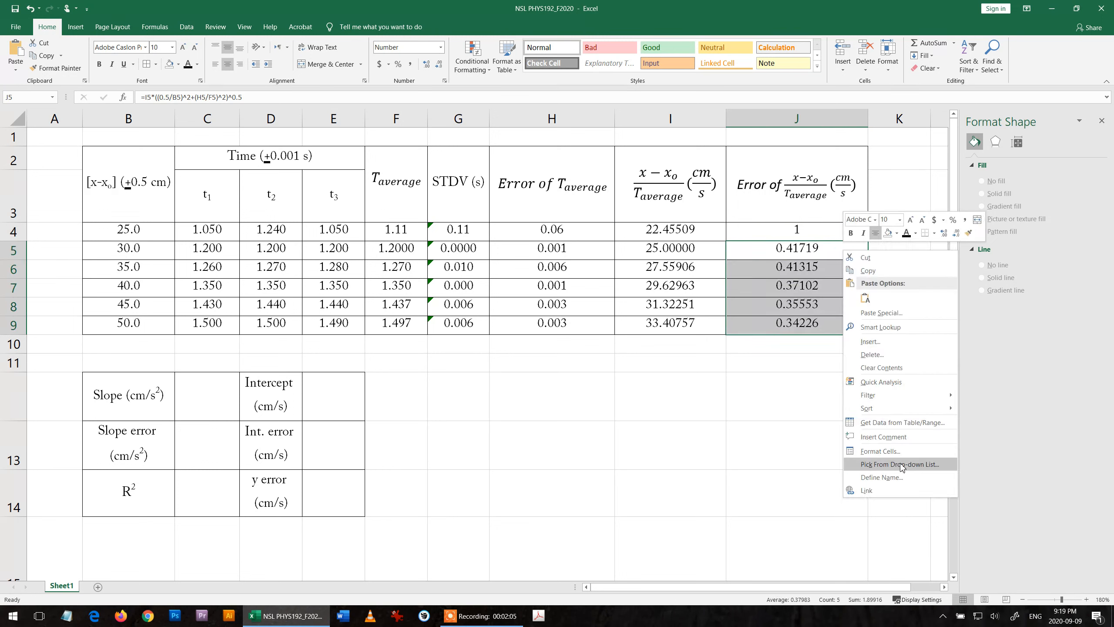
{"action": "left_click", "coordinate": [879, 451]}
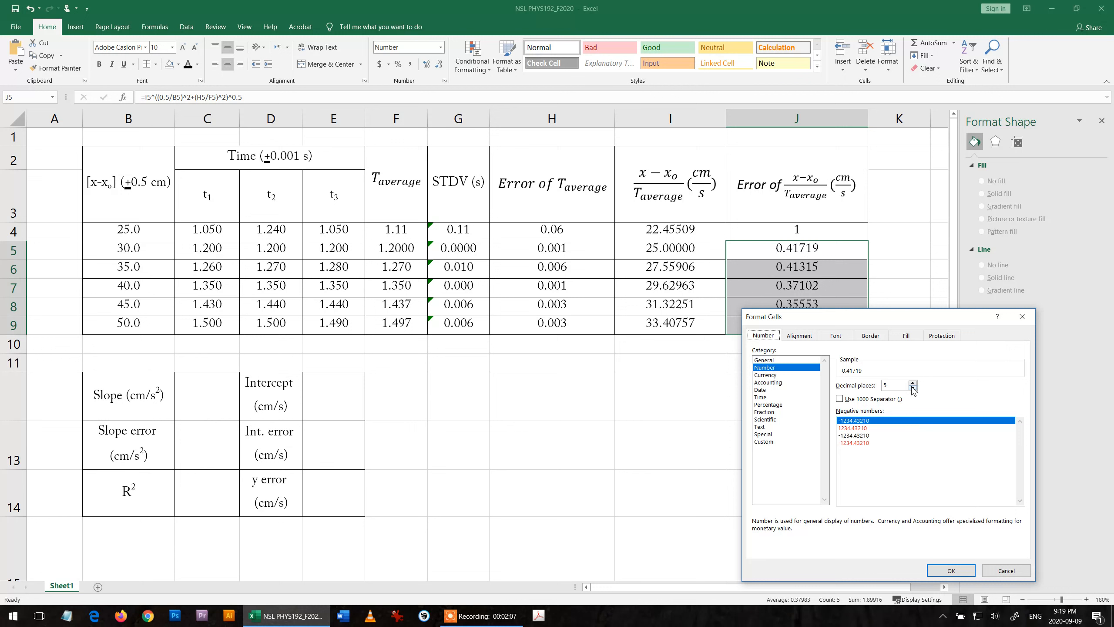
{"action": "left_click", "coordinate": [913, 388]}
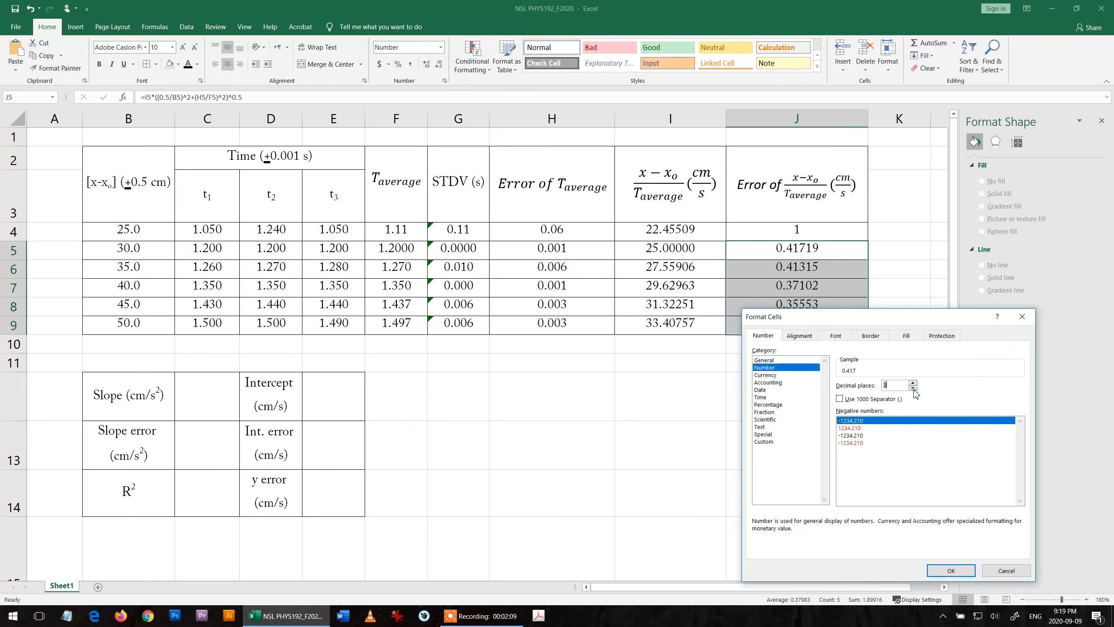
{"action": "left_click", "coordinate": [950, 570]}
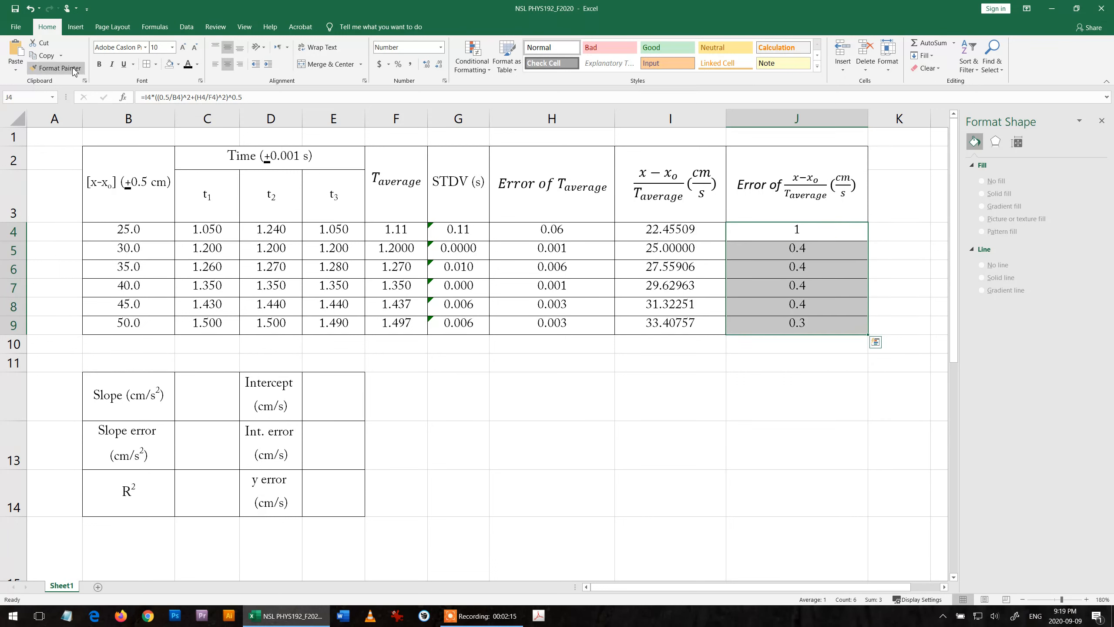
{"action": "left_click", "coordinate": [669, 230]}
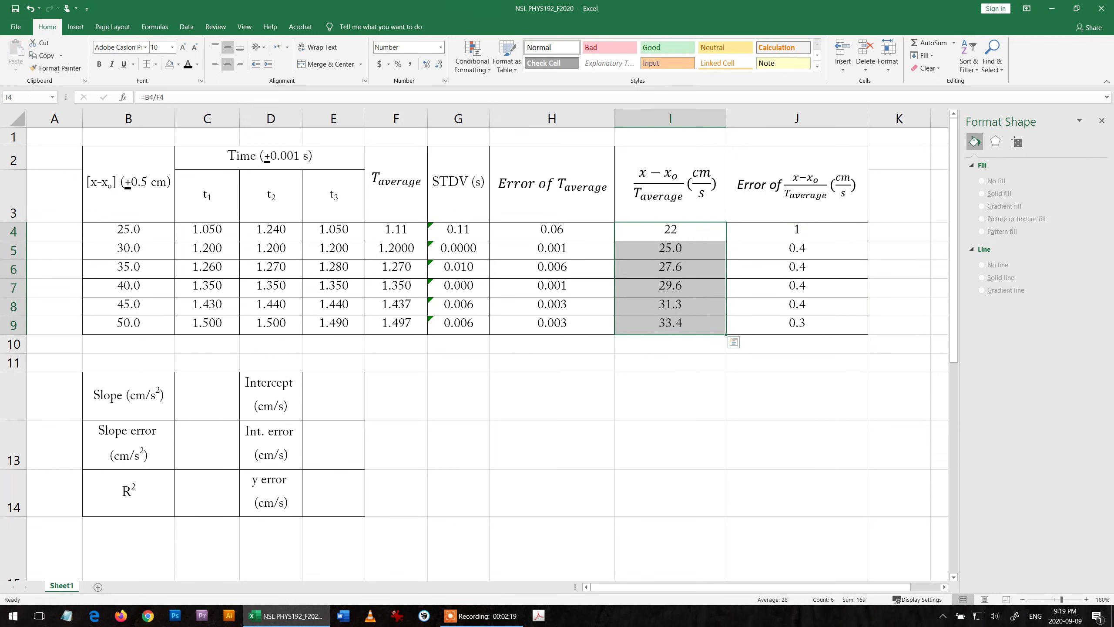
{"action": "left_click", "coordinate": [670, 444]}
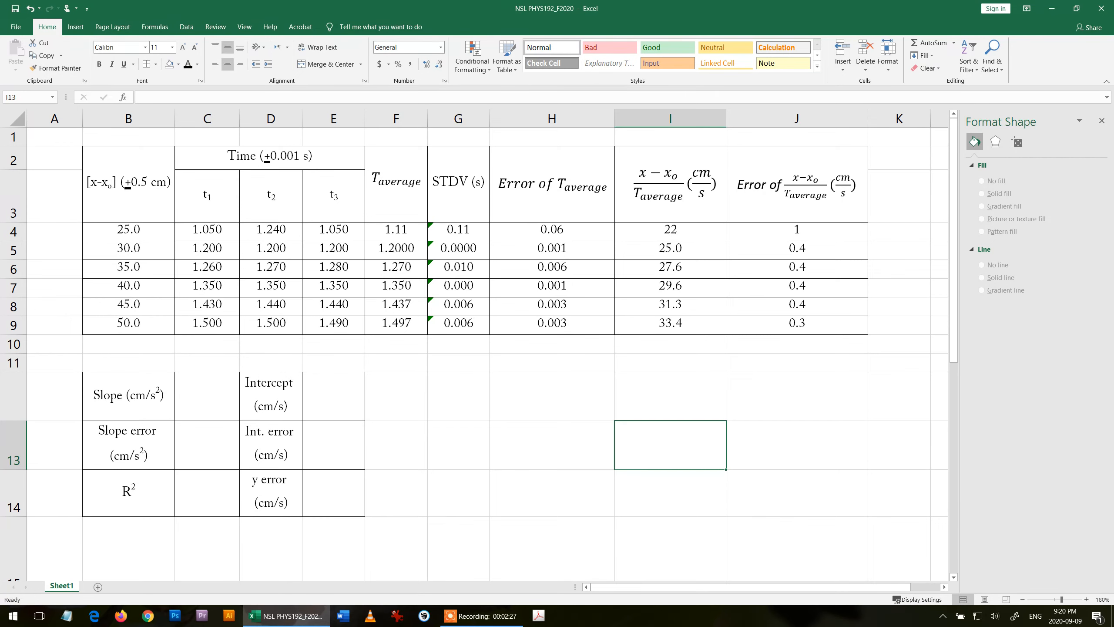
- Select cell H13 beside the summary table to begin a new formula
{"action": "scroll", "scroll_direction": "down", "scroll_amount": 3}
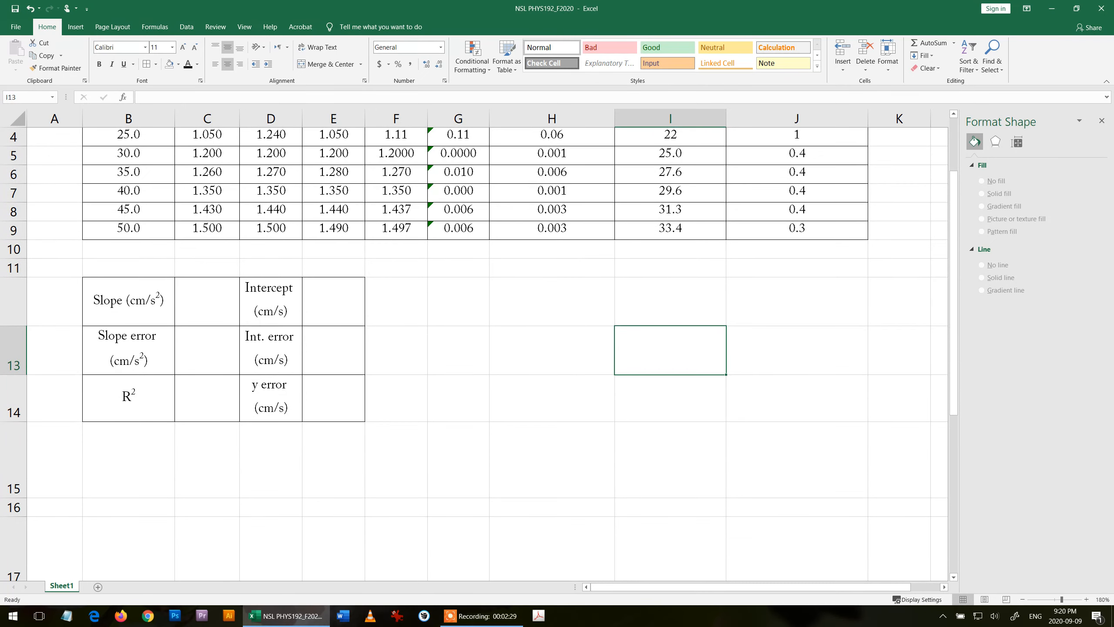
{"action": "scroll", "scroll_direction": "up", "scroll_amount": 3}
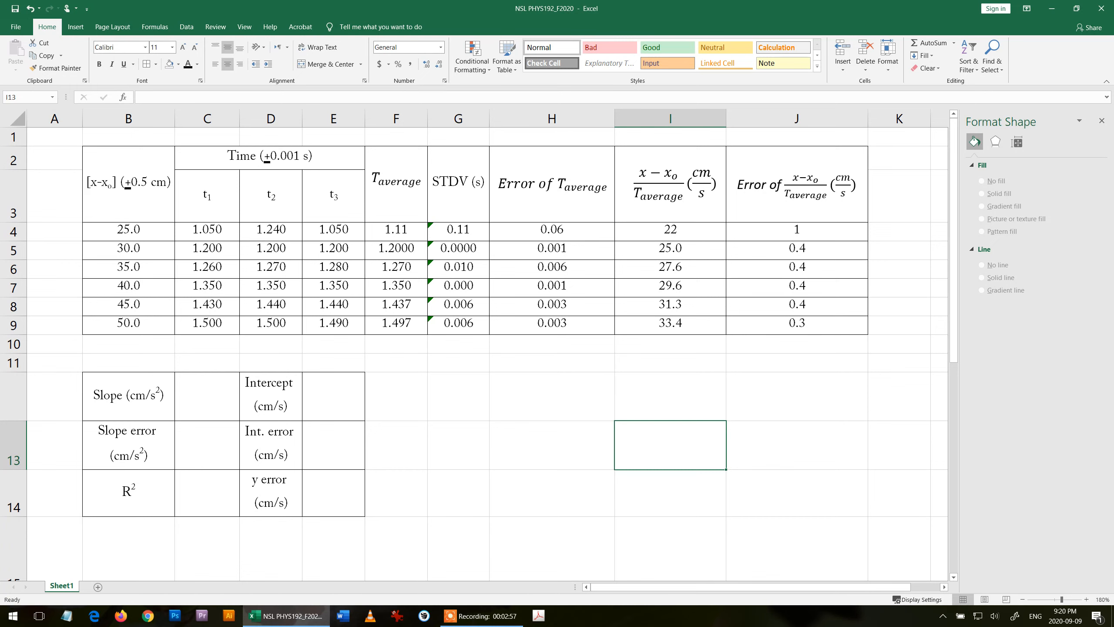
{"action": "left_click", "coordinate": [551, 445]}
{"action": "type", "text": "="}
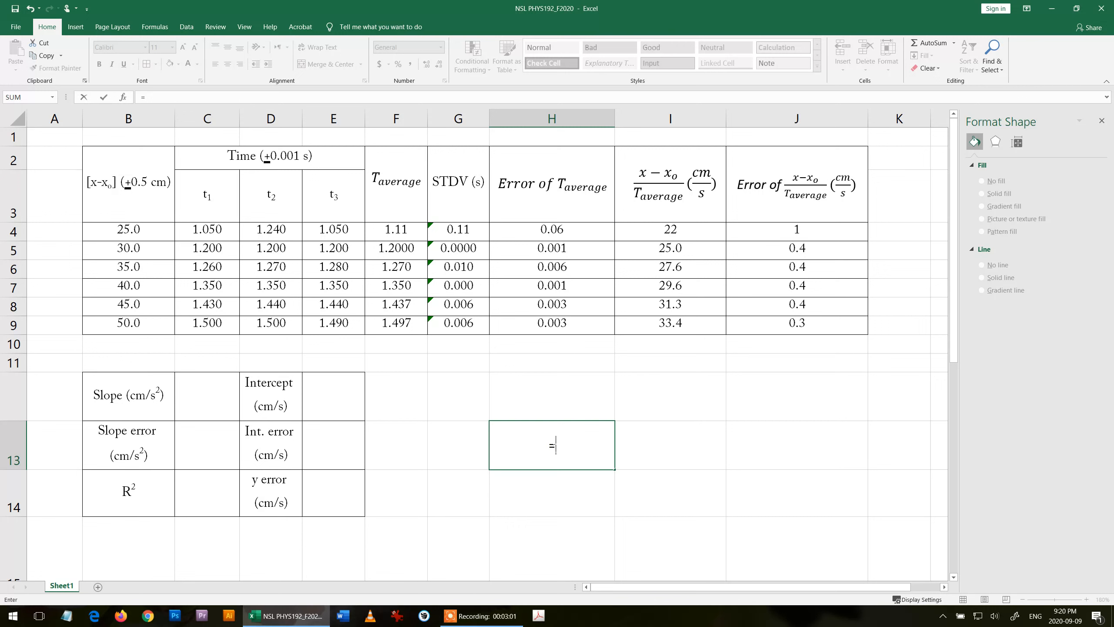
- Enter =LINEST(I4:I9,F4:F9,TRUE,TRUE) in H13 with extra regression statistics
{"action": "type", "text": "li"}
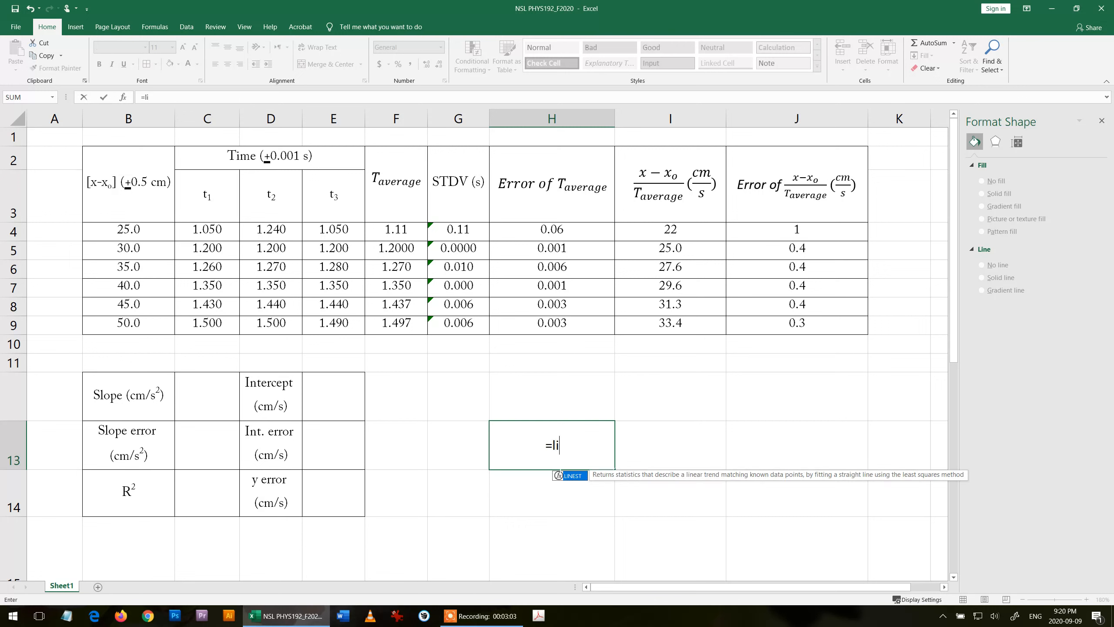
{"action": "mouse_move", "coordinate": [576, 482]}
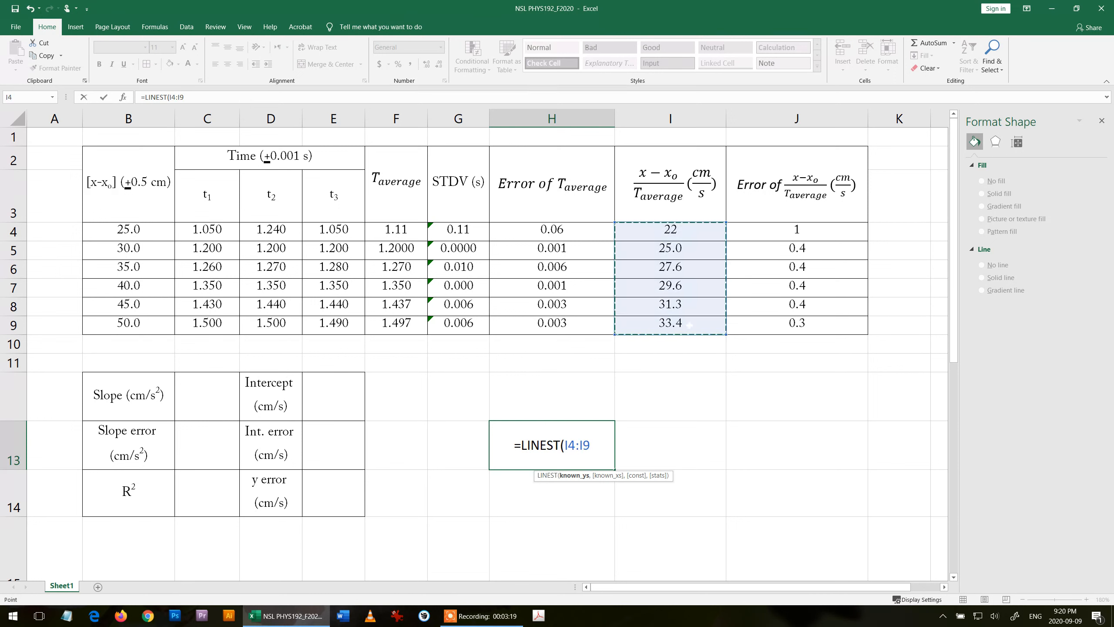
{"action": "type", "text": ",F4:F9"}
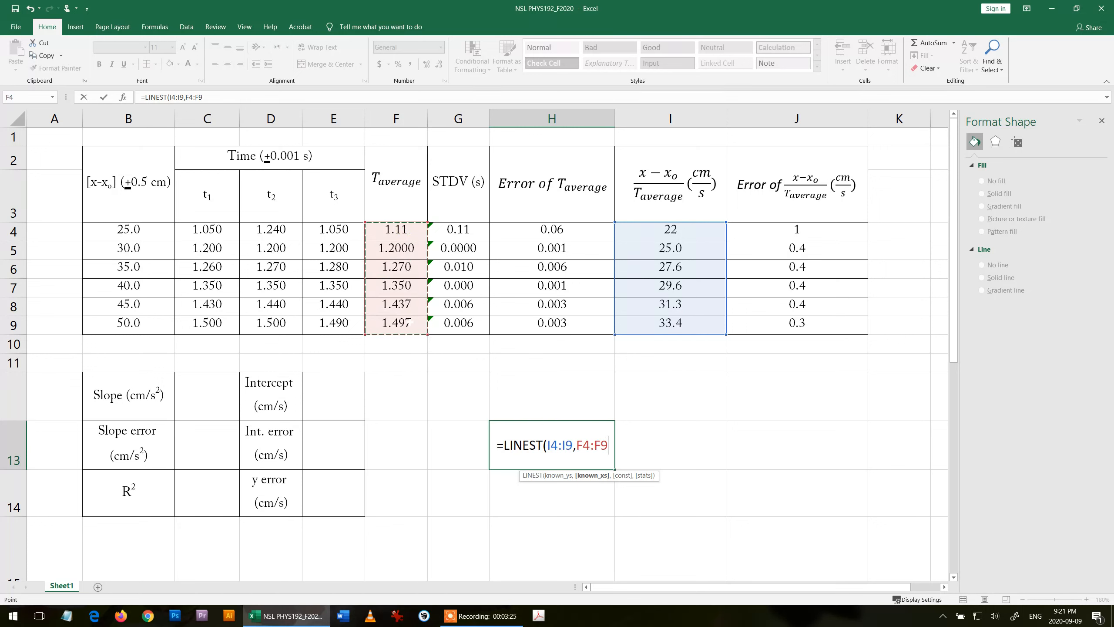
{"action": "type", "text": ","}
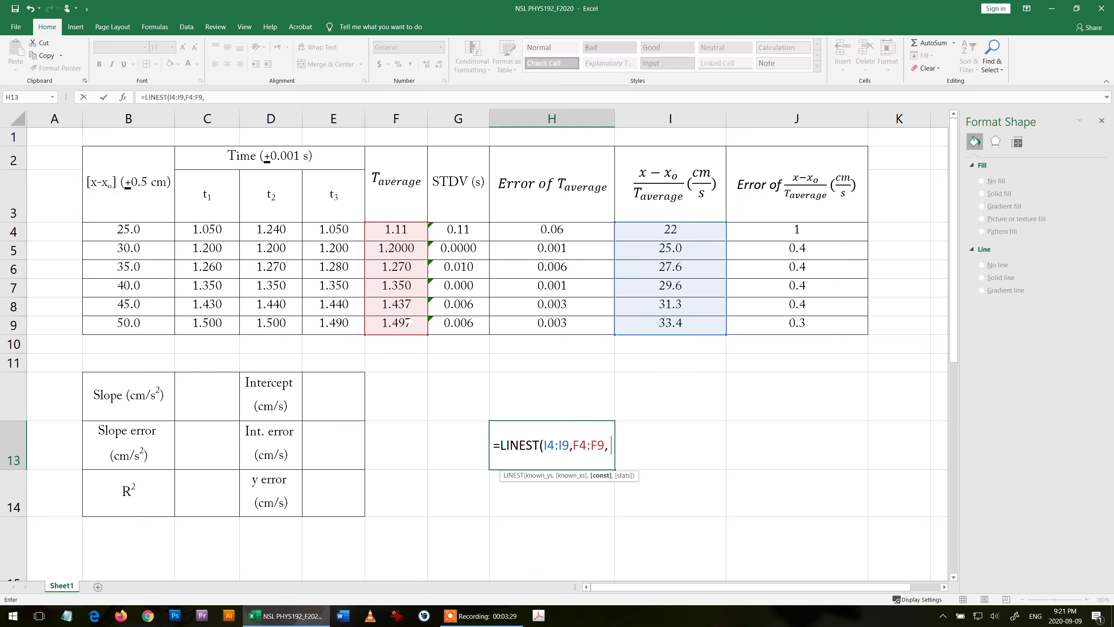
{"action": "type", "text": "true,"}
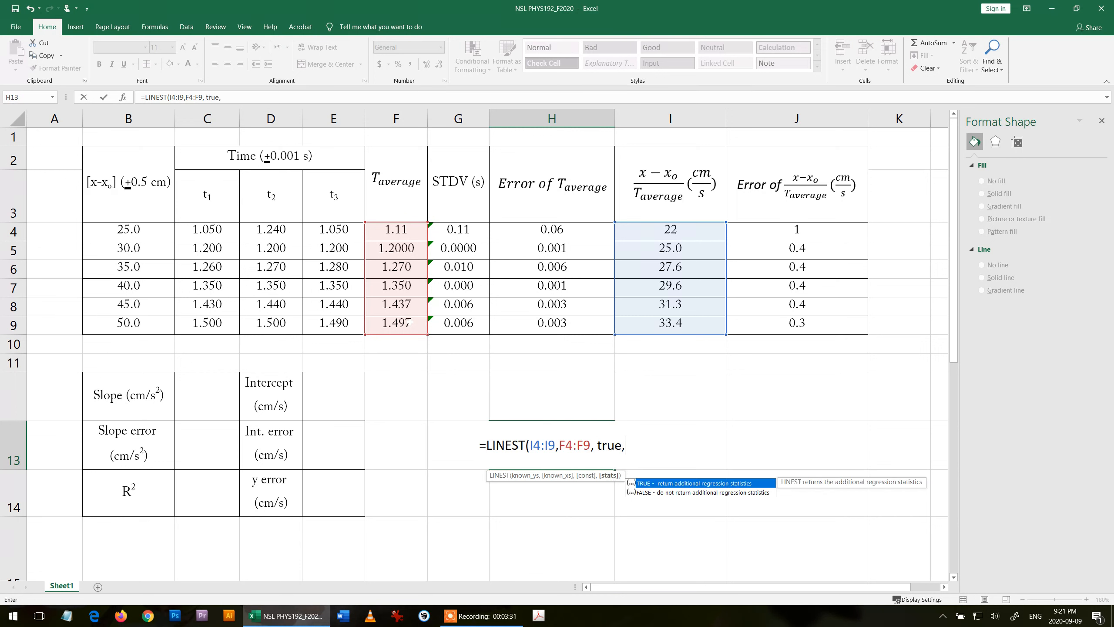
{"action": "type", "text": "tr"}
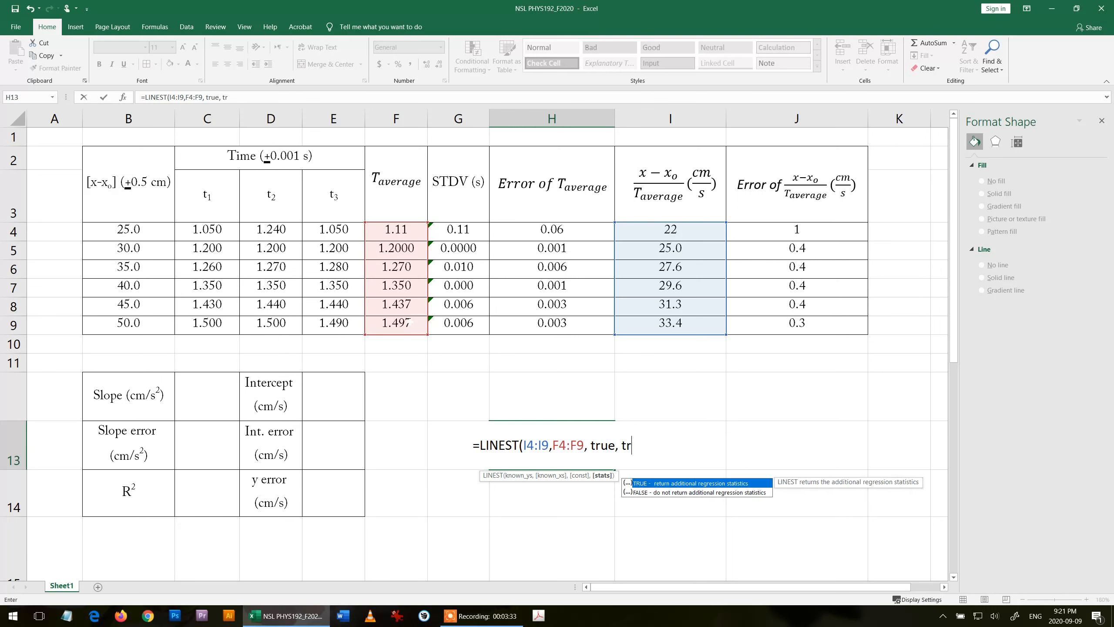
{"action": "type", "text": "ue)"}
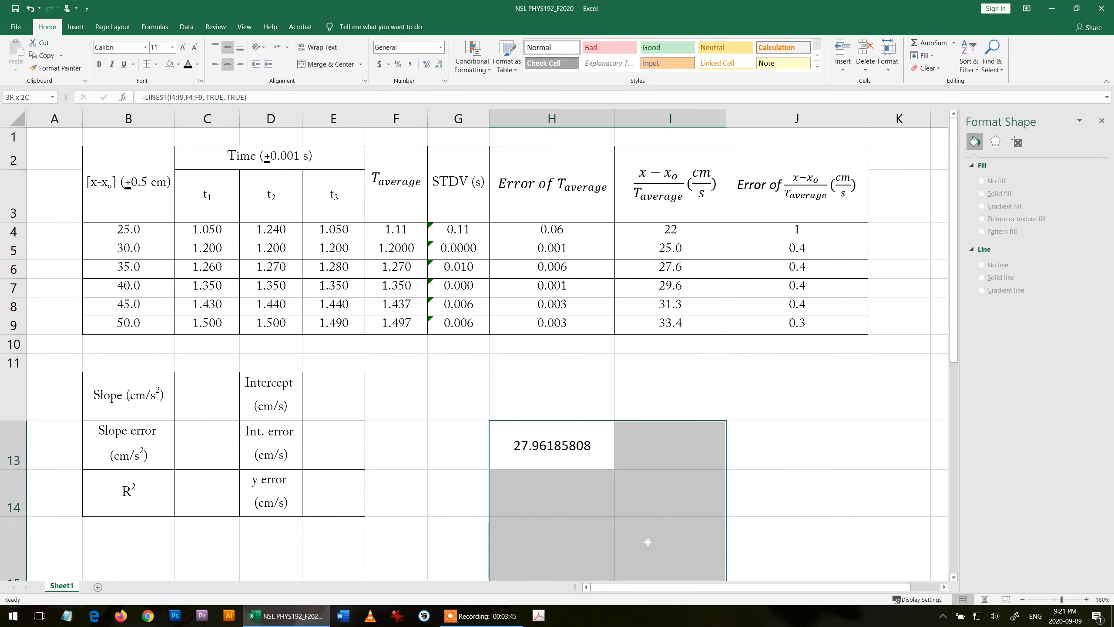
- Output LINEST over H13:I15: slope 27.96, intercept −8.43, errors, R² 0.993, y error 0.380
{"action": "scroll", "scroll_direction": "down", "scroll_amount": 3}
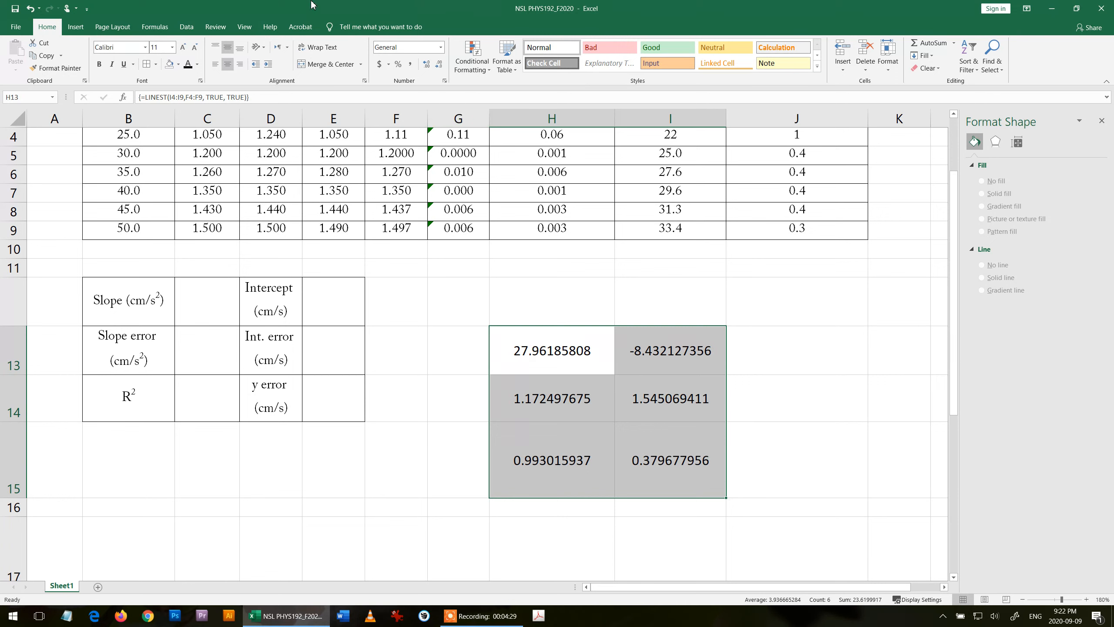
{"action": "left_click", "coordinate": [796, 350]}
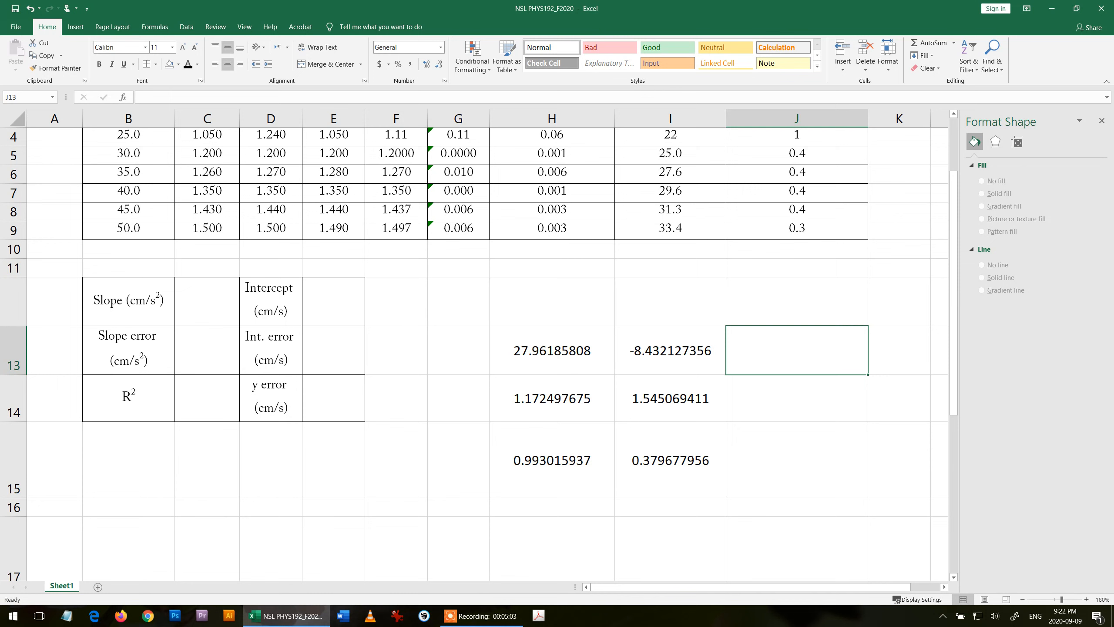
- Enter =H15 in C14 so the R² value shows 0.993016
{"action": "left_click", "coordinate": [206, 398]}
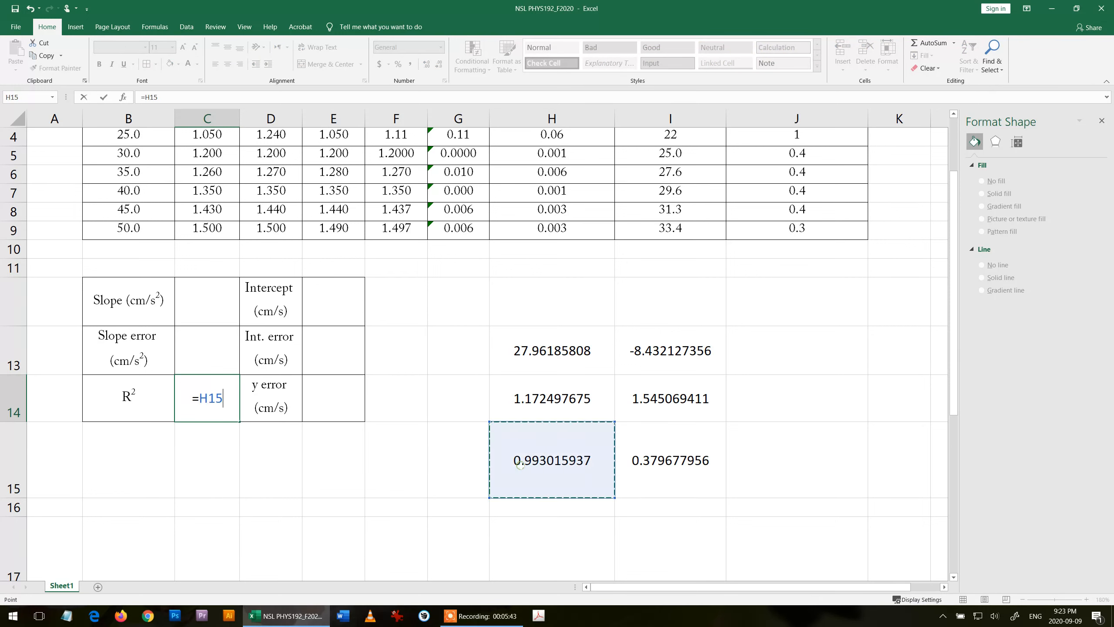
{"action": "key", "text": "Return"}
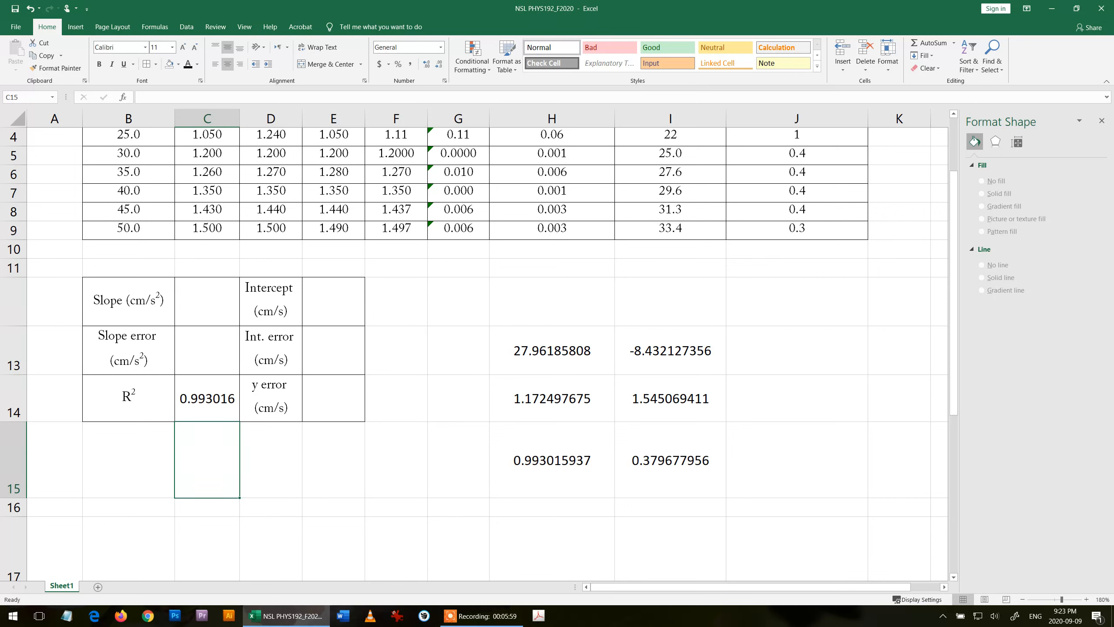
- Enter slope 28, slope error 1, intercept −8, intercept error 2, y error 0.4; copy results
{"action": "left_click", "coordinate": [206, 355]}
{"action": "type", "text": "1"}
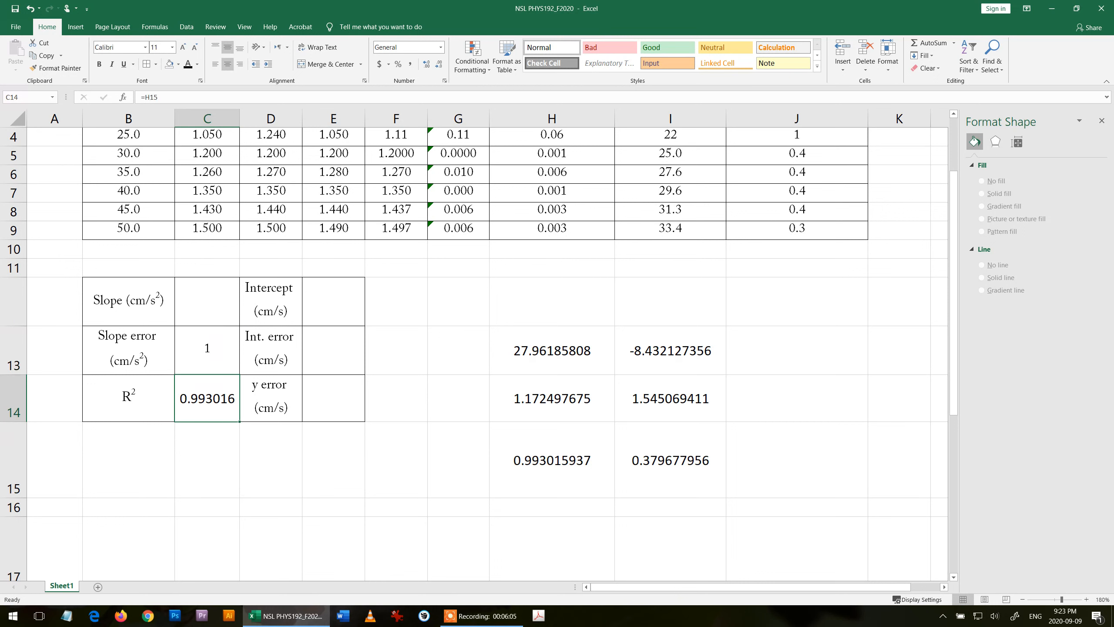
{"action": "left_click", "coordinate": [207, 300]}
{"action": "type", "text": "28"}
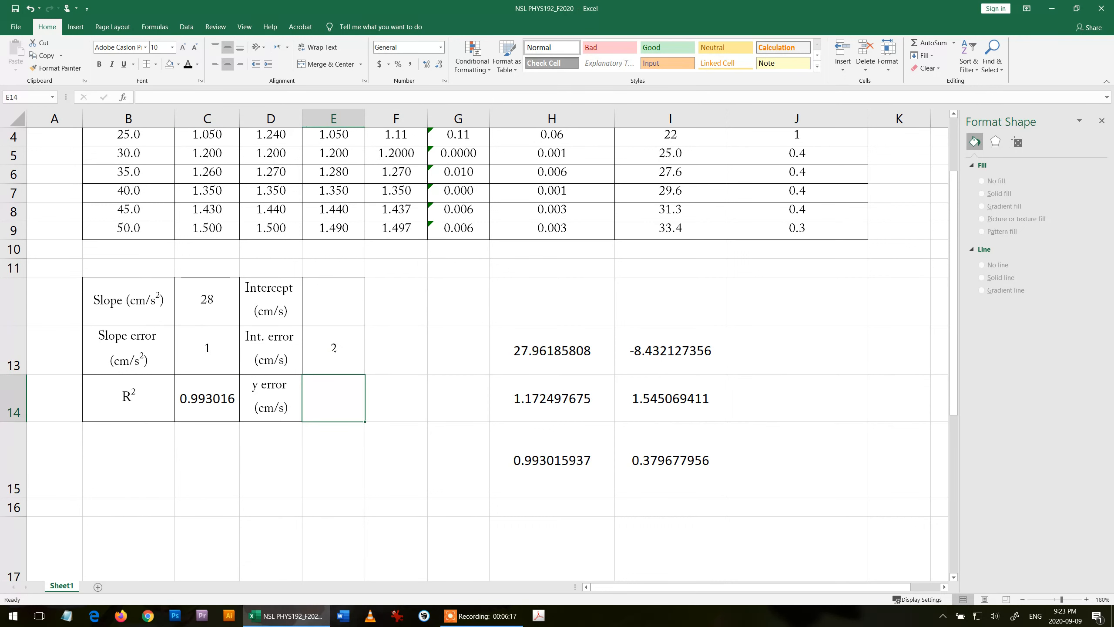
{"action": "left_click", "coordinate": [333, 300]}
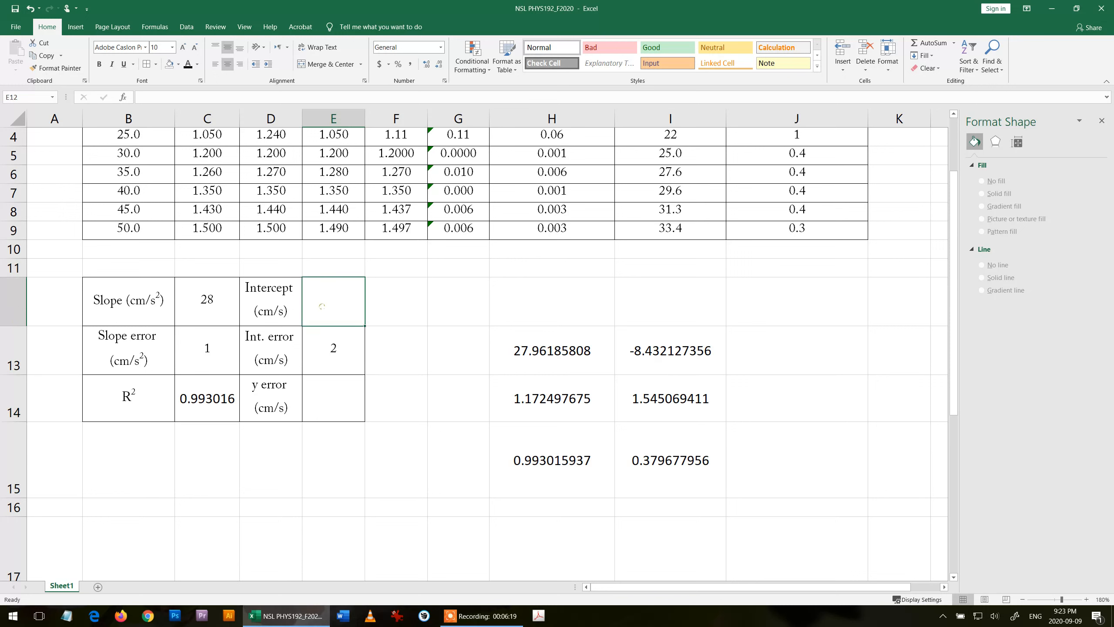
{"action": "type", "text": "-8"}
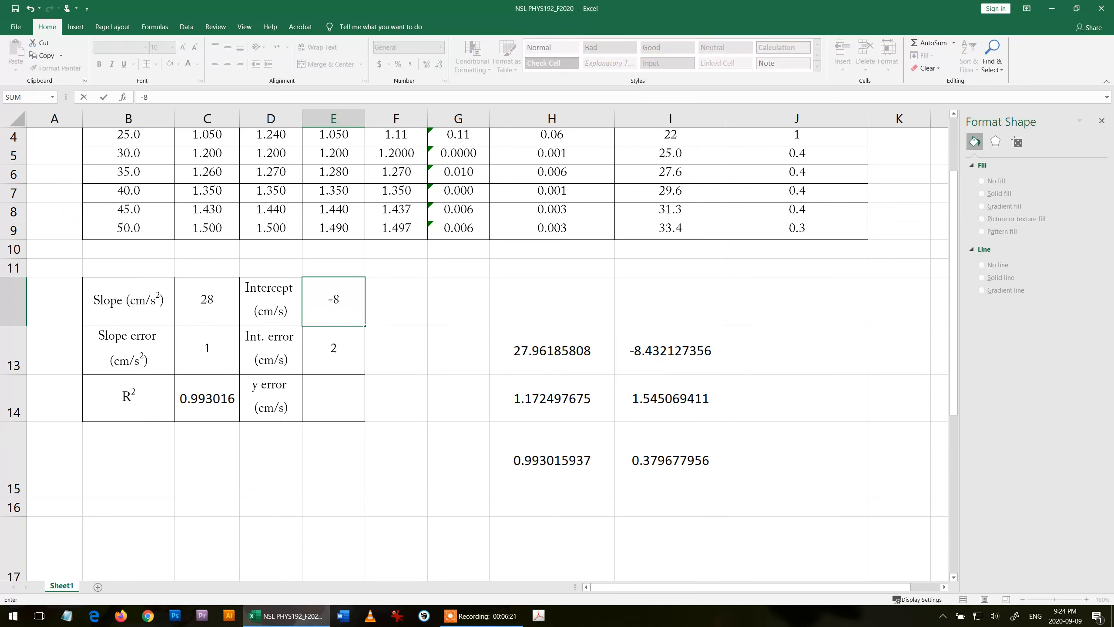
{"action": "left_click", "coordinate": [333, 349]}
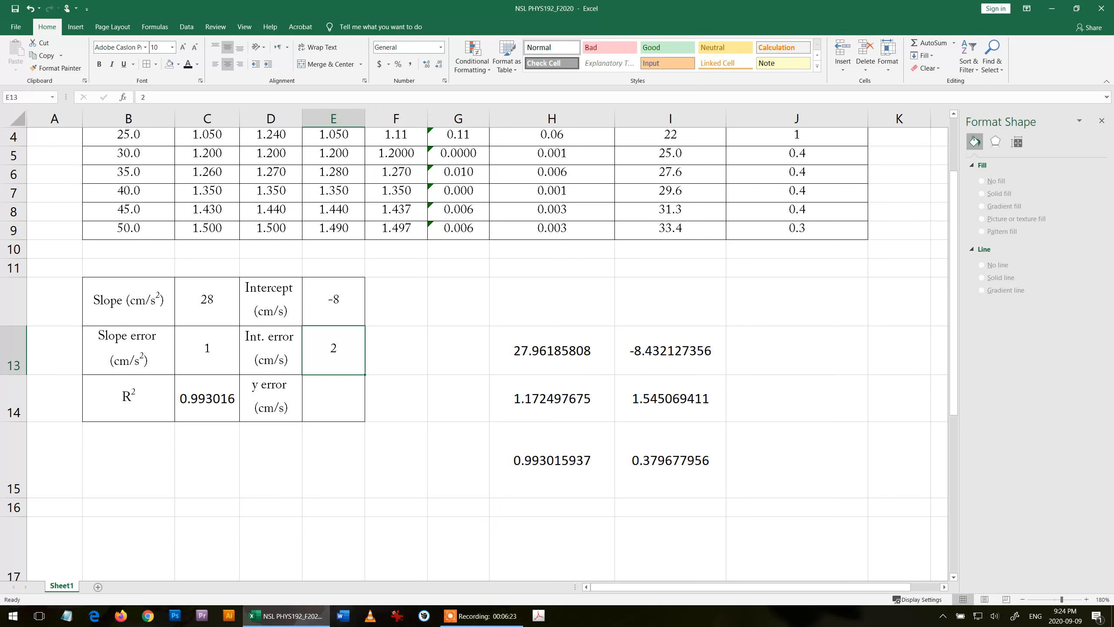
{"action": "left_click", "coordinate": [333, 398]}
{"action": "type", "text": "0.4"}
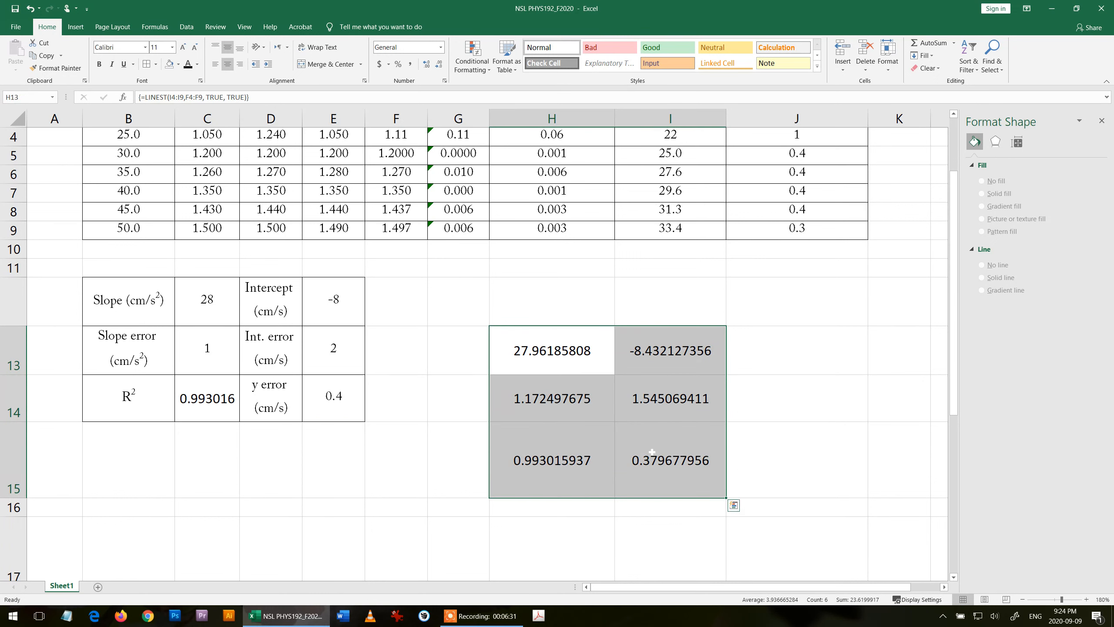
{"action": "key", "text": "ctrl+c"}
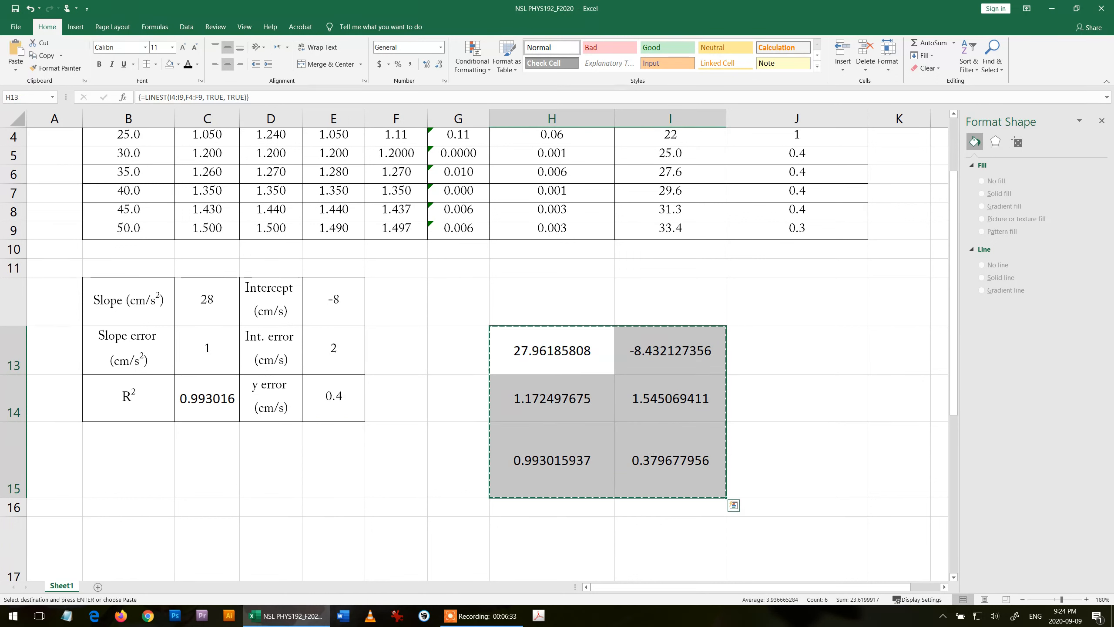
- Paste the regression results at B16 and insert a plain scatter chart of I4:I9 against F4:F9
{"action": "left_click", "coordinate": [128, 507]}
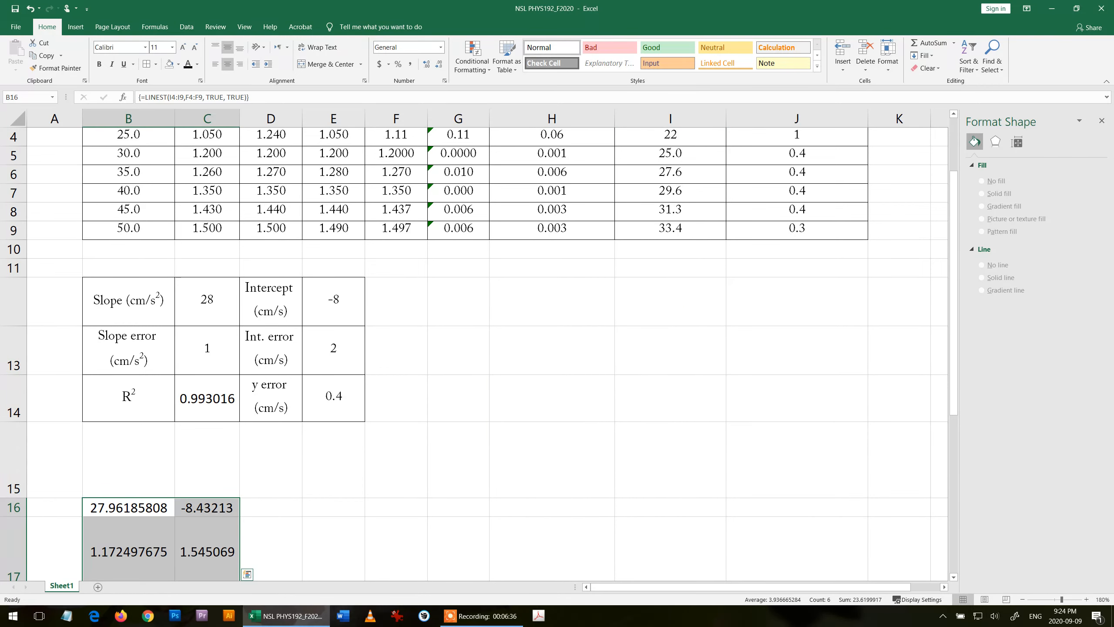
{"action": "scroll", "scroll_direction": "up", "scroll_amount": 3}
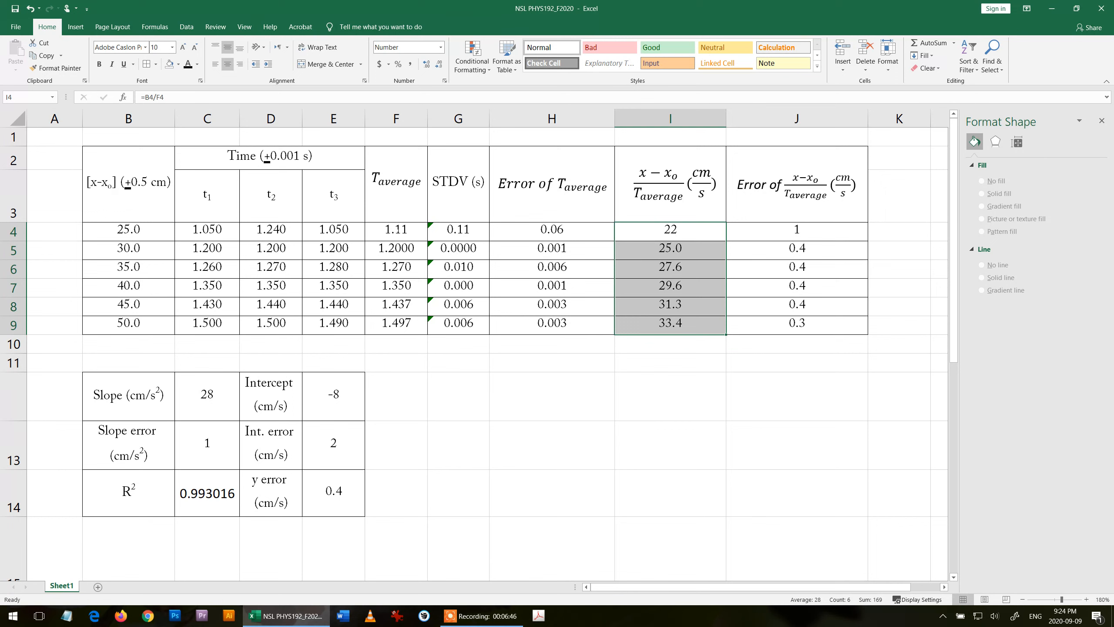
{"action": "left_click", "coordinate": [396, 231]}
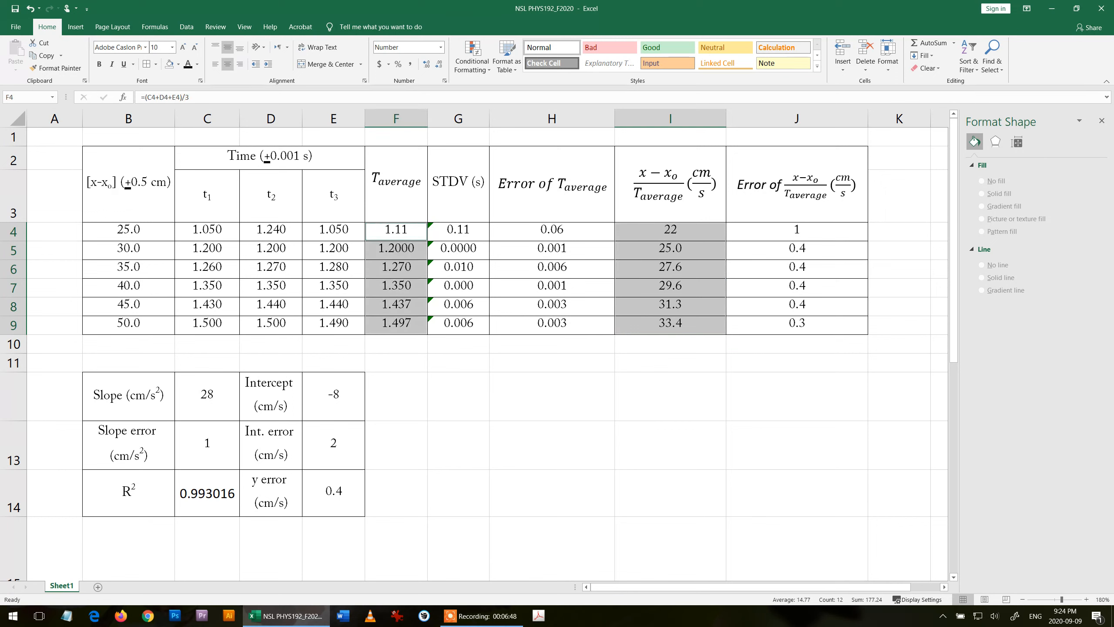
{"action": "left_click", "coordinate": [75, 27]}
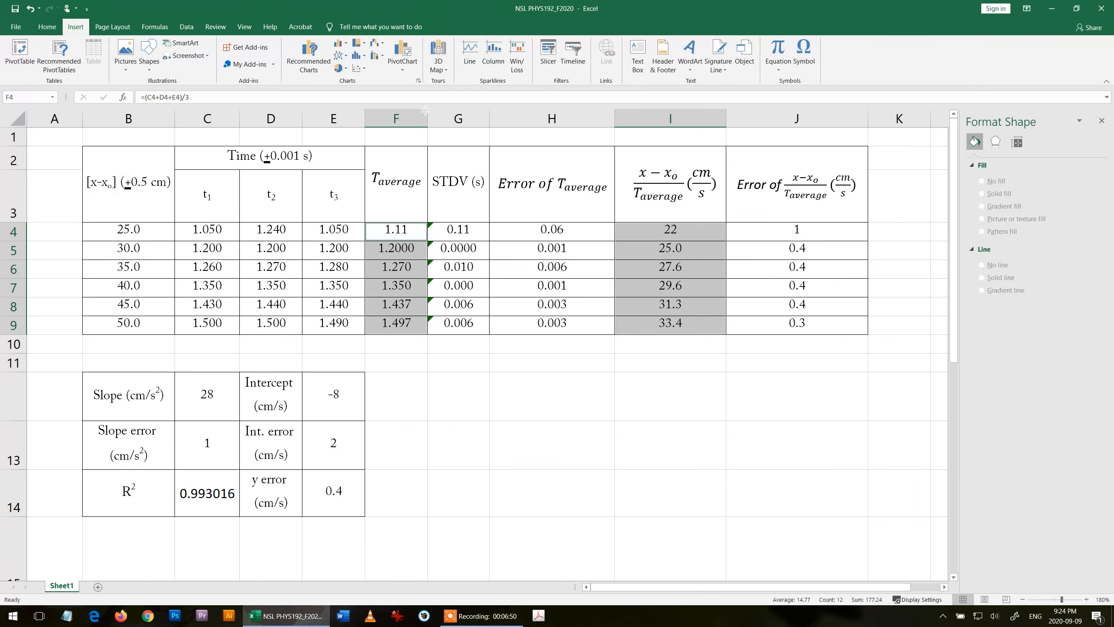
{"action": "mouse_move", "coordinate": [359, 69]}
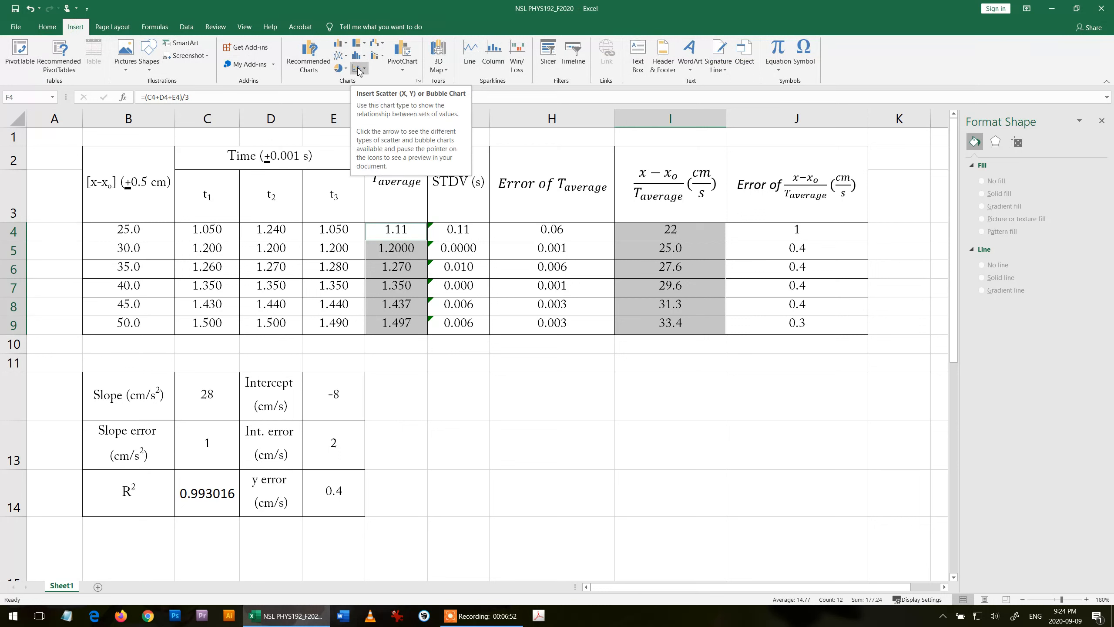
{"action": "left_click", "coordinate": [358, 69]}
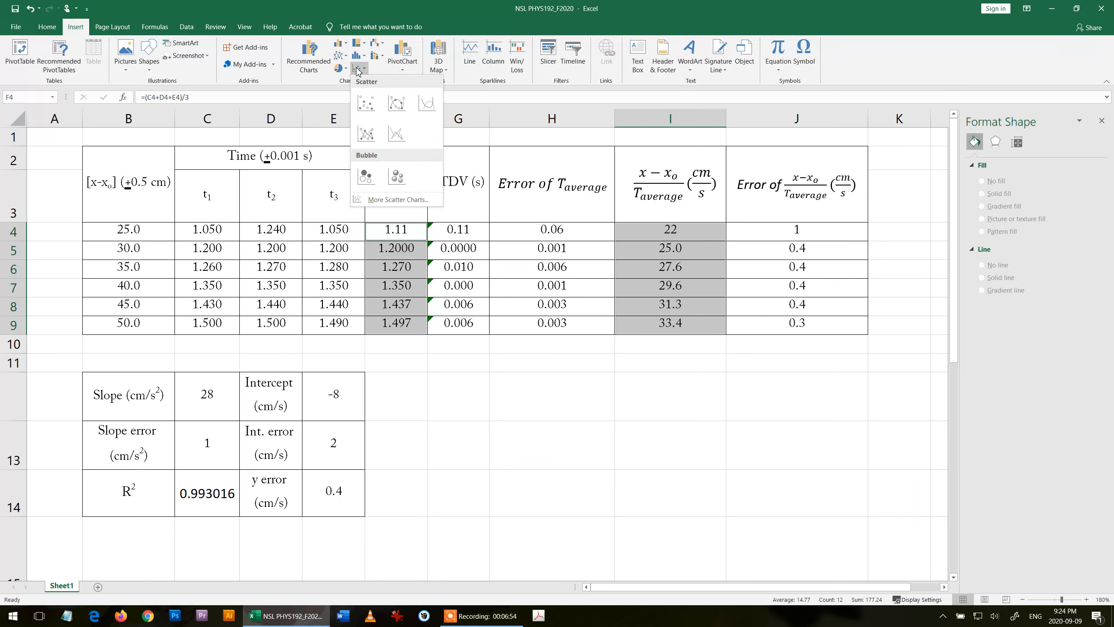
{"action": "left_click", "coordinate": [366, 103]}
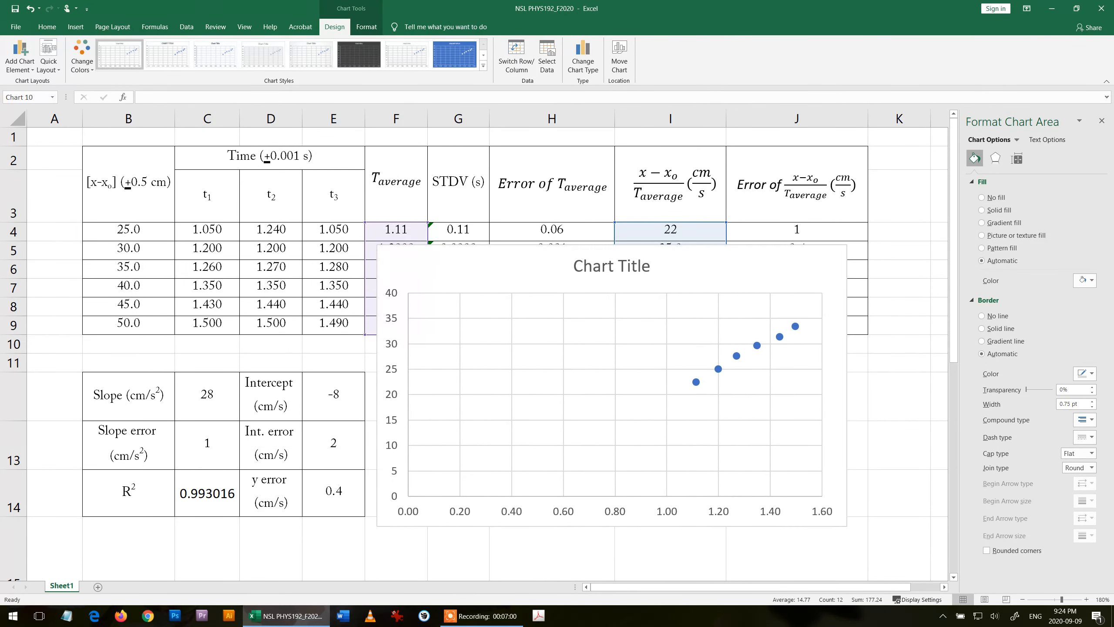
- Apply a Quick Layout with axis titles, no legend, dotted trendline showing y = 27.962x − 8.4321
{"action": "scroll", "scroll_direction": "down", "scroll_amount": 3}
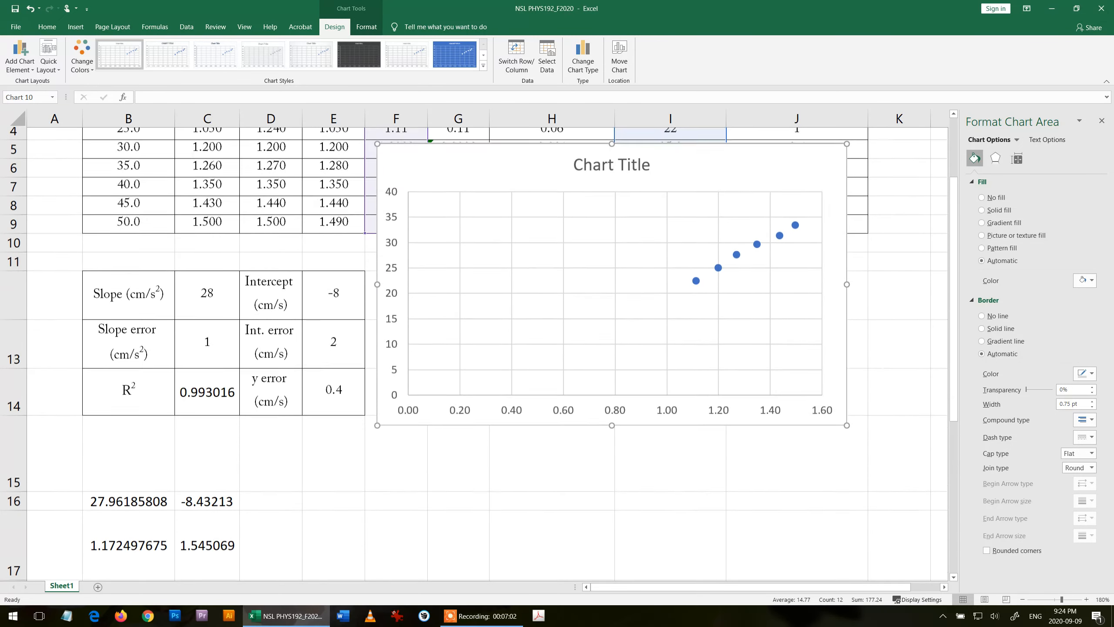
{"action": "scroll", "scroll_direction": "up", "scroll_amount": 3}
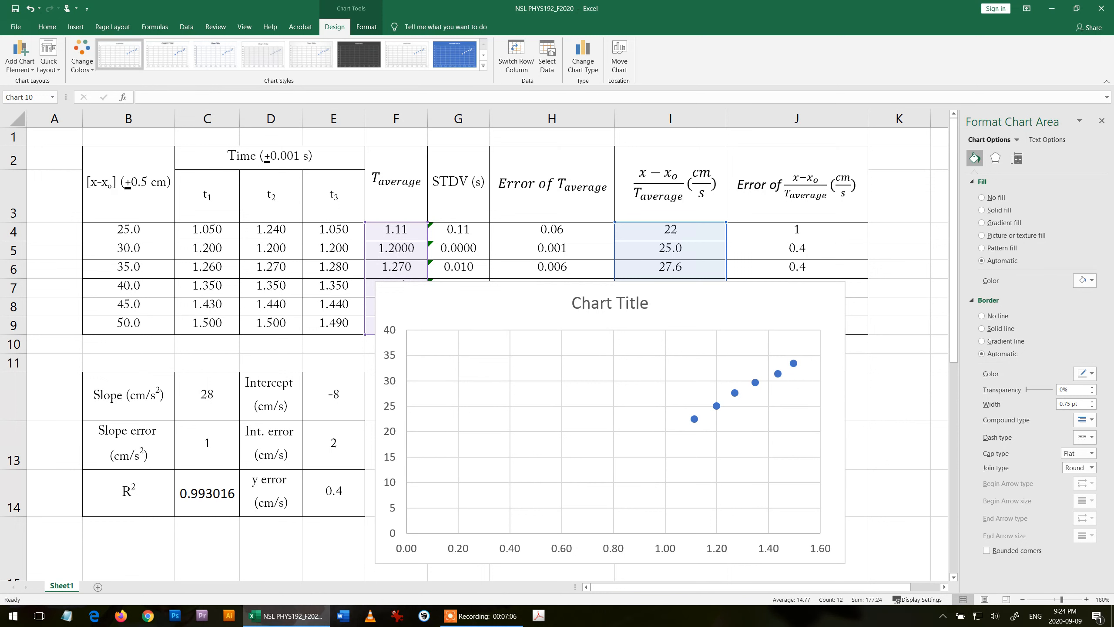
{"action": "left_click", "coordinate": [609, 426]}
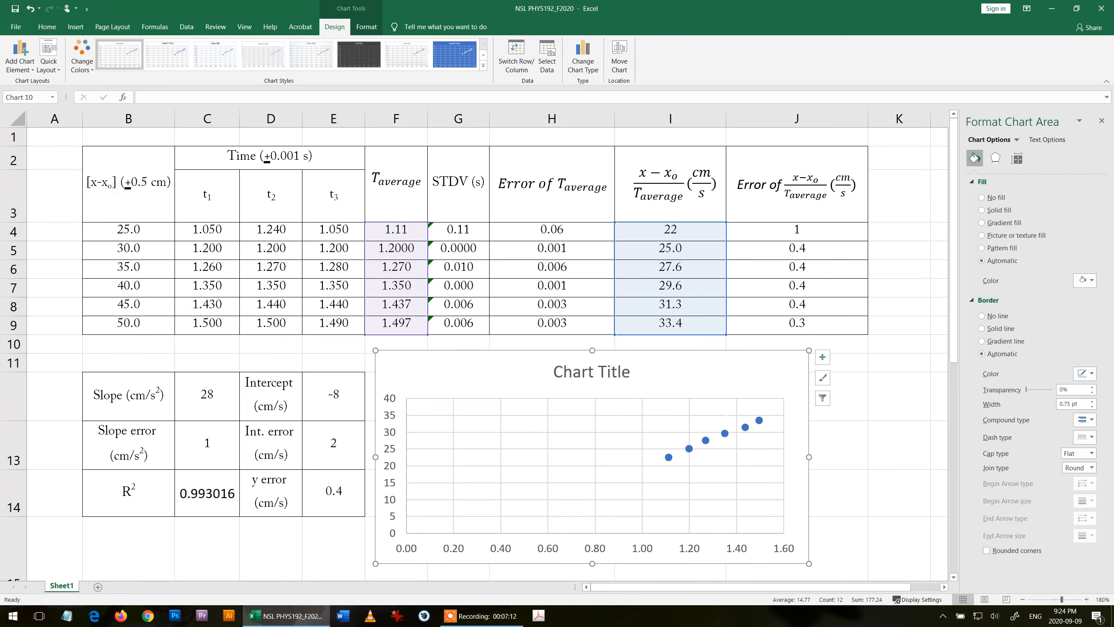
{"action": "mouse_move", "coordinate": [735, 421]}
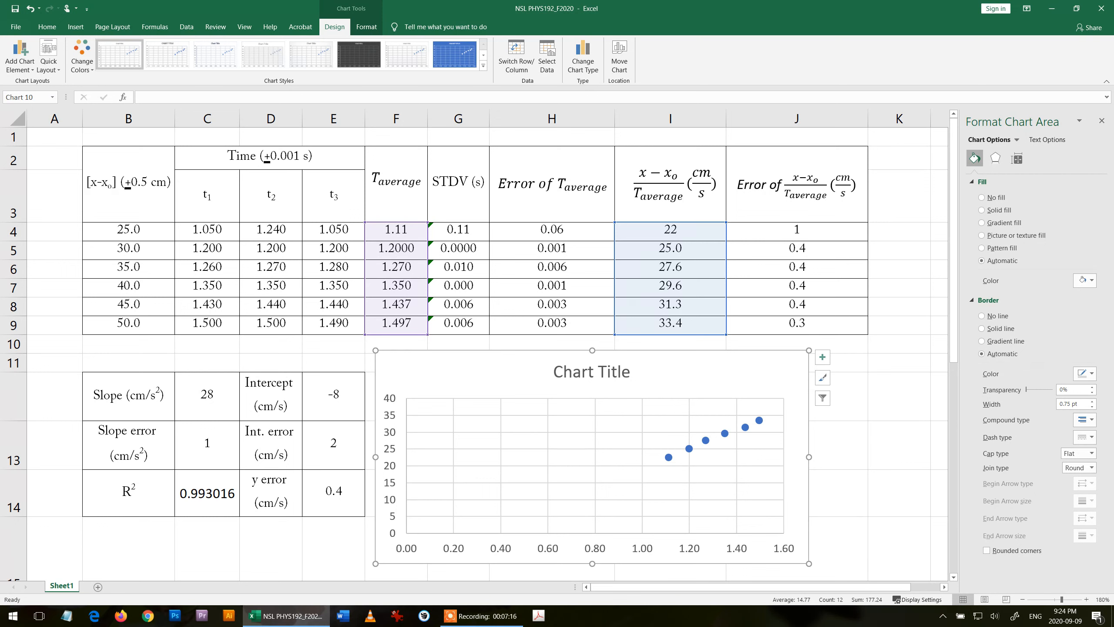
{"action": "mouse_move", "coordinate": [668, 460]}
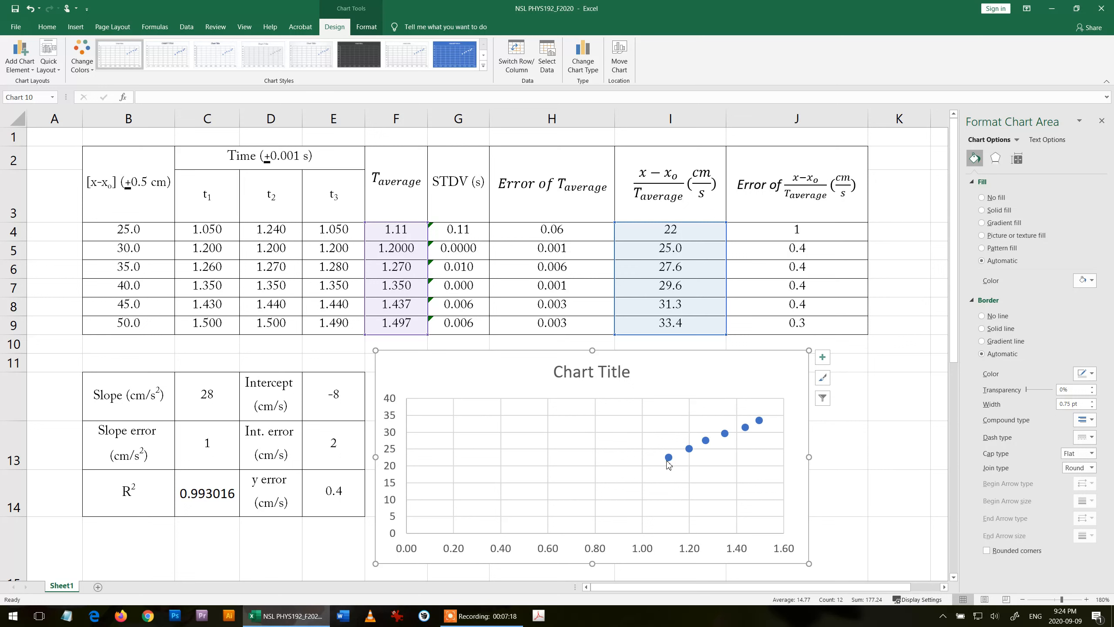
{"action": "mouse_move", "coordinate": [48, 58]}
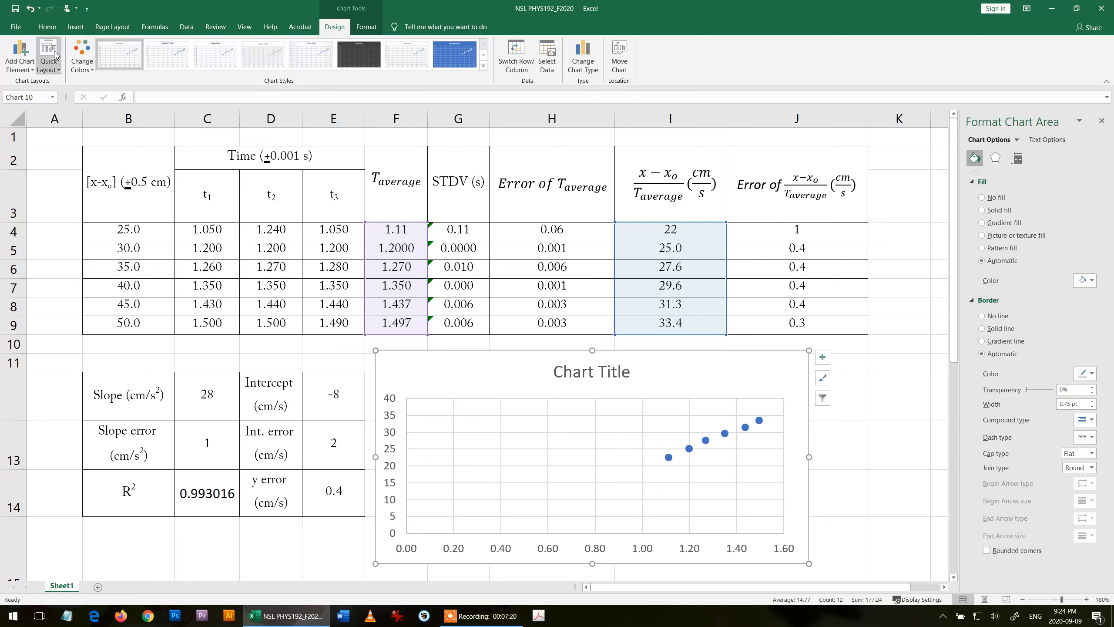
{"action": "left_click", "coordinate": [47, 57]}
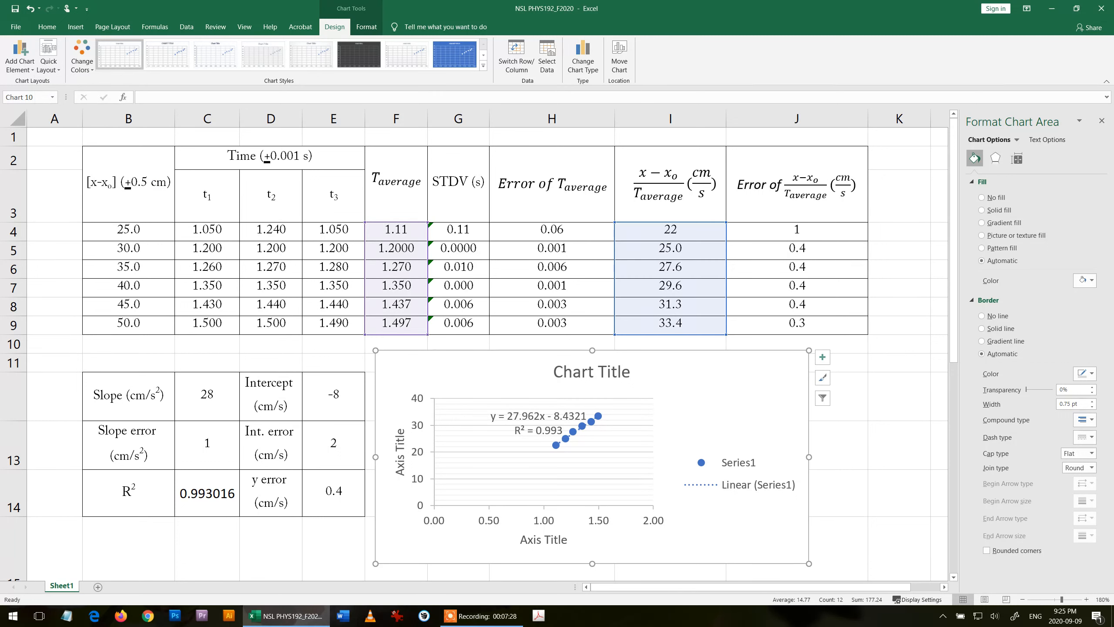
{"action": "left_click", "coordinate": [739, 473]}
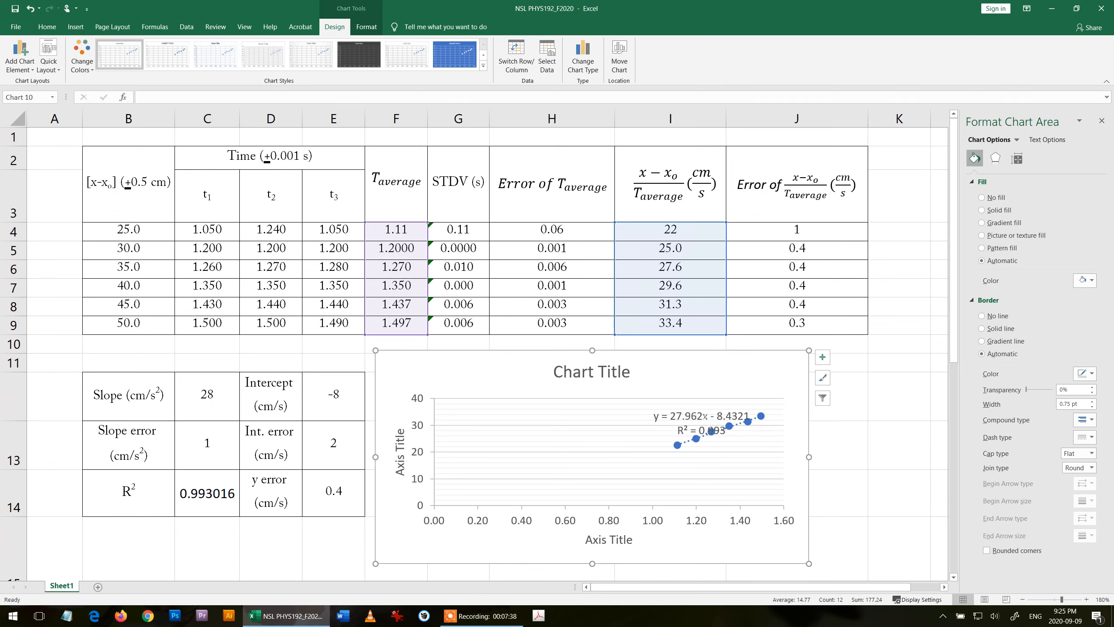
{"action": "left_click", "coordinate": [705, 416]}
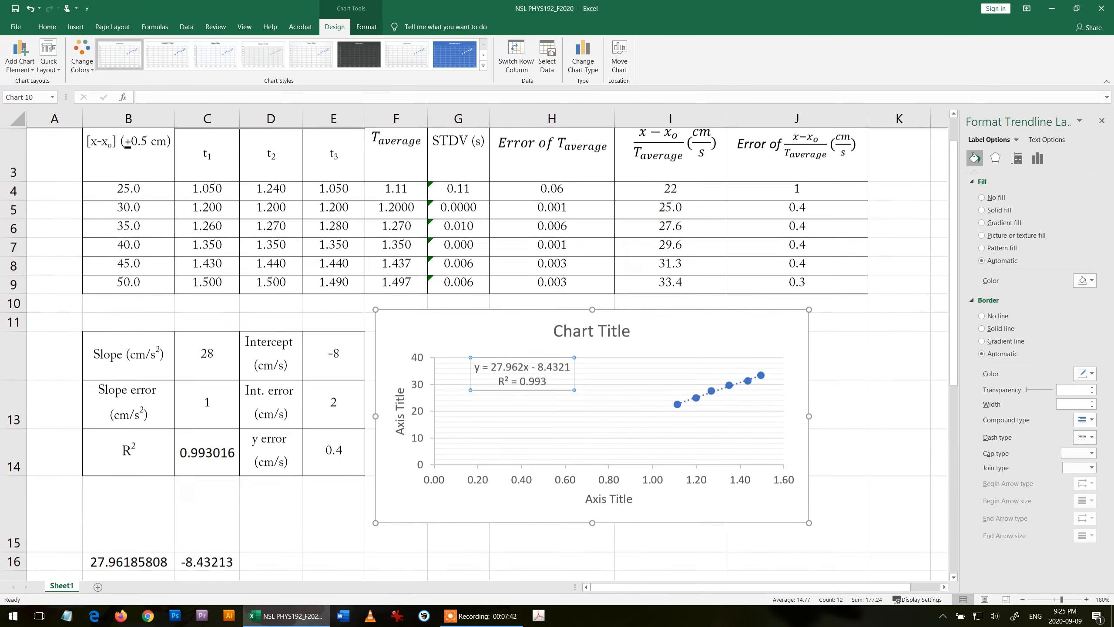
- Scroll down the sheet toward the chart's horizontal axis
{"action": "scroll", "scroll_direction": "down", "scroll_amount": 3}
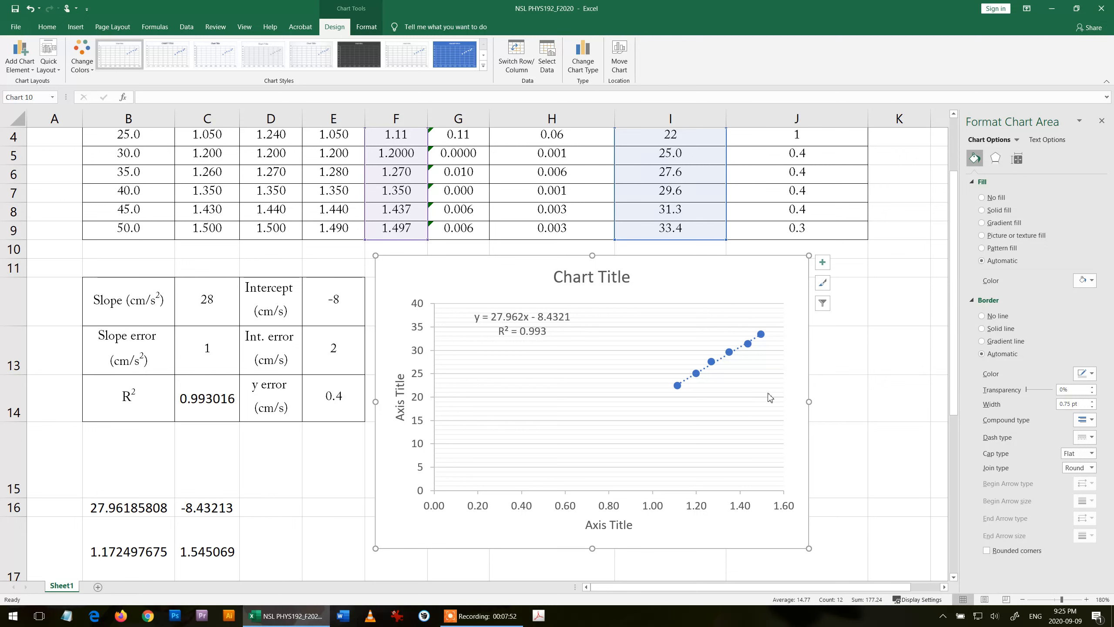
{"action": "mouse_move", "coordinate": [651, 314]}
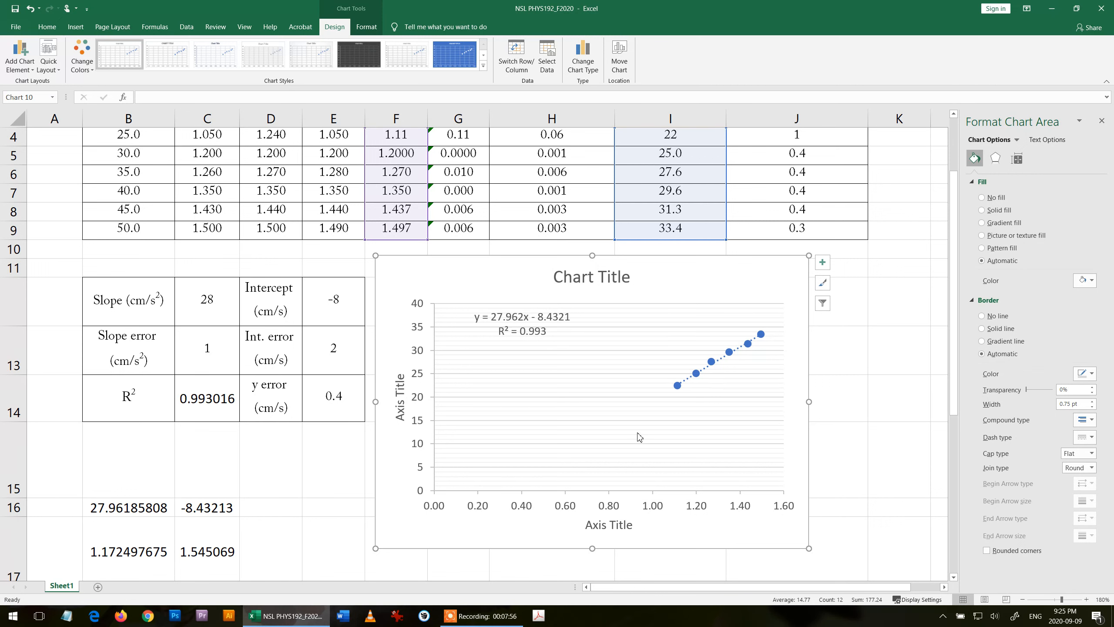
{"action": "mouse_move", "coordinate": [725, 448]}
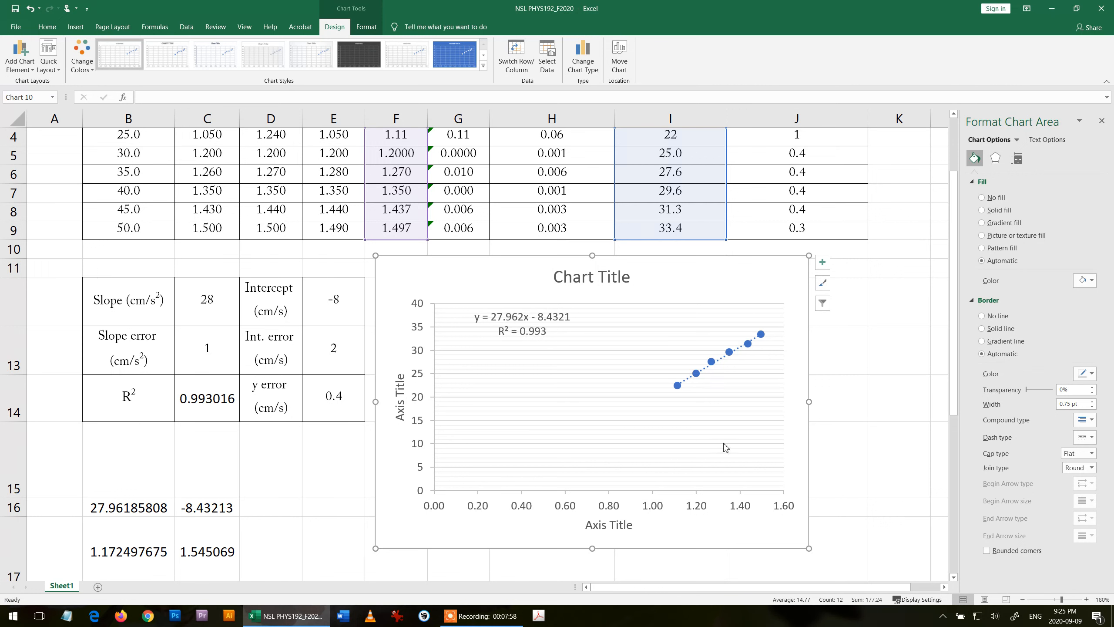
{"action": "mouse_move", "coordinate": [691, 416]}
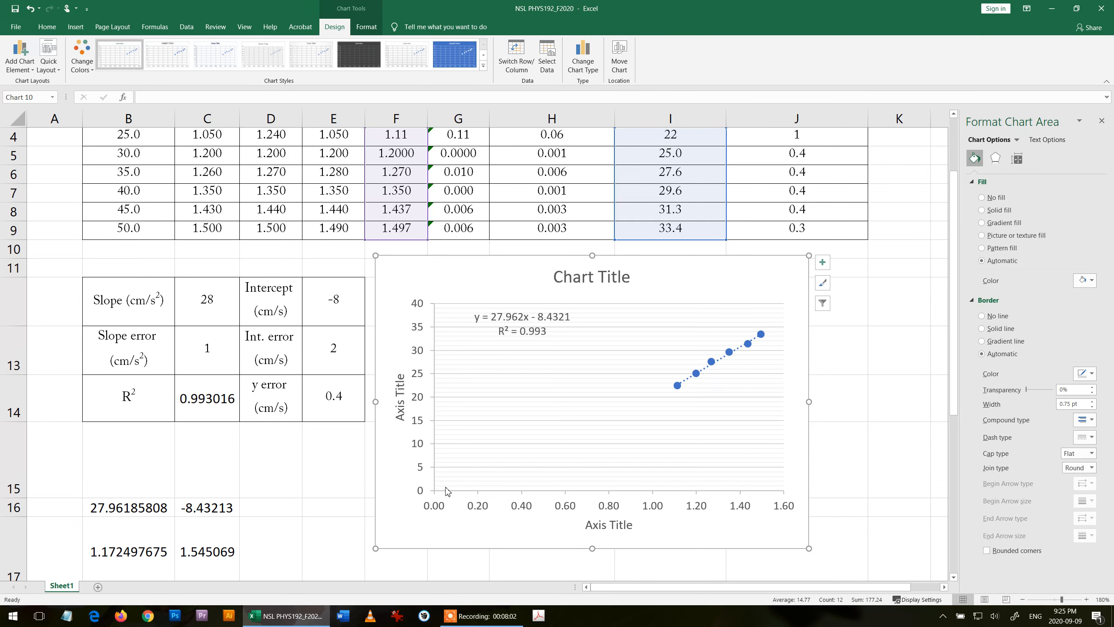
{"action": "mouse_move", "coordinate": [442, 487]}
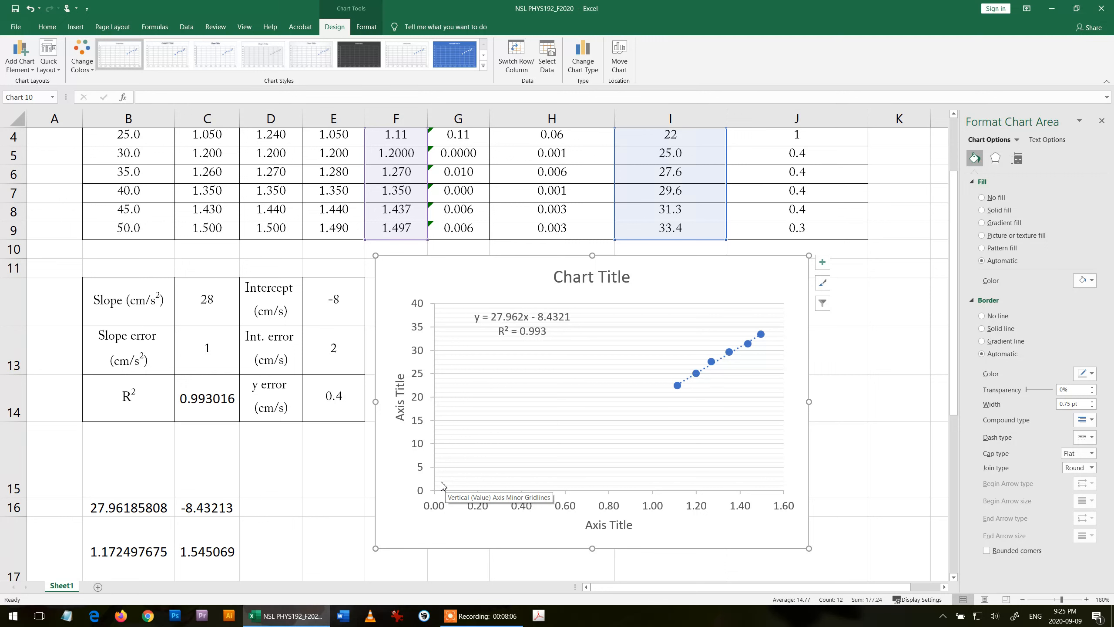
{"action": "mouse_move", "coordinate": [443, 487]}
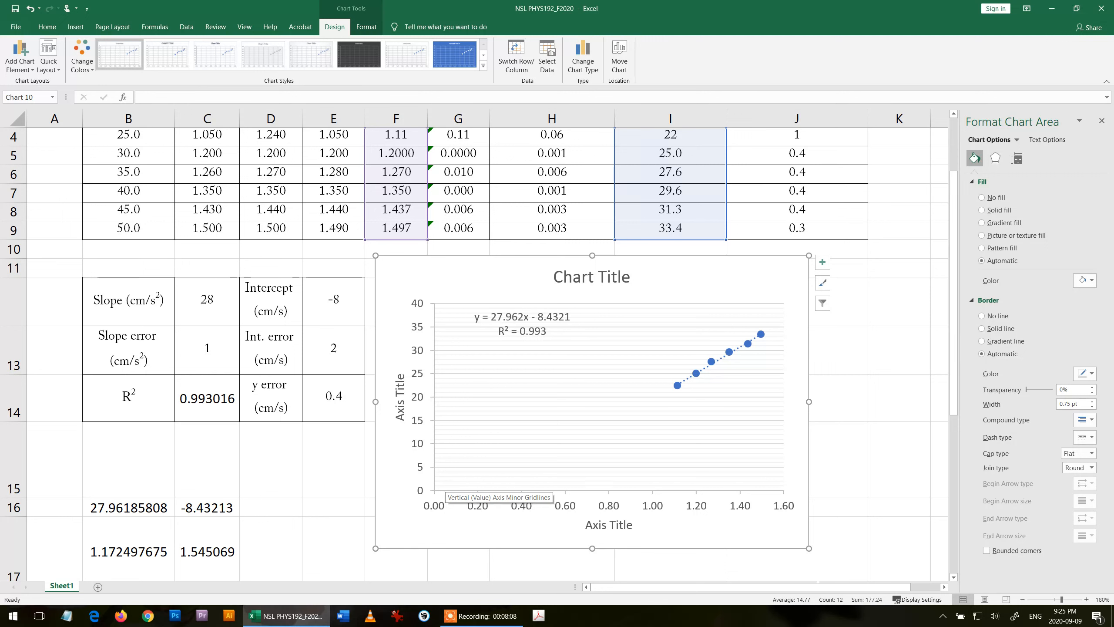
{"action": "mouse_move", "coordinate": [676, 393]}
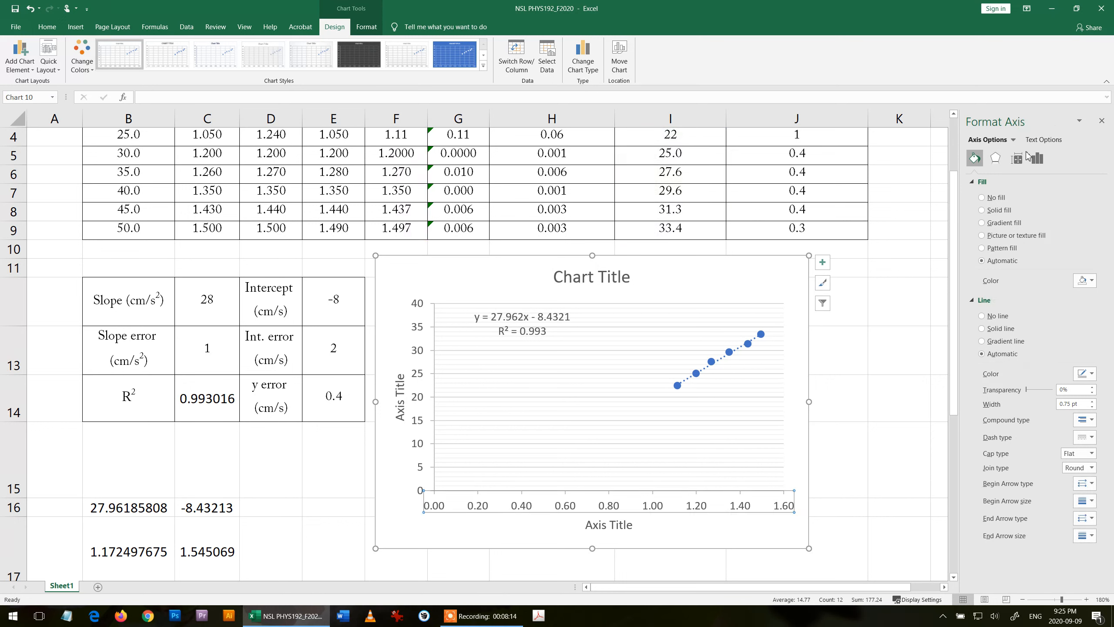
- Set the horizontal axis minimum bound to 1.0 in Axis Options
{"action": "left_click", "coordinate": [1036, 158]}
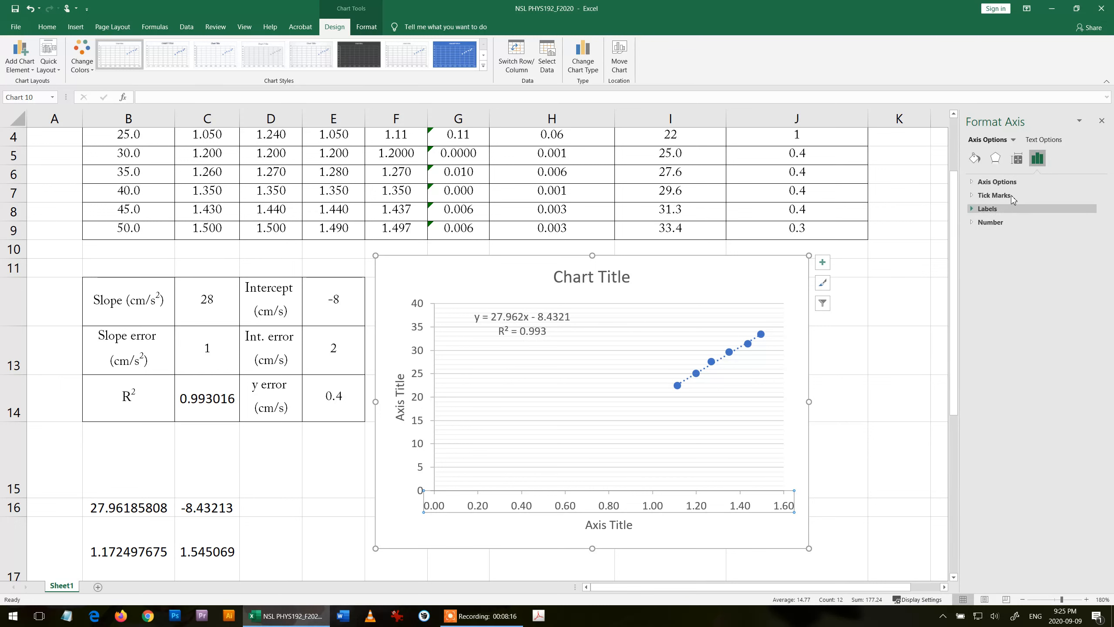
{"action": "left_click", "coordinate": [994, 195]}
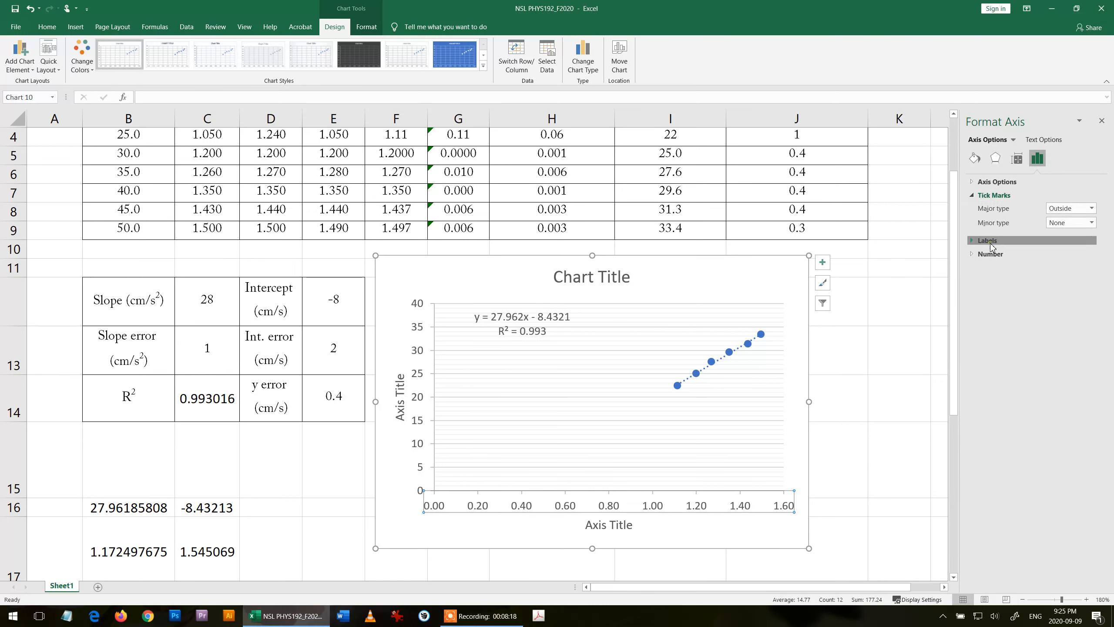
{"action": "left_click", "coordinate": [987, 240]}
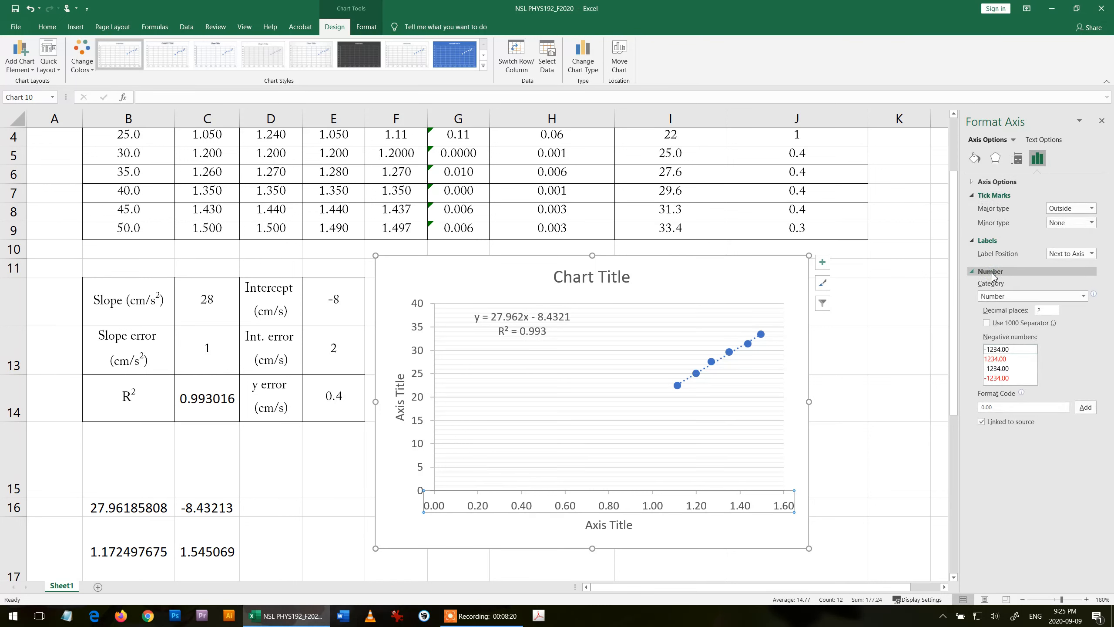
{"action": "left_click", "coordinate": [997, 181]}
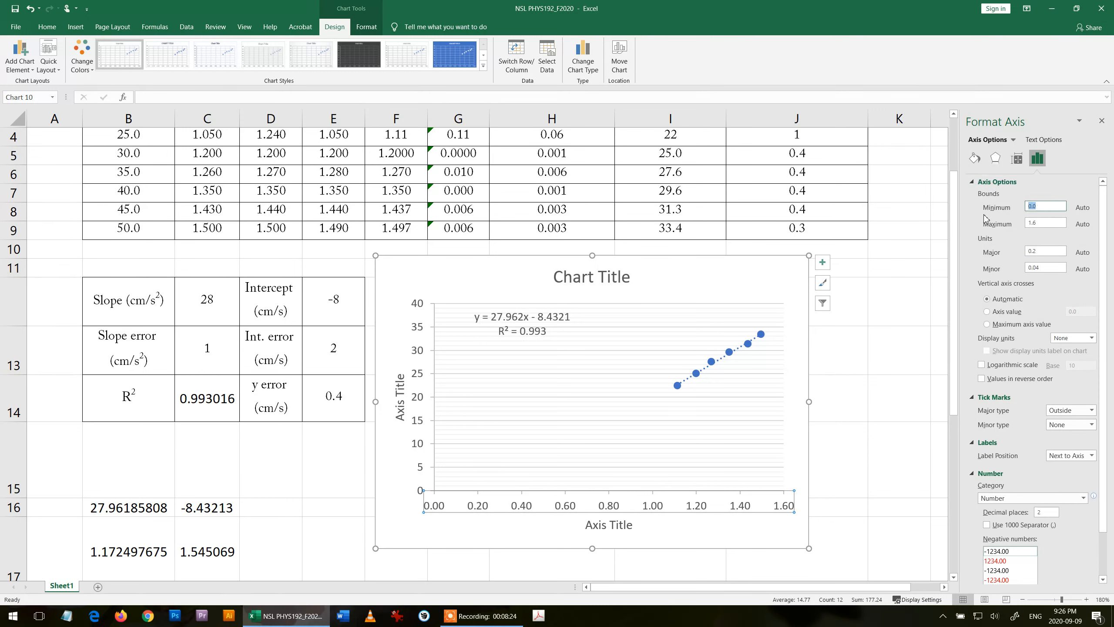
{"action": "type", "text": "1.0"}
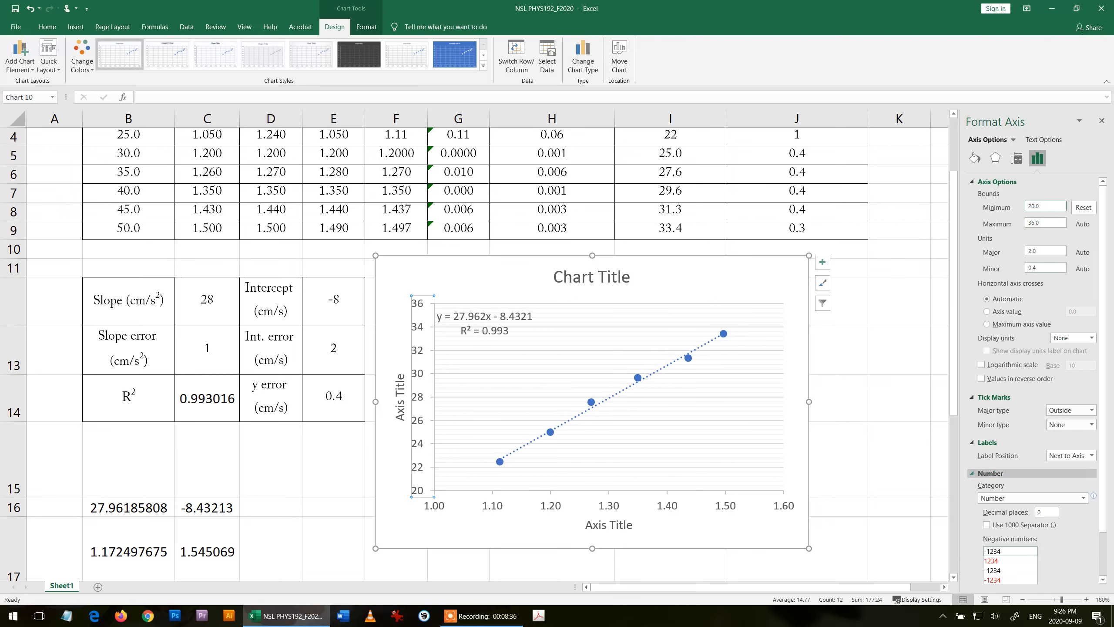
- Inspect the trendline equation label, the B16 regression formula and the I3 heading equation
{"action": "left_click", "coordinate": [899, 398]}
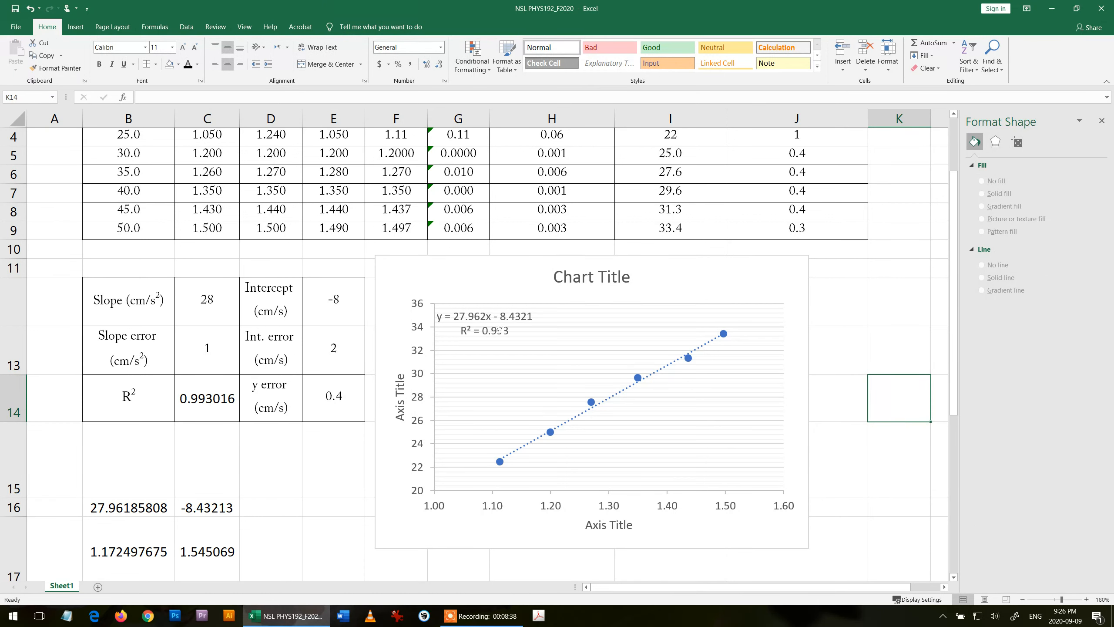
{"action": "left_click", "coordinate": [483, 317]}
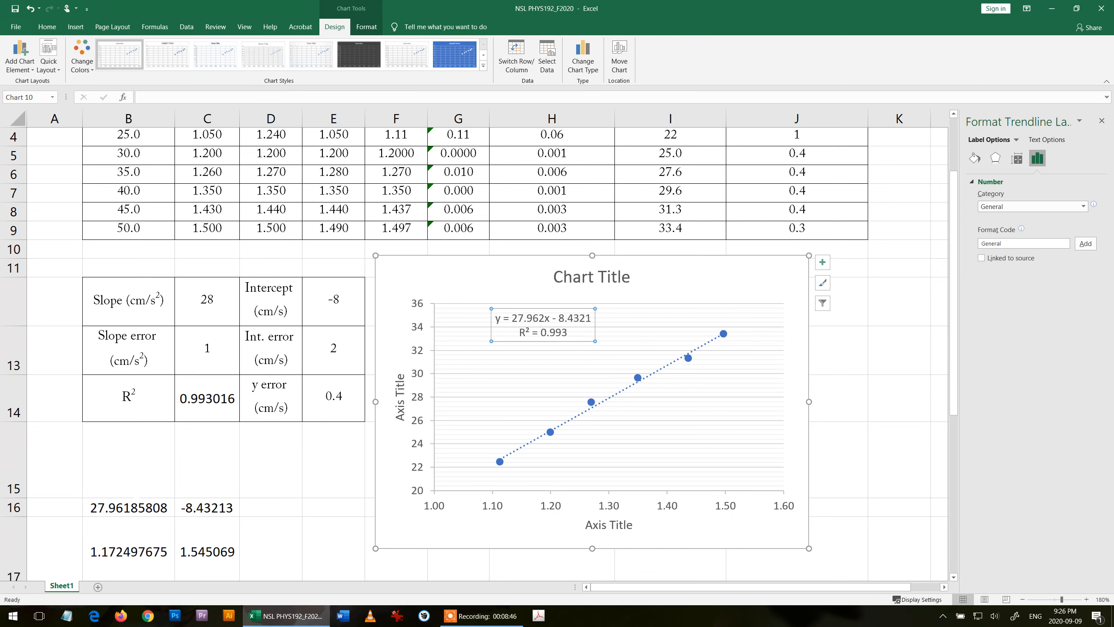
{"action": "left_click", "coordinate": [128, 507]}
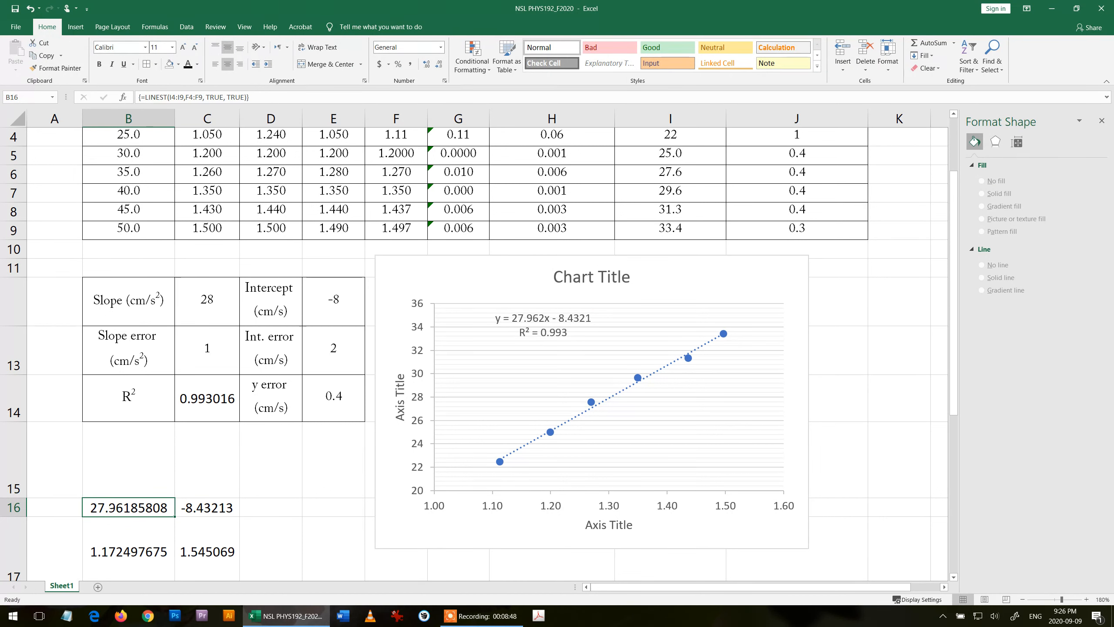
{"action": "left_click", "coordinate": [541, 324]}
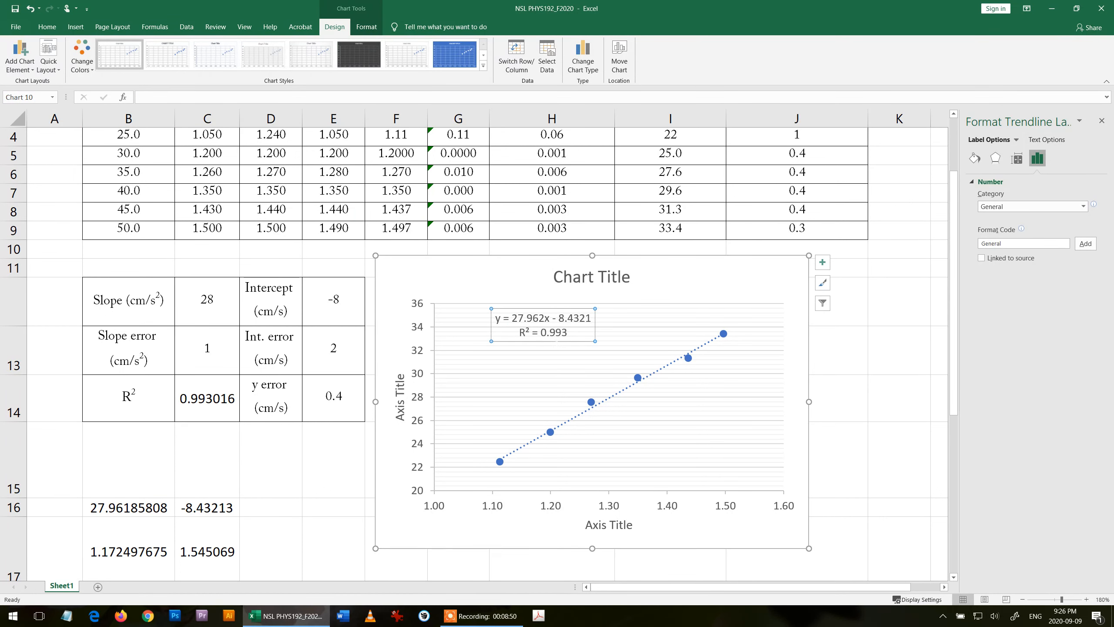
{"action": "mouse_move", "coordinate": [720, 334]}
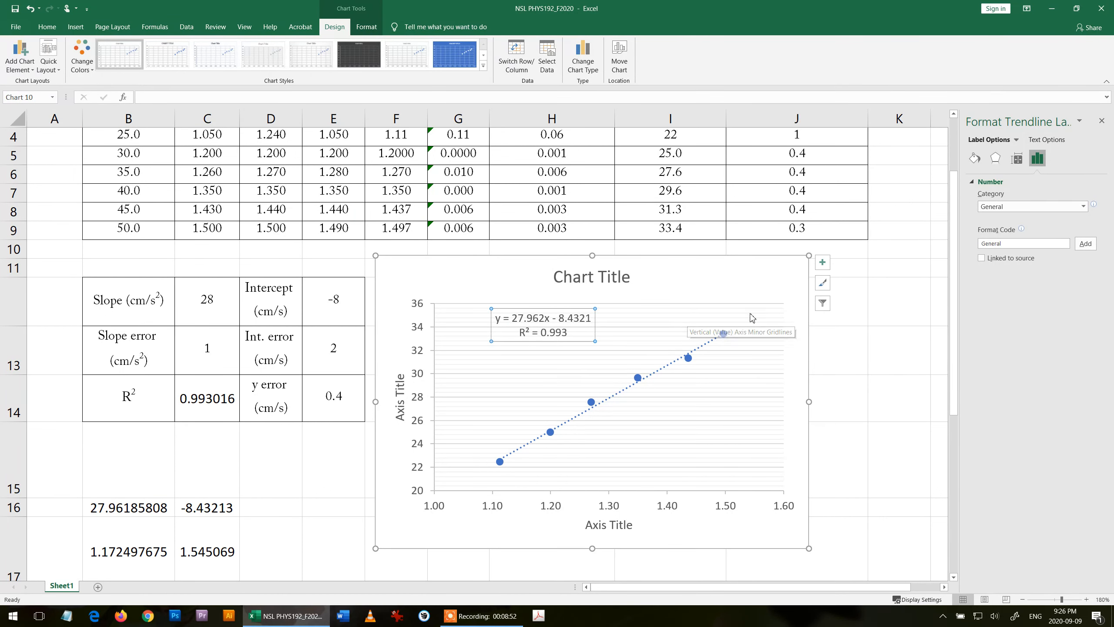
{"action": "scroll", "scroll_direction": "up", "scroll_amount": 3}
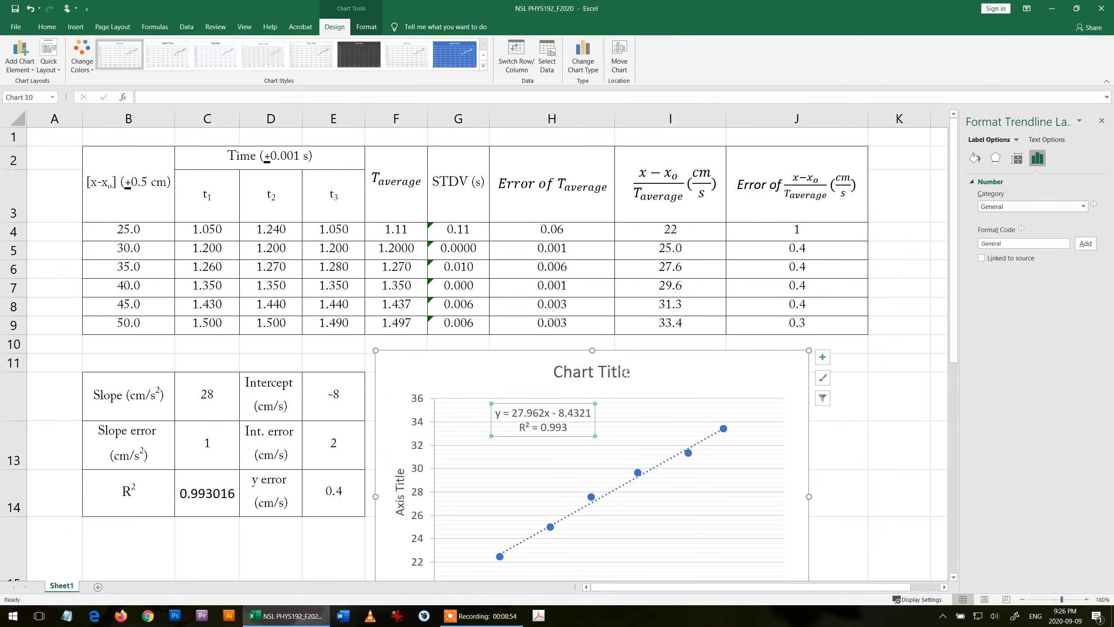
{"action": "left_click", "coordinate": [670, 176]}
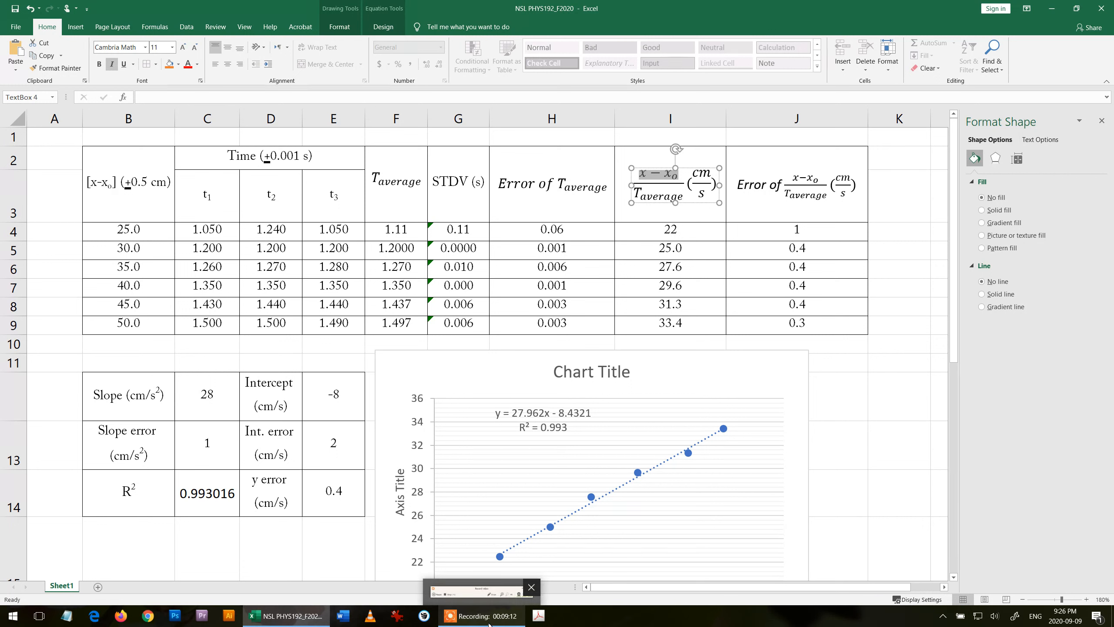
- Replace the chart title text with 'x−xo Vs. T'
{"action": "left_click", "coordinate": [669, 249]}
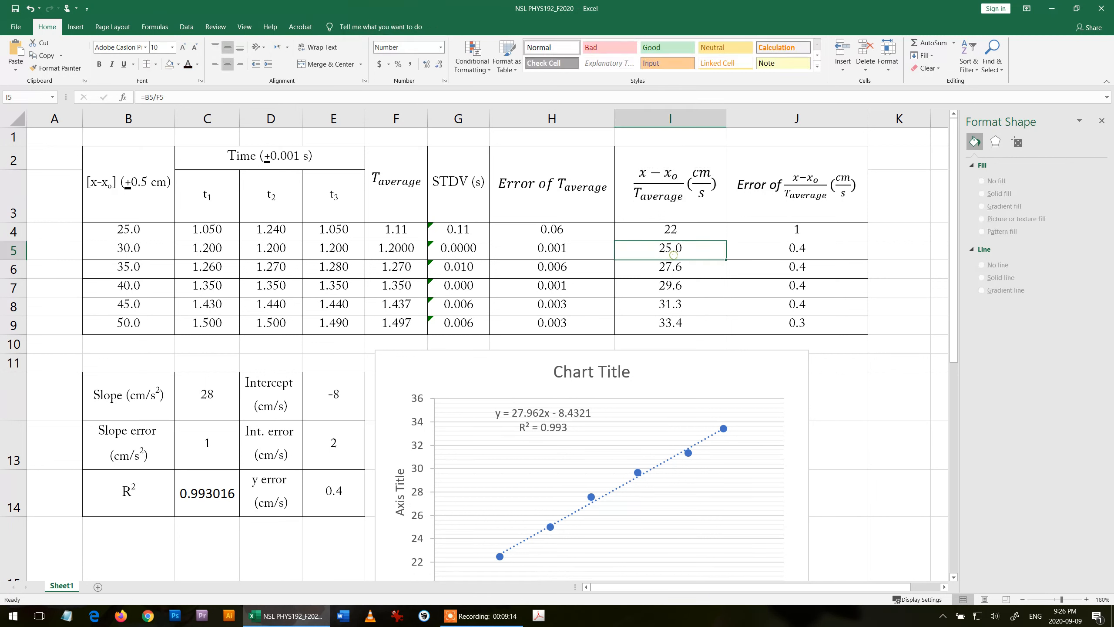
{"action": "left_click", "coordinate": [590, 370]}
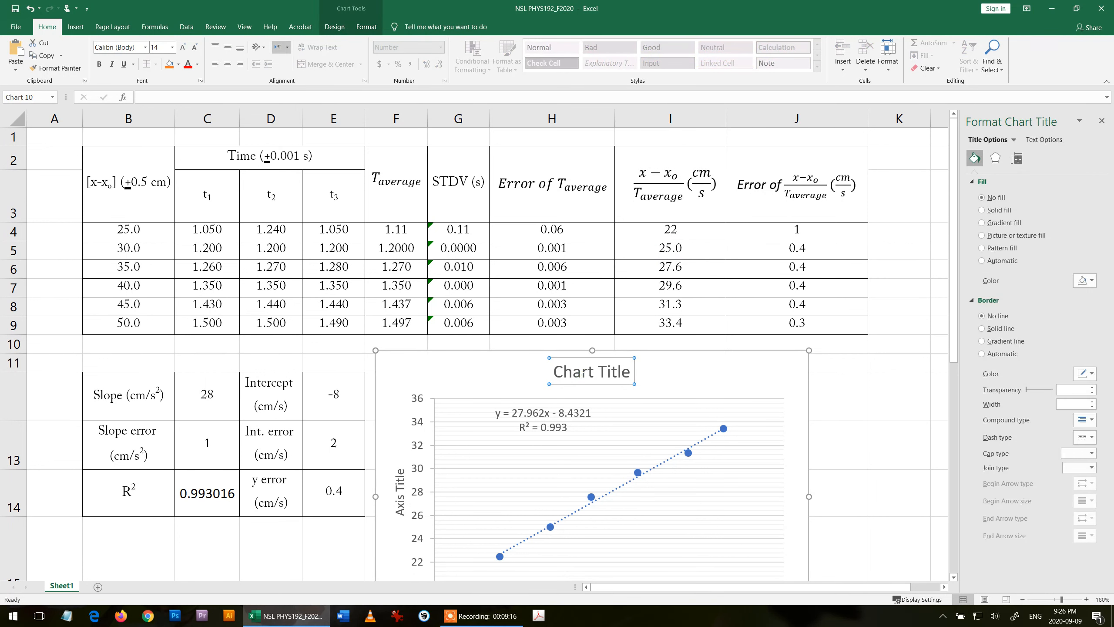
{"action": "double_click", "coordinate": [591, 371]}
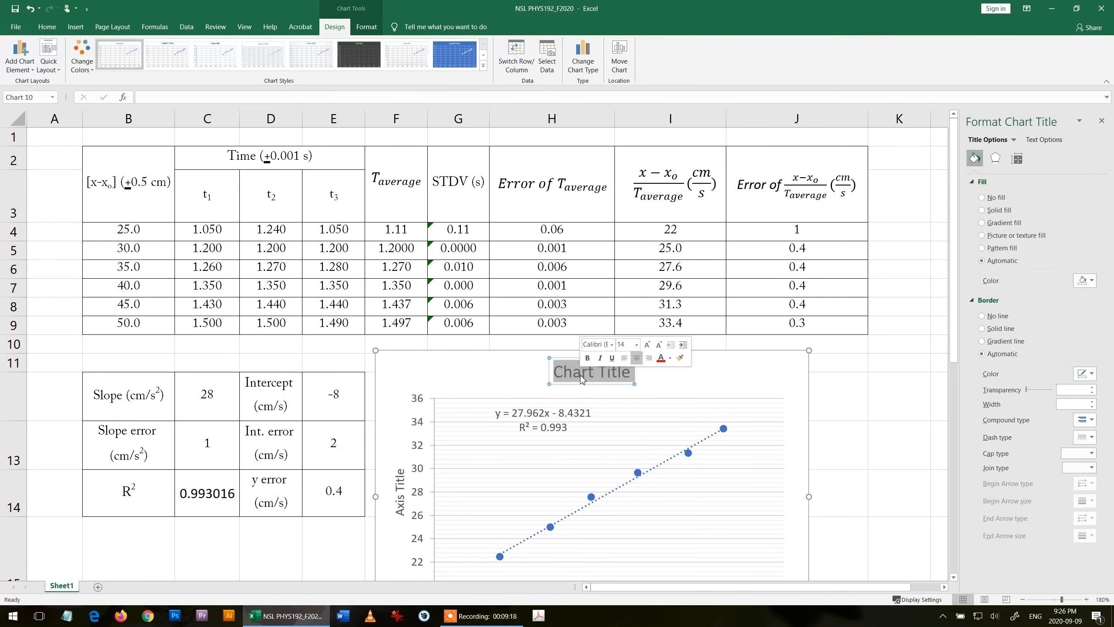
{"action": "type", "text": "x--x_O"}
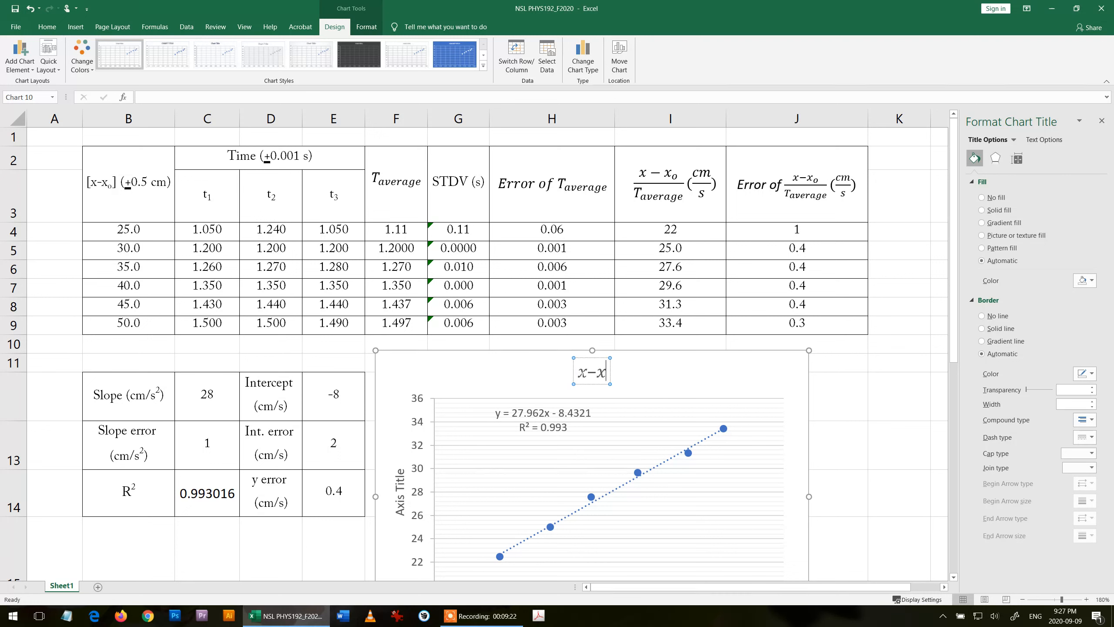
{"action": "type", "text": "o"}
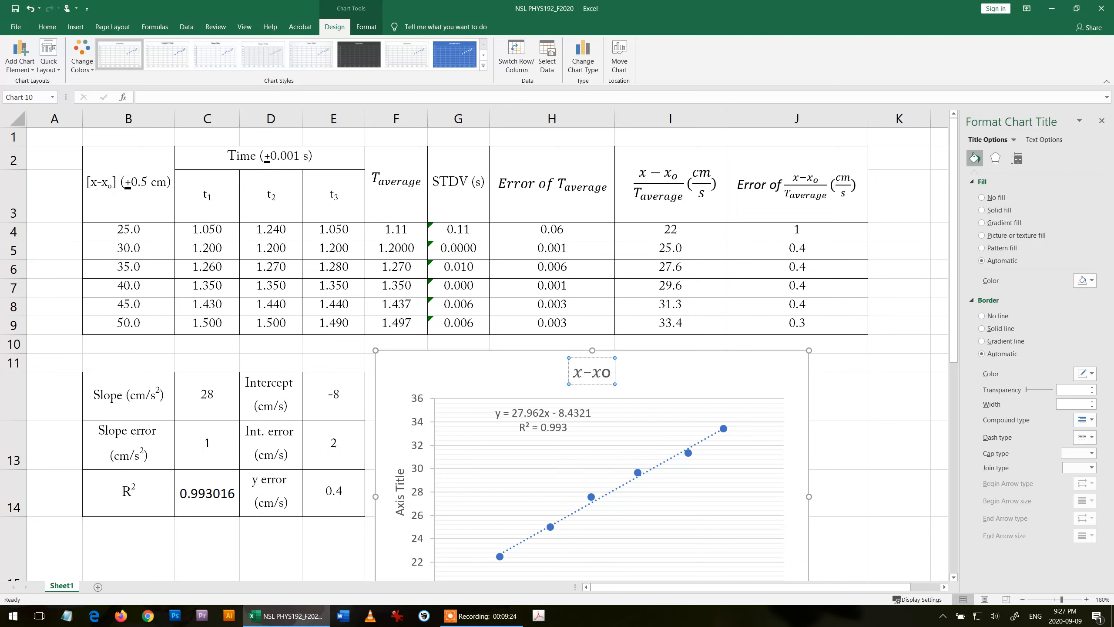
{"action": "type", "text": "Vs. T"}
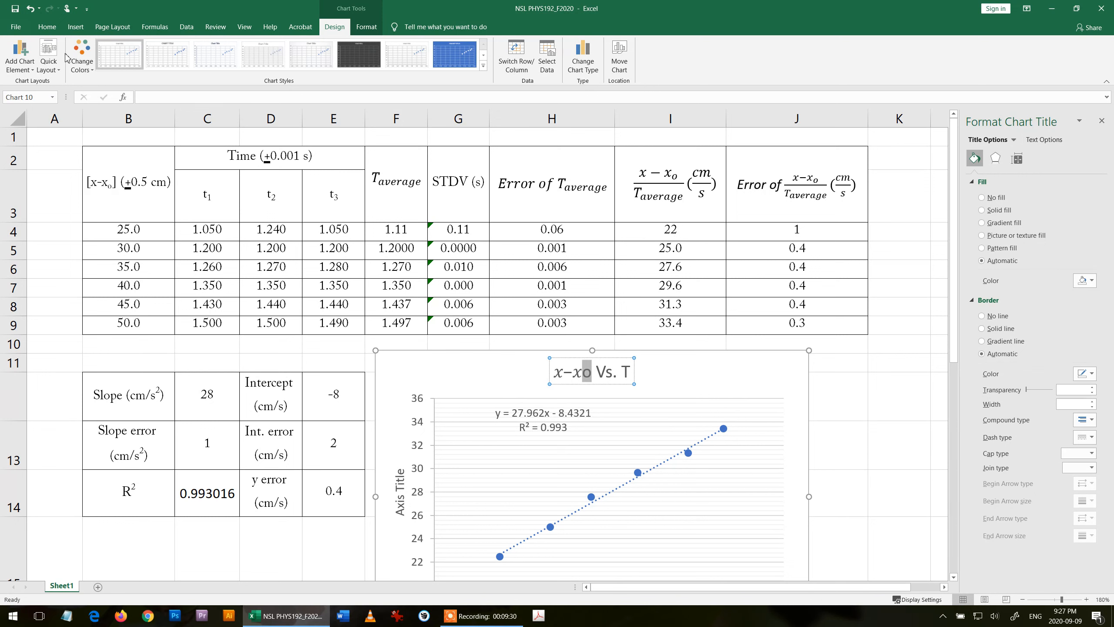
- Format the o in the chart title as subscript through the Font dialog
{"action": "left_click", "coordinate": [47, 27]}
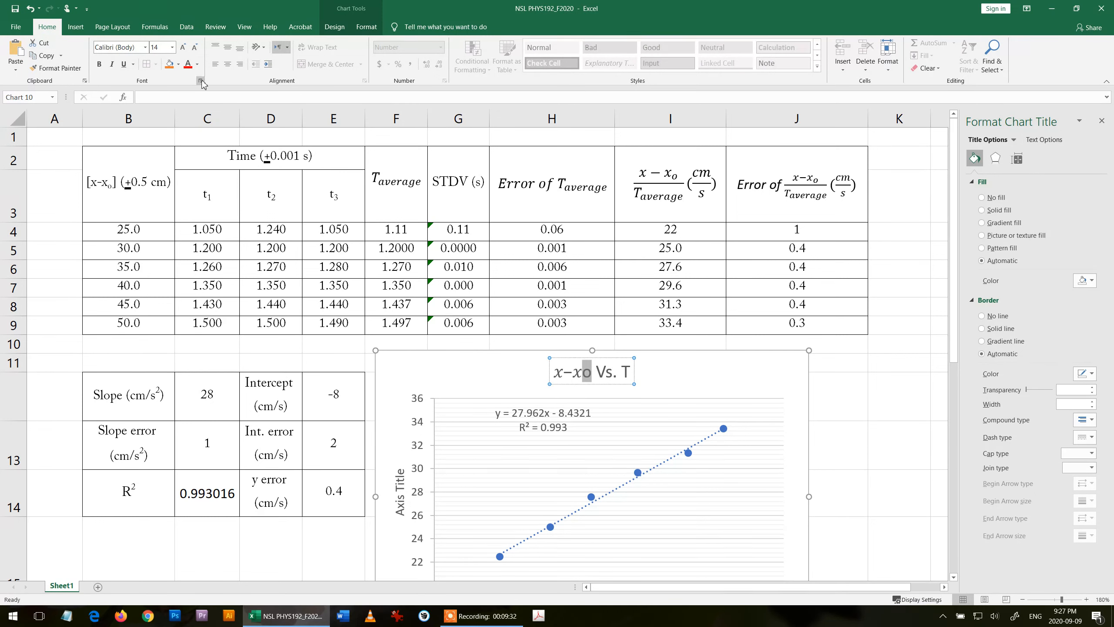
{"action": "left_click", "coordinate": [201, 81]}
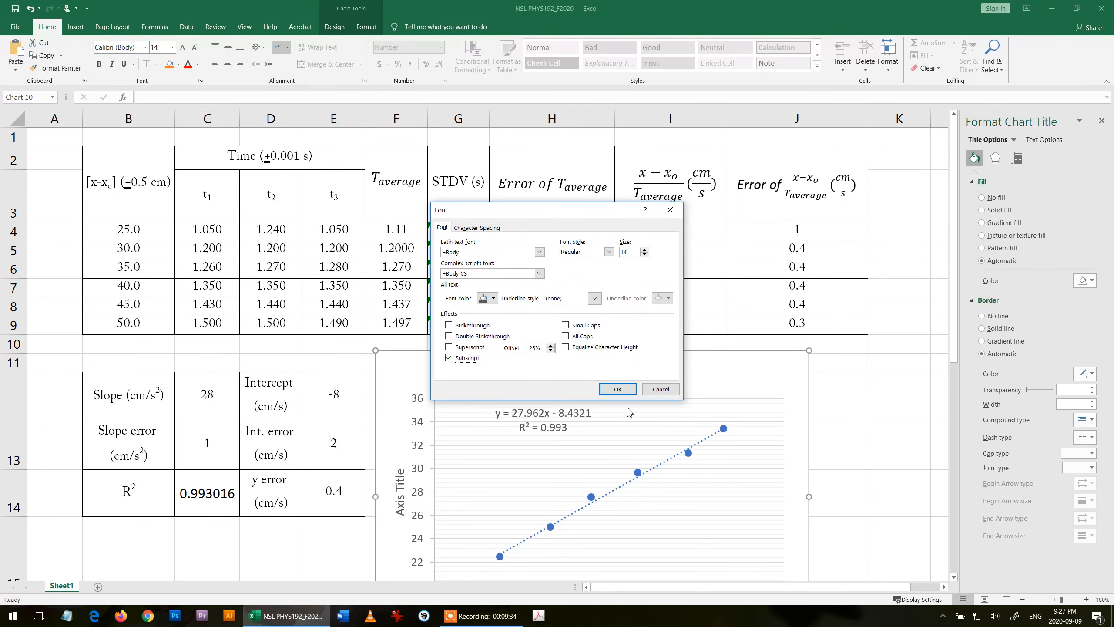
{"action": "left_click", "coordinate": [617, 389]}
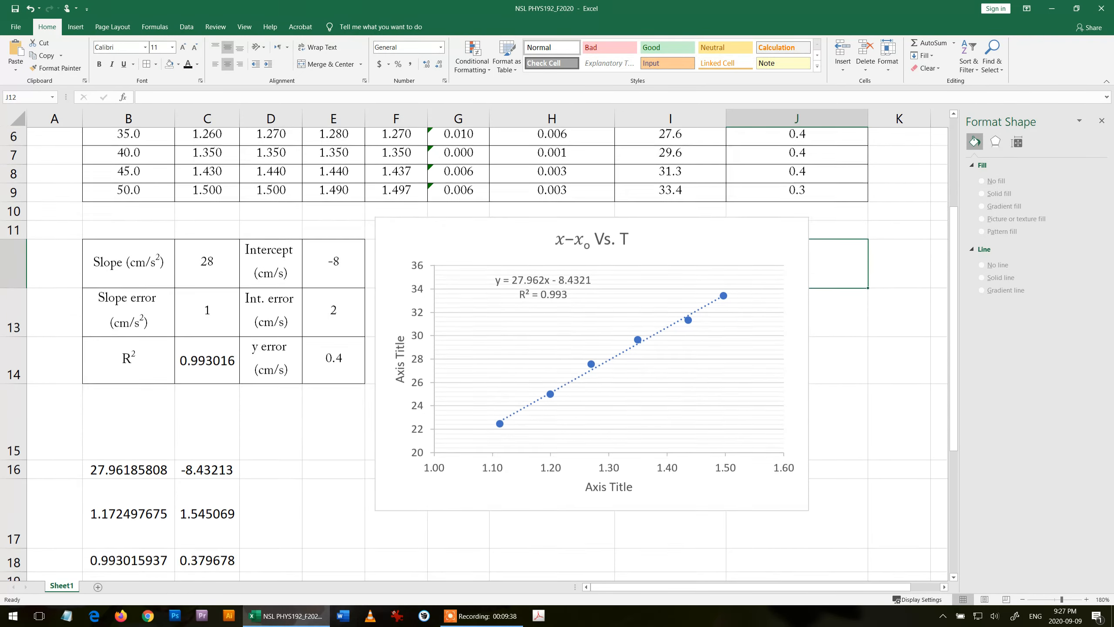
- Edit the axis titles to 'x−xₒ/t (m/s)', with subscript o, and 't (s)'
{"action": "scroll", "scroll_direction": "up", "scroll_amount": 3}
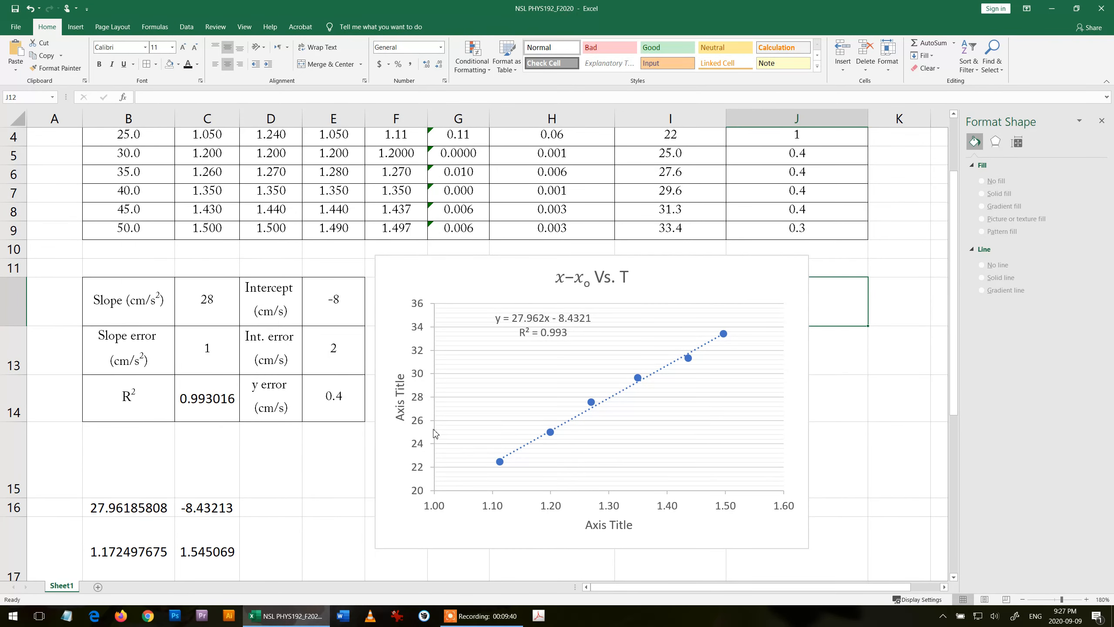
{"action": "left_click", "coordinate": [398, 397]}
{"action": "type", "text": "x-xo/t (m/s)"}
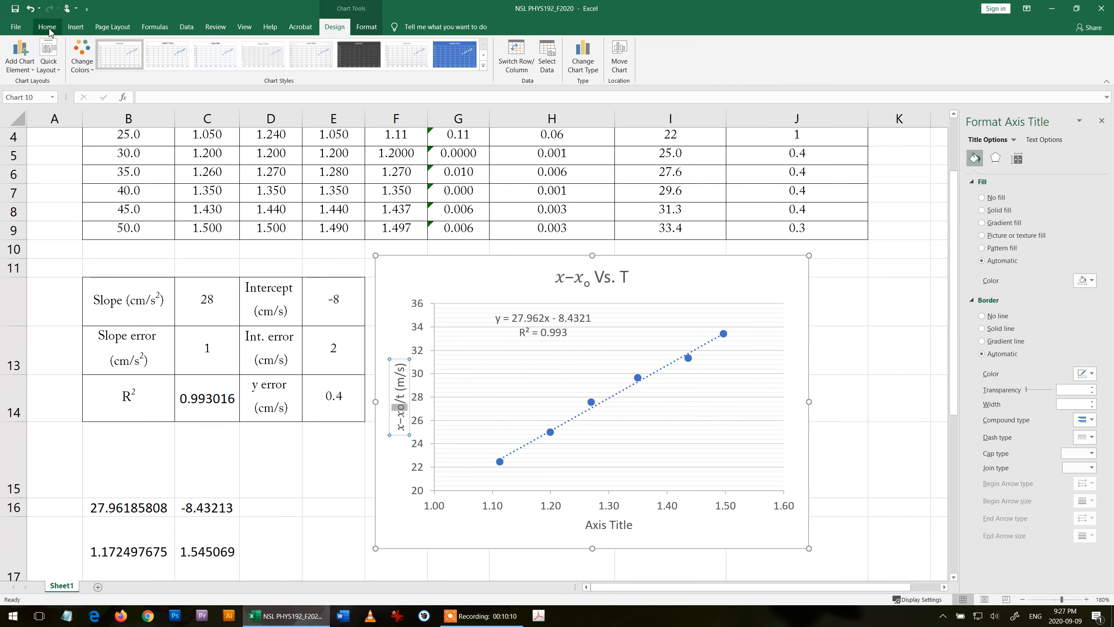
{"action": "left_click", "coordinate": [47, 27]}
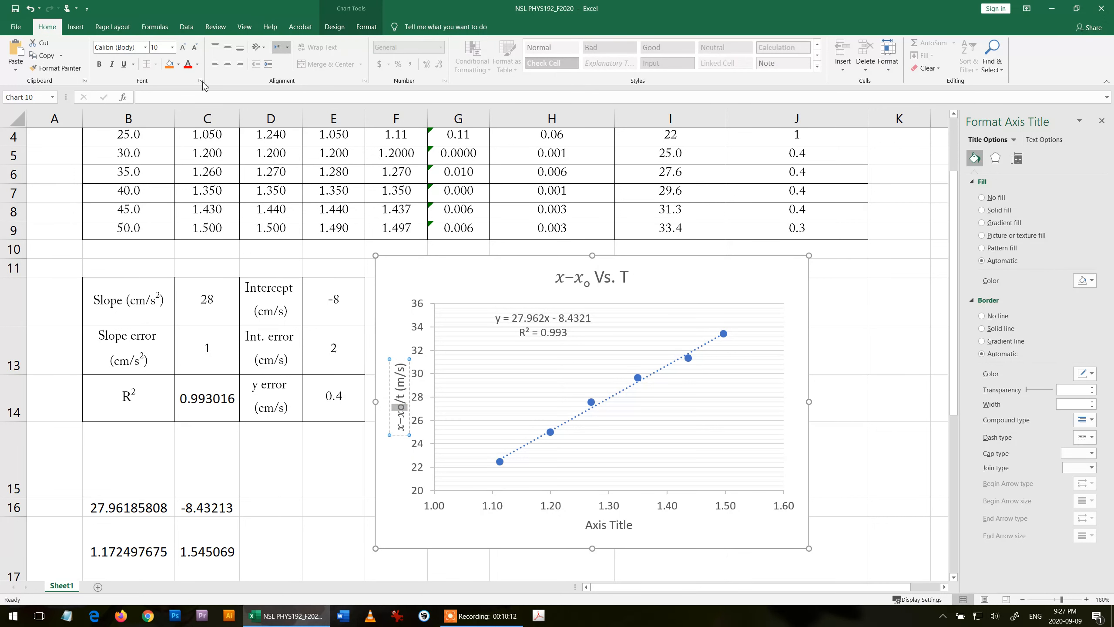
{"action": "left_click", "coordinate": [203, 80]}
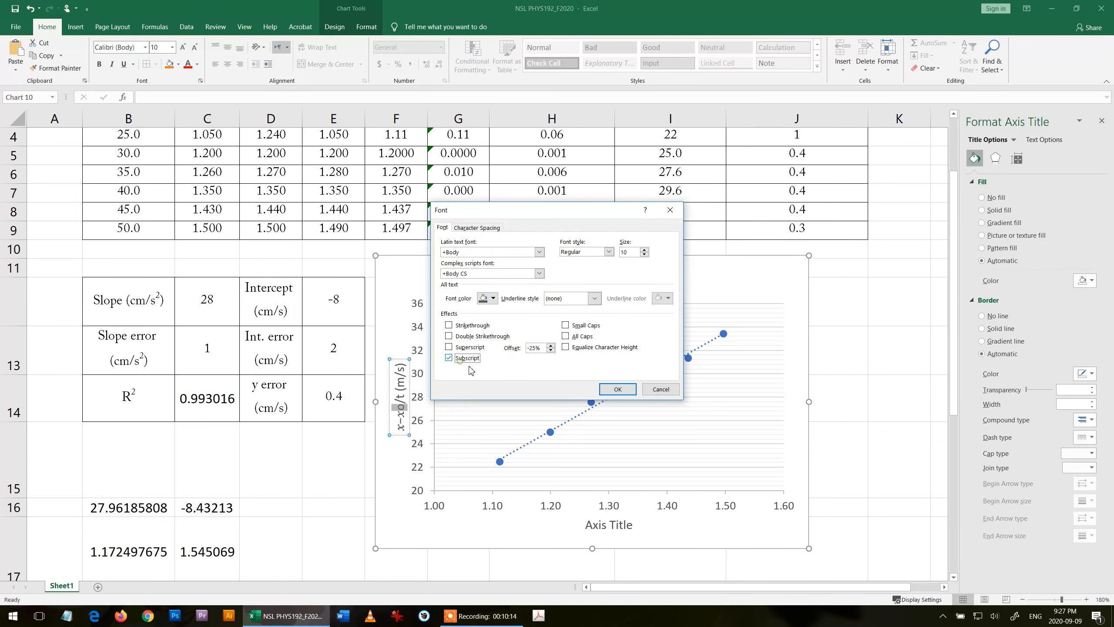
{"action": "left_click", "coordinate": [617, 389]}
{"action": "type", "text": "t"}
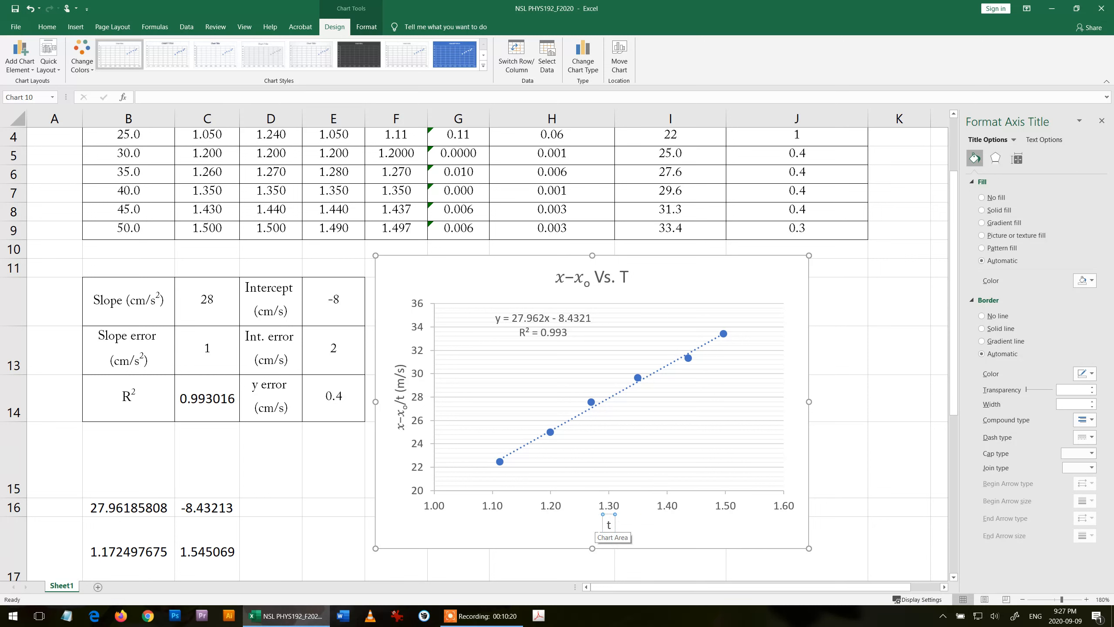
{"action": "left_click", "coordinate": [609, 524]}
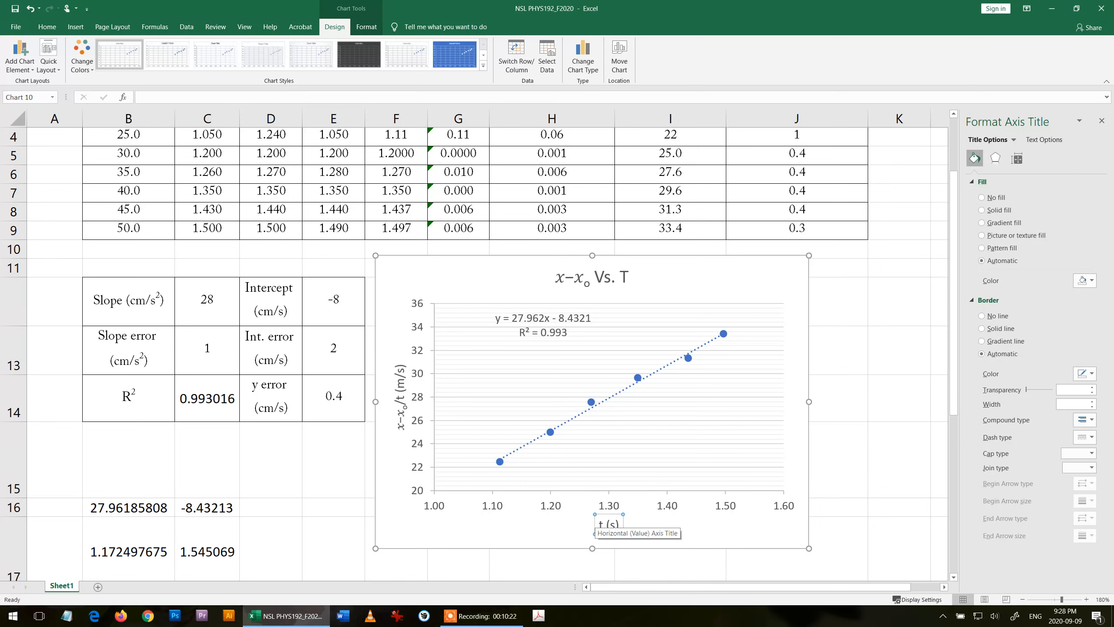
{"action": "left_click", "coordinate": [897, 398]}
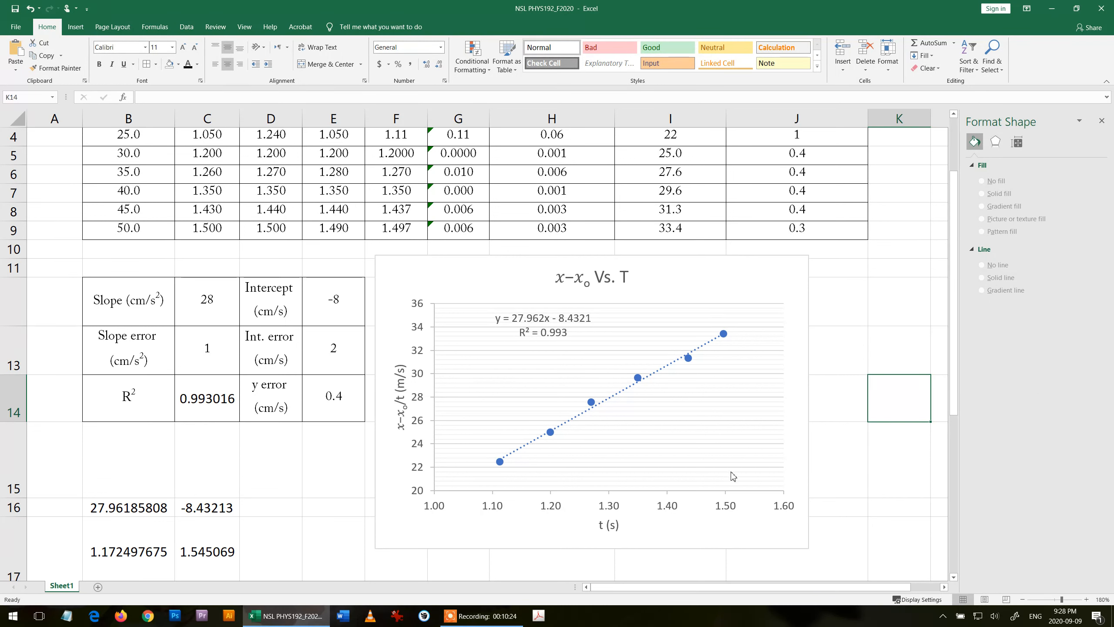
{"action": "mouse_move", "coordinate": [732, 461]}
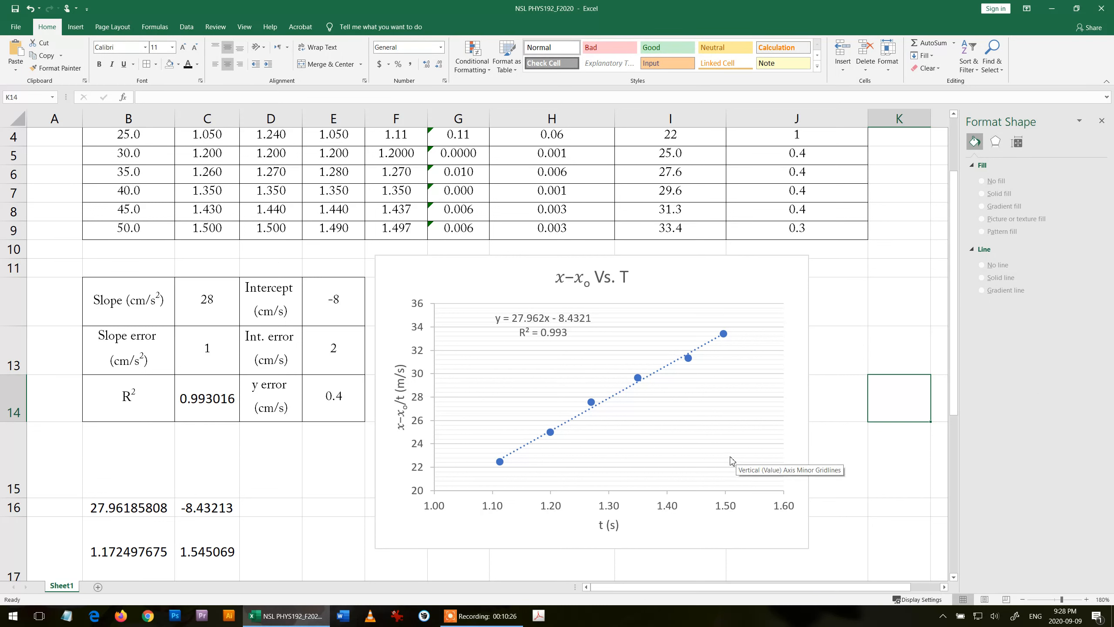
{"action": "mouse_move", "coordinate": [460, 406]}
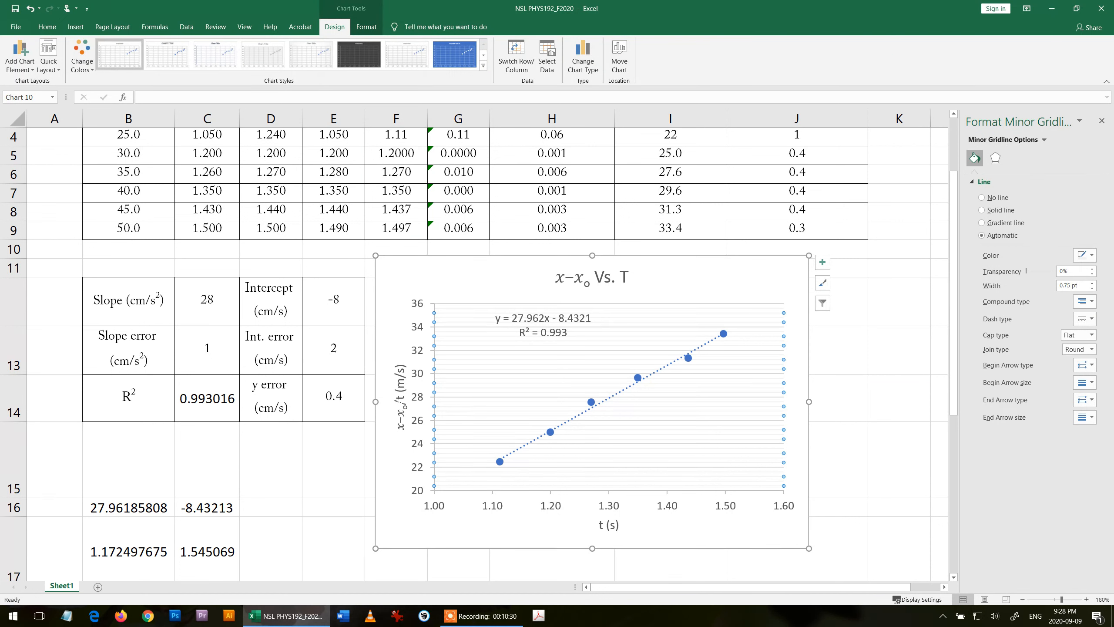
{"action": "left_click", "coordinate": [399, 396]}
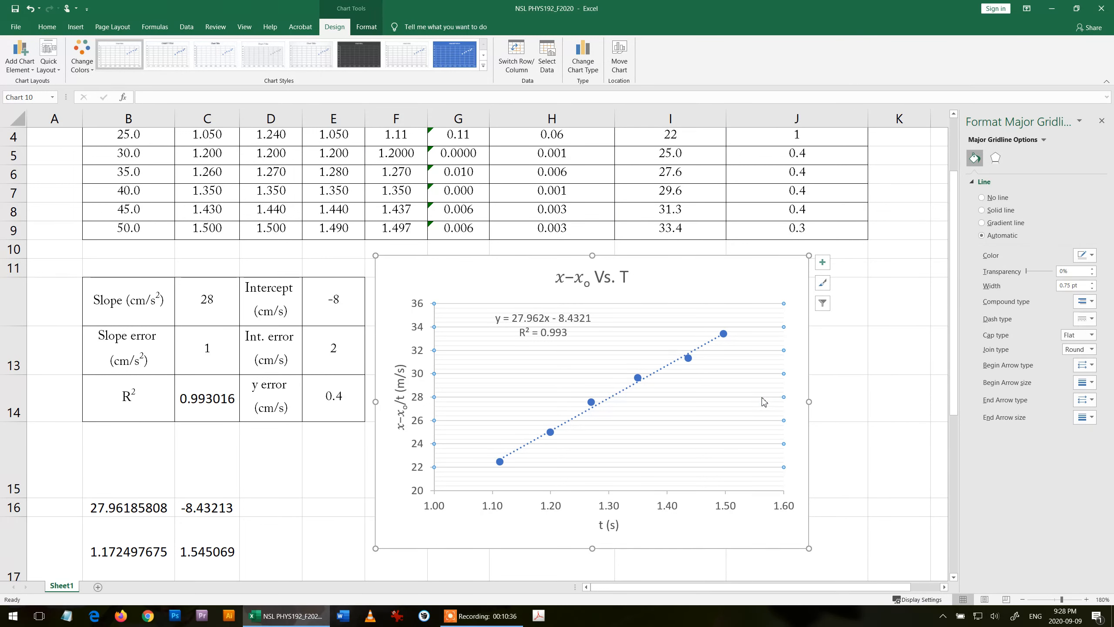
{"action": "mouse_move", "coordinate": [762, 366]}
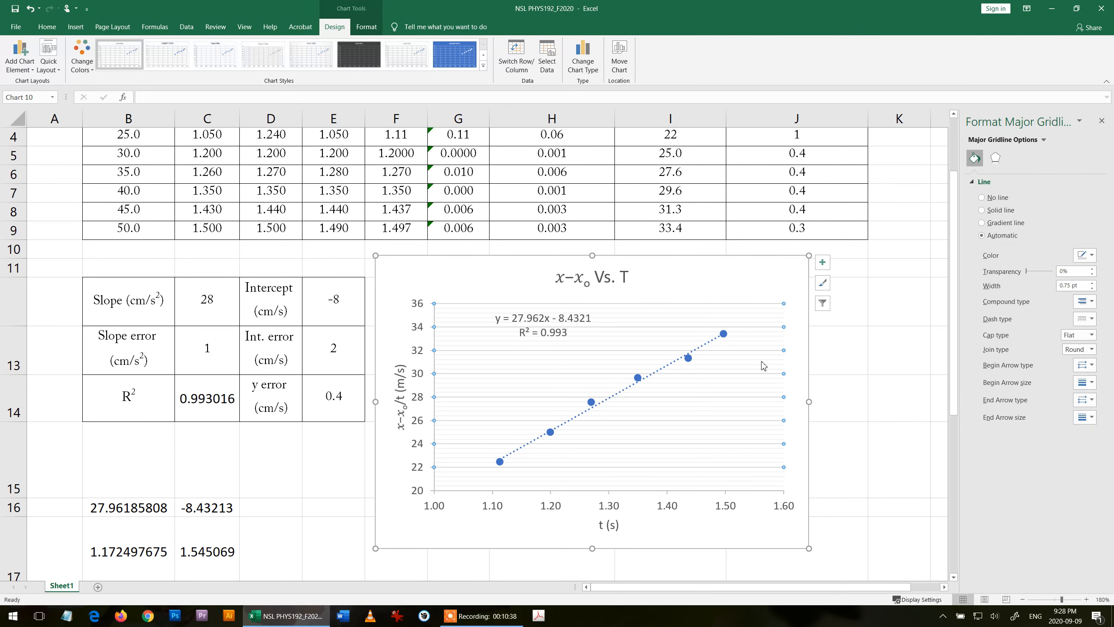
{"action": "mouse_move", "coordinate": [764, 366]}
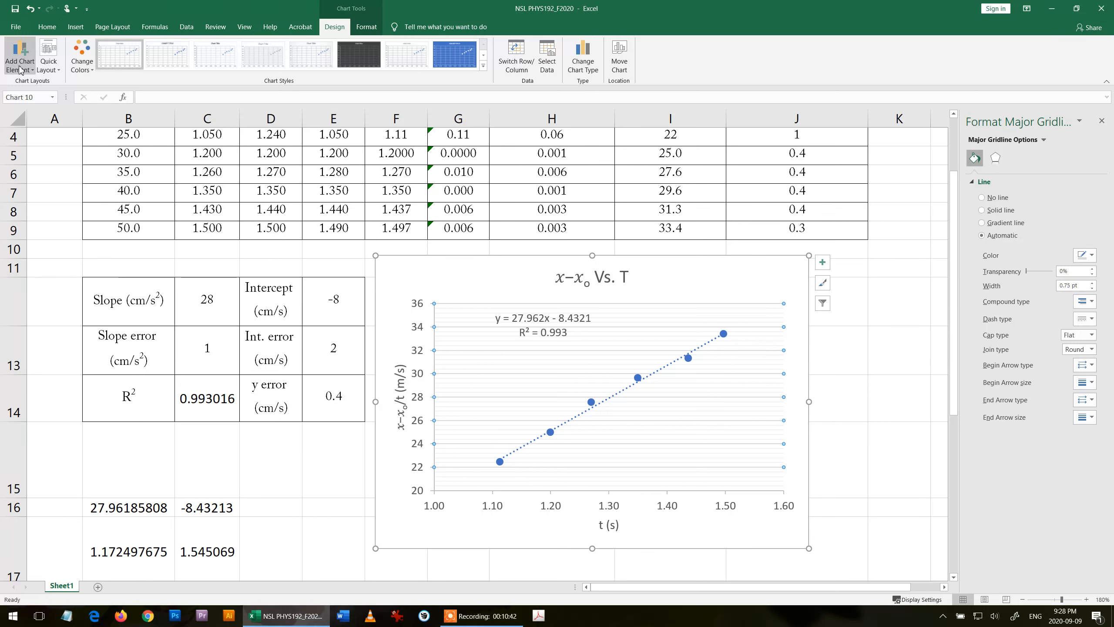
{"action": "mouse_move", "coordinate": [19, 56]}
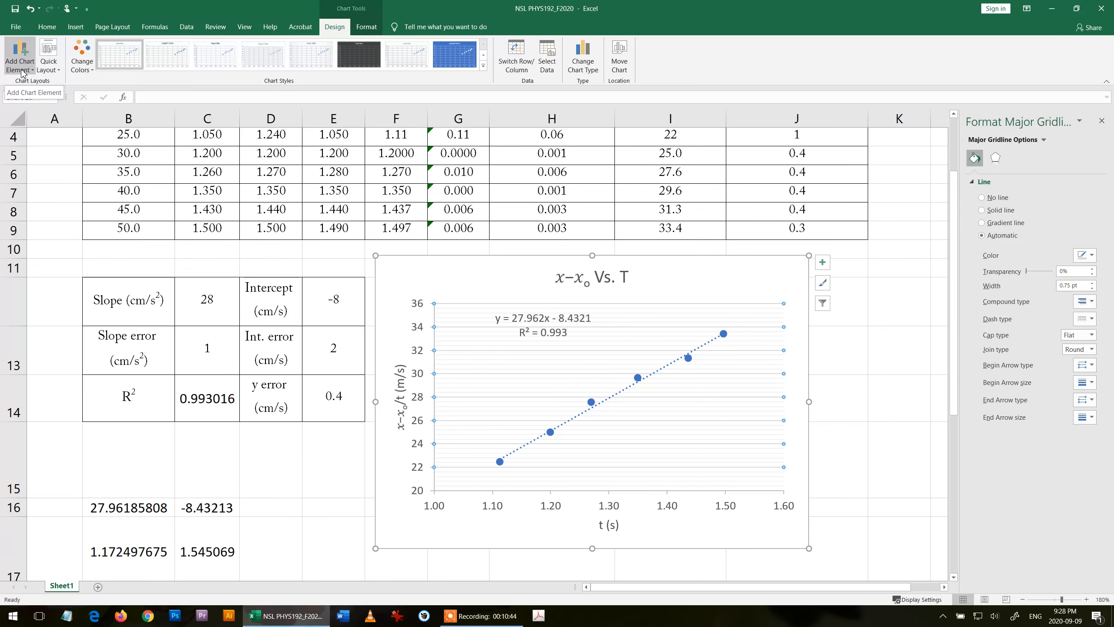
- Apply Standard Error error bars to the chart points and select the horizontal bars
{"action": "left_click", "coordinate": [19, 57]}
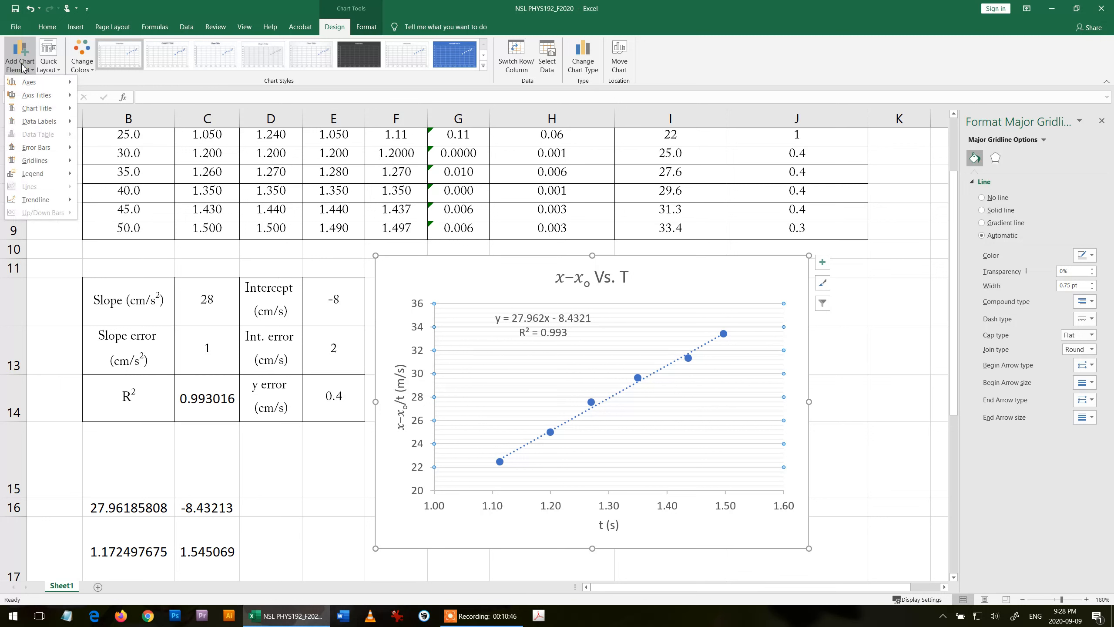
{"action": "left_click", "coordinate": [34, 147]}
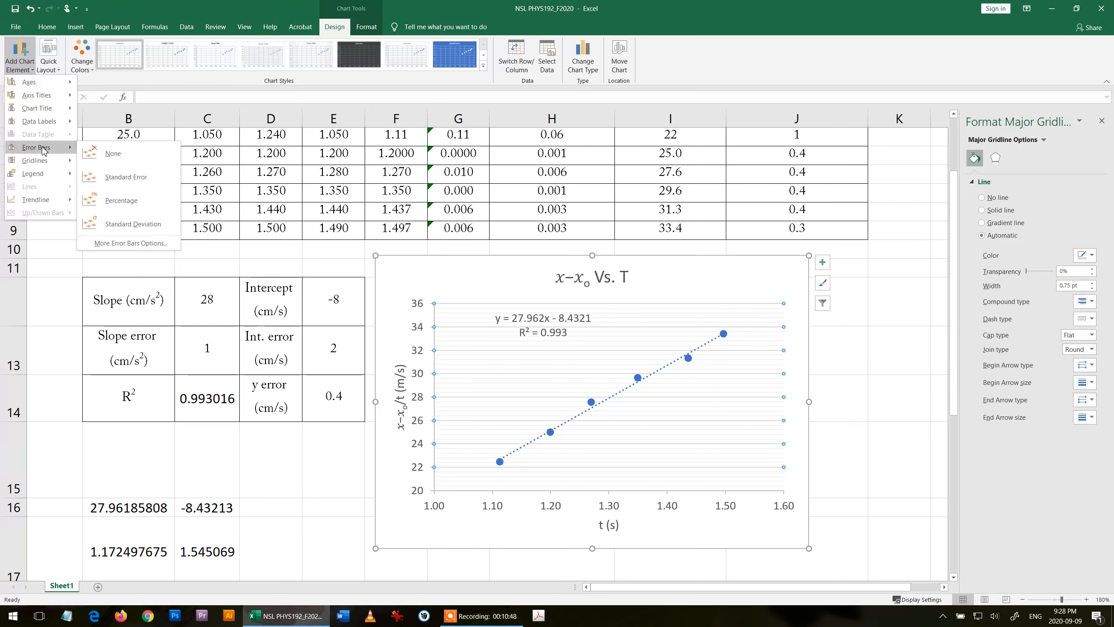
{"action": "left_click", "coordinate": [125, 176]}
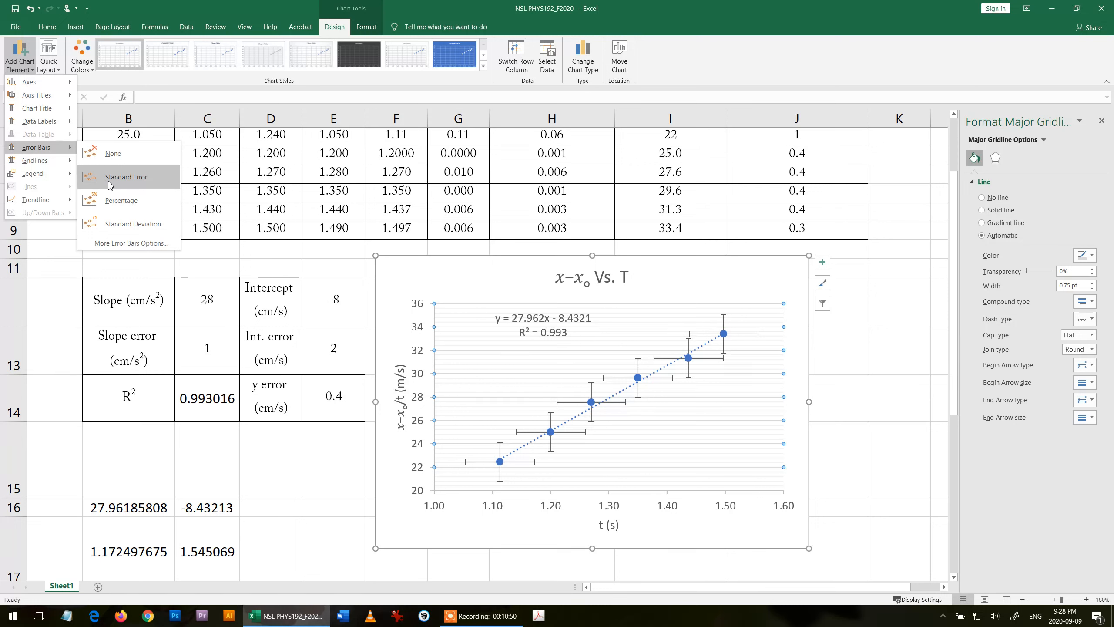
{"action": "left_click", "coordinate": [126, 176]}
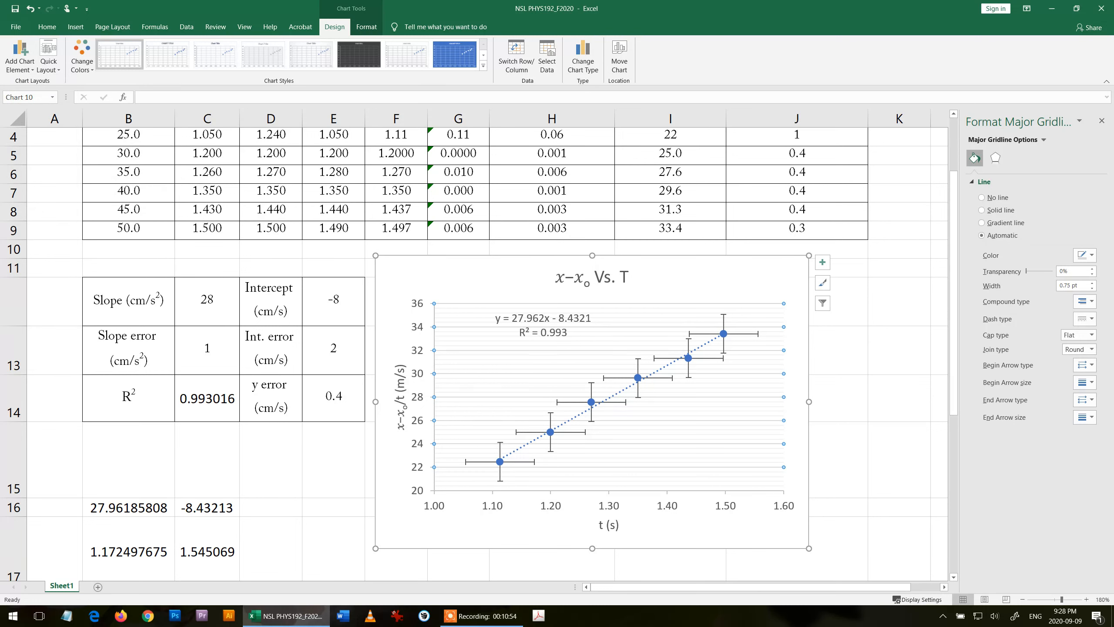
{"action": "left_click", "coordinate": [750, 338]}
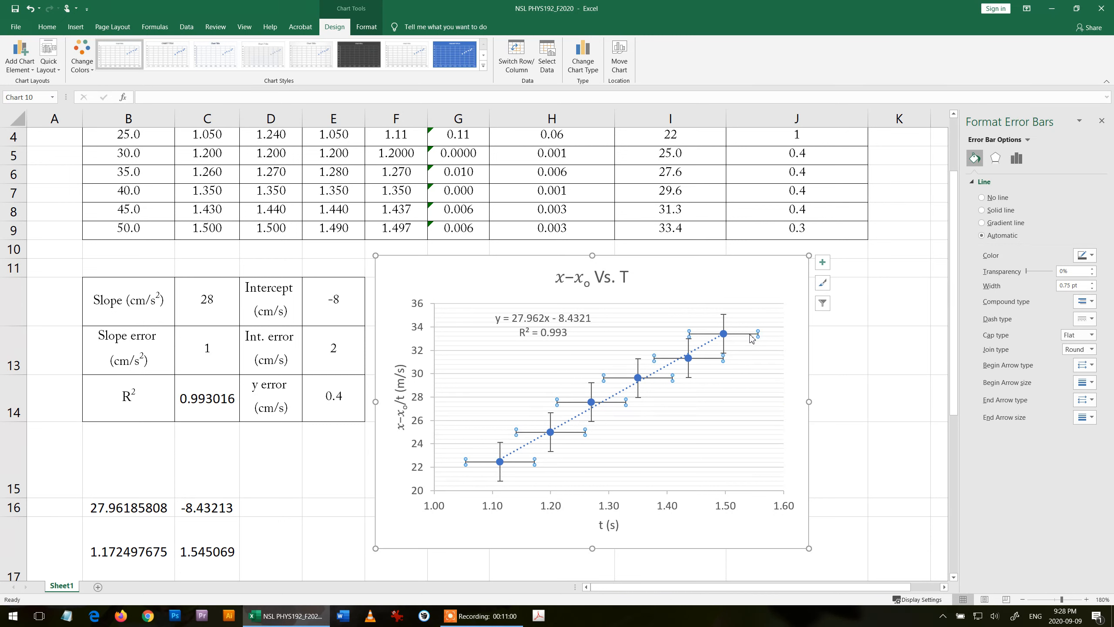
- Set the horizontal error bars to a fixed value of 0.06
{"action": "left_click", "coordinate": [1016, 158]}
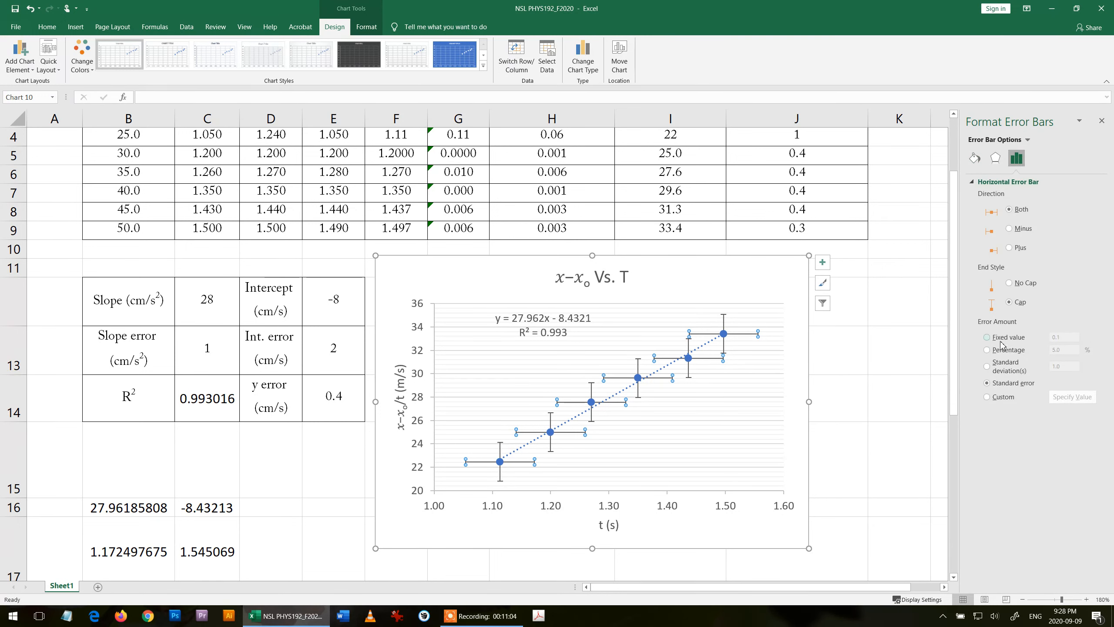
{"action": "left_click", "coordinate": [986, 337]}
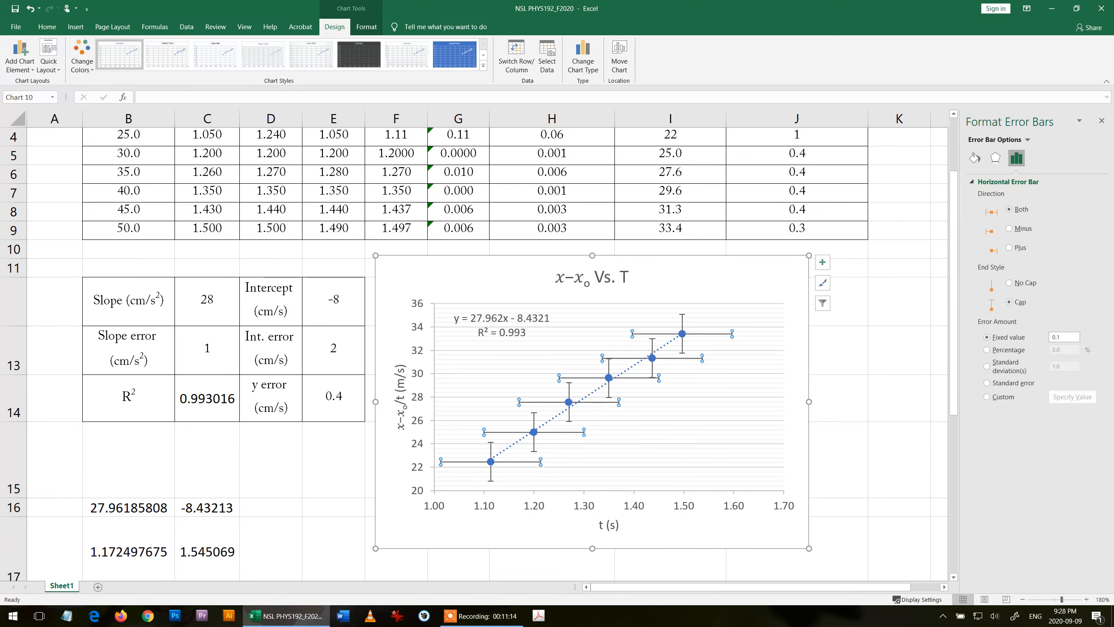
{"action": "scroll", "scroll_direction": "up", "scroll_amount": 3}
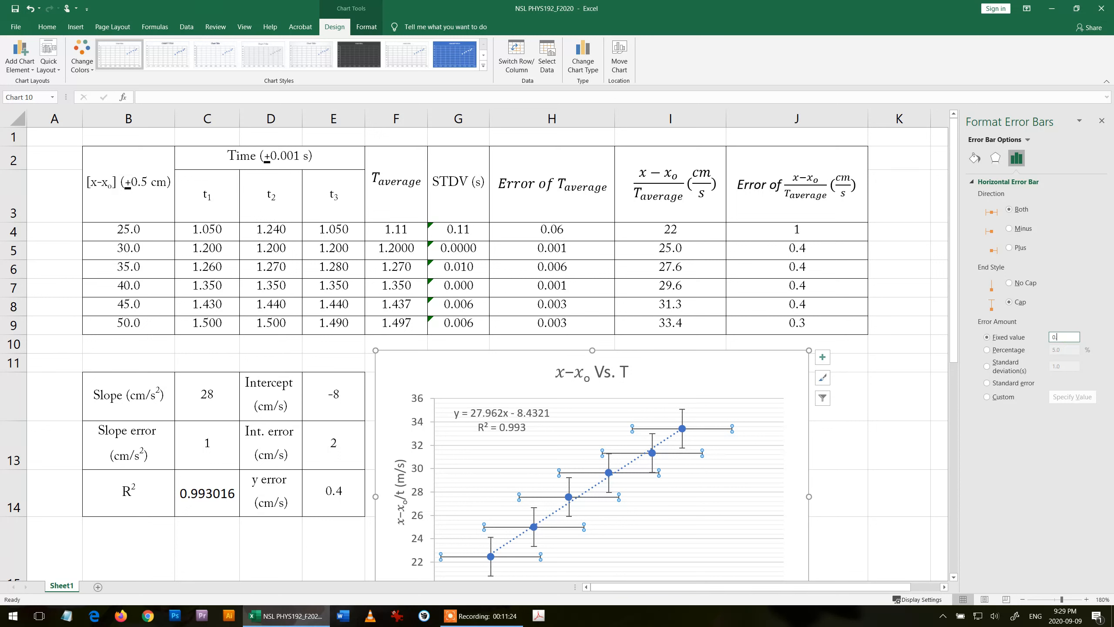
{"action": "type", "text": "0.06"}
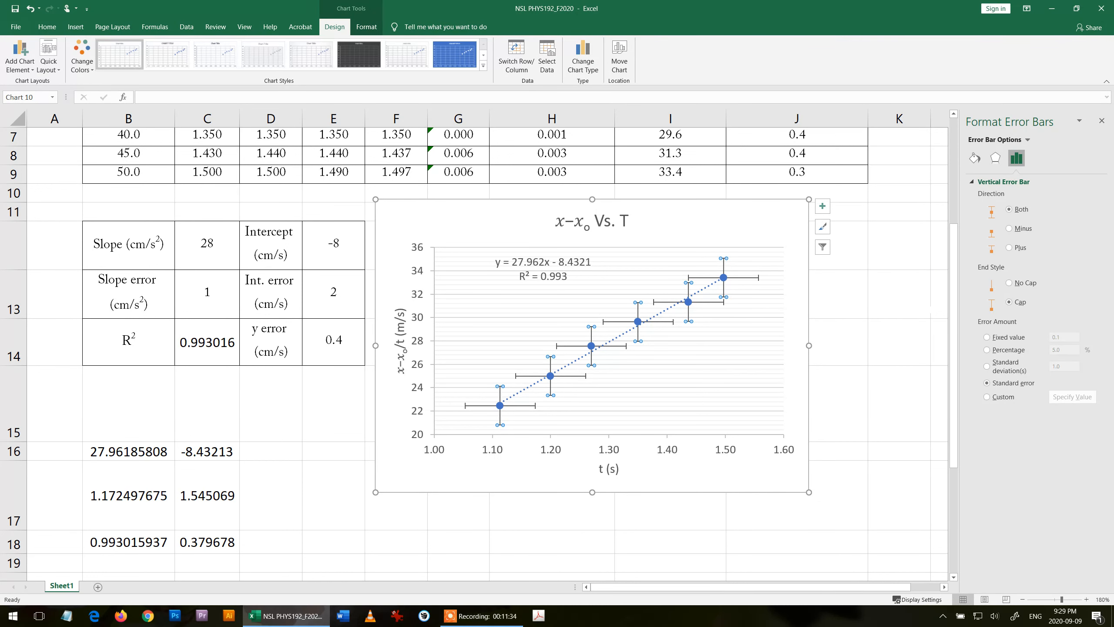
- Switch the vertical error bars to a fixed value of 0.4 and view the result
{"action": "left_click", "coordinate": [987, 336]}
{"action": "type", "text": "0.4"}
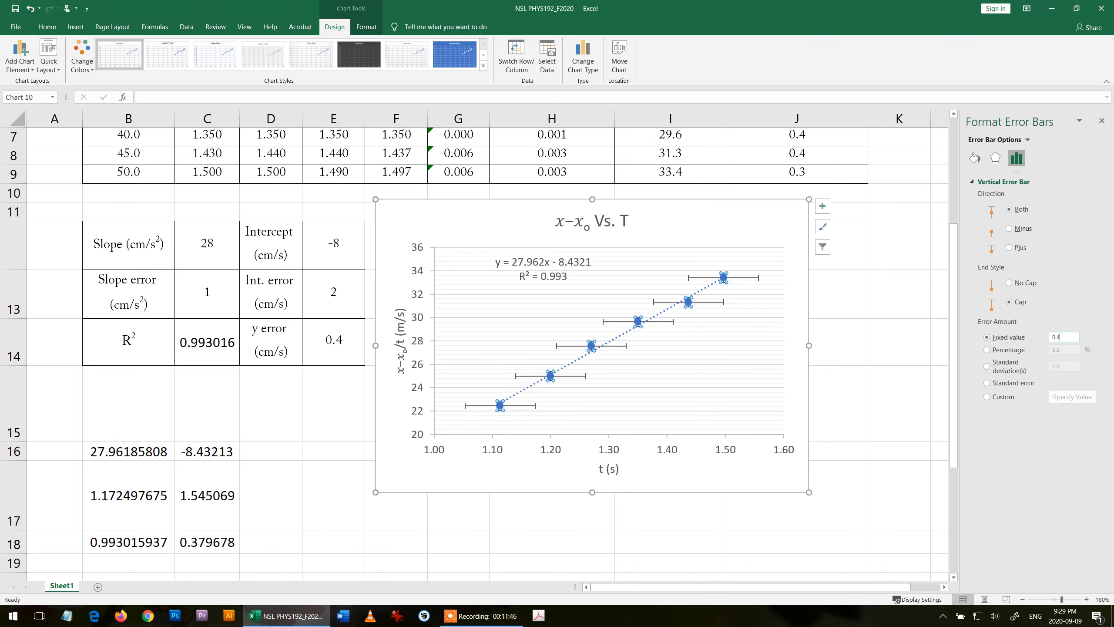
{"action": "left_click", "coordinate": [899, 450]}
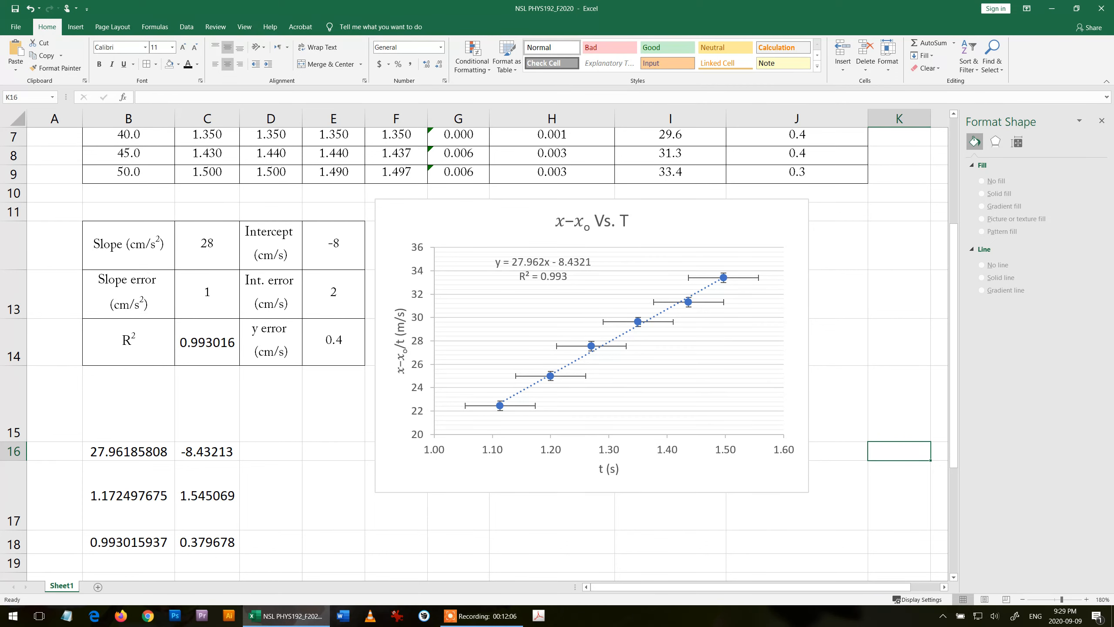
{"action": "scroll", "scroll_direction": "up", "scroll_amount": 3}
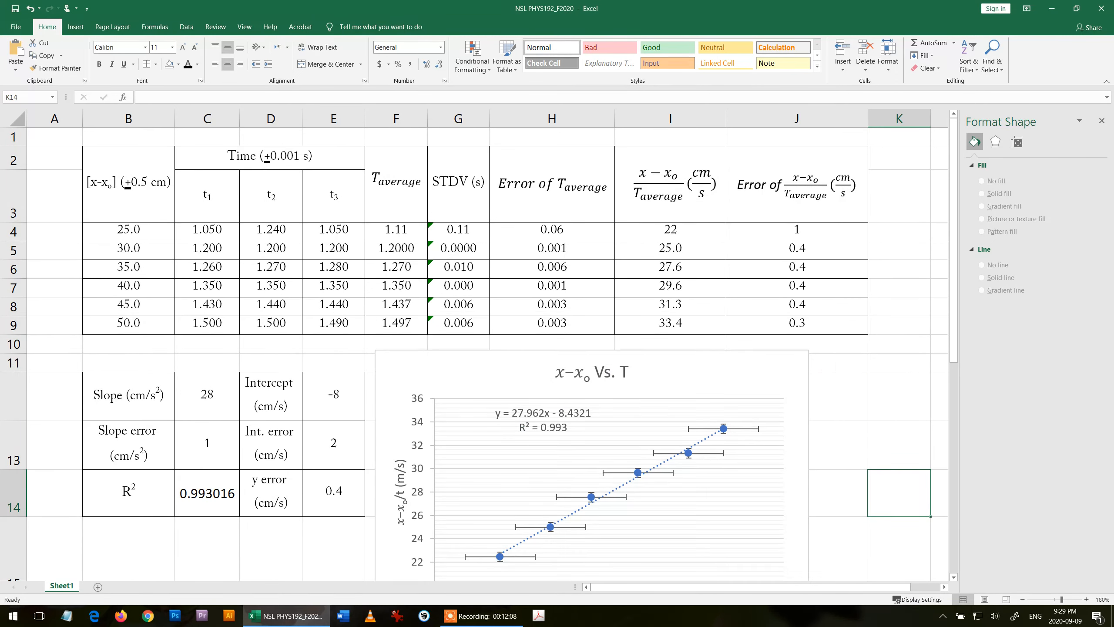